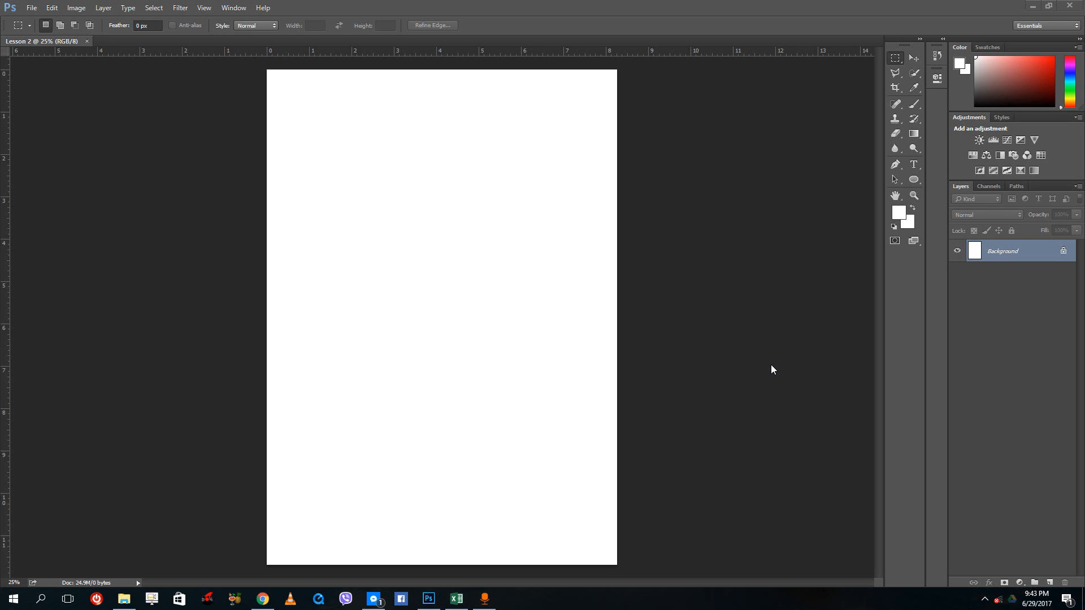
{"action": "mouse_move", "coordinate": [758, 303]}
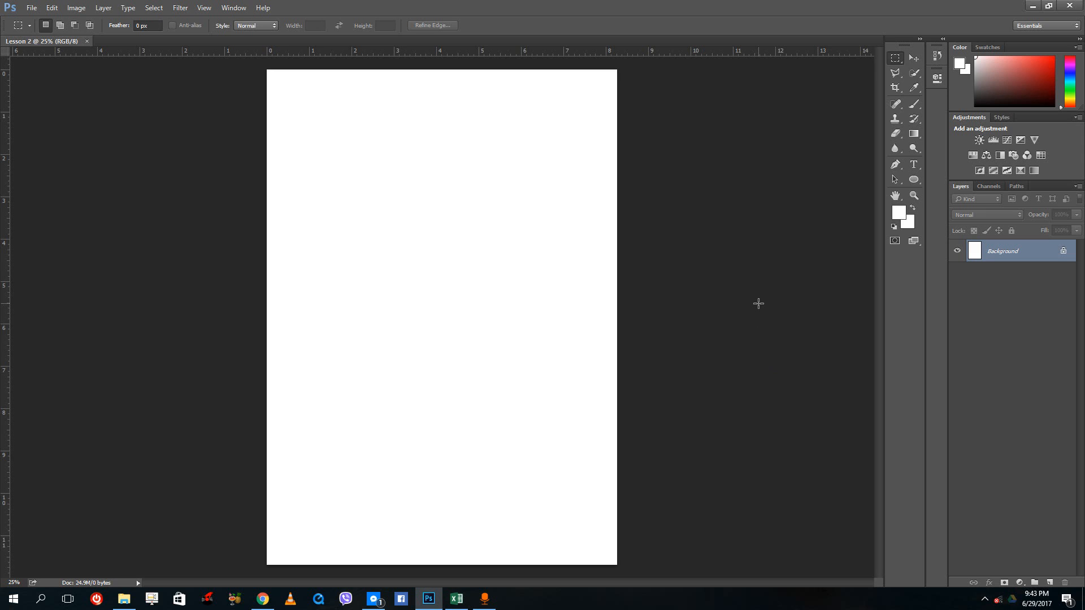
{"action": "mouse_move", "coordinate": [732, 280]}
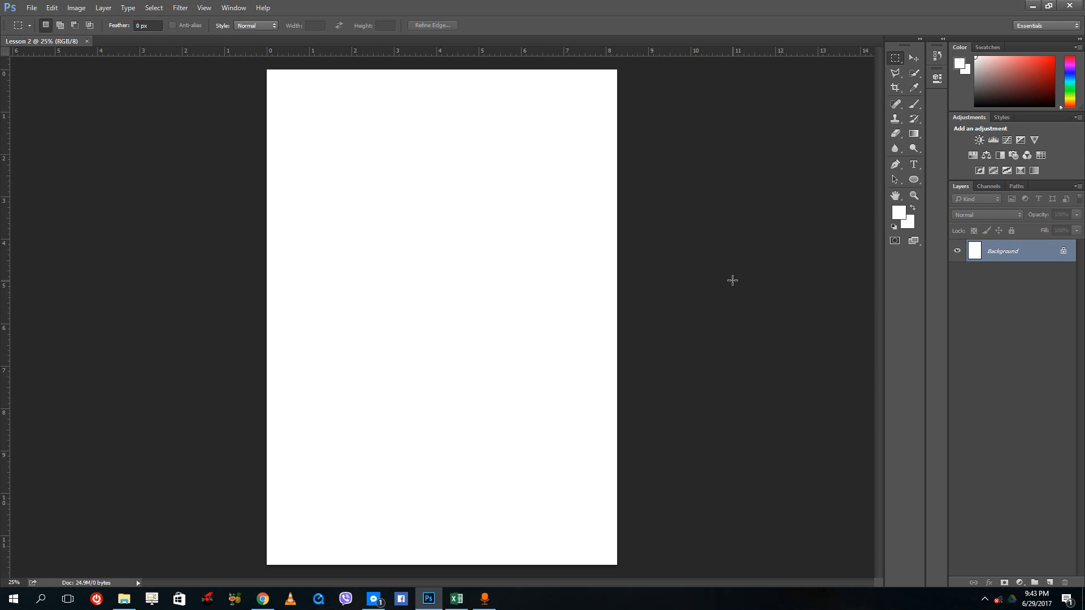
{"action": "mouse_move", "coordinate": [713, 277]}
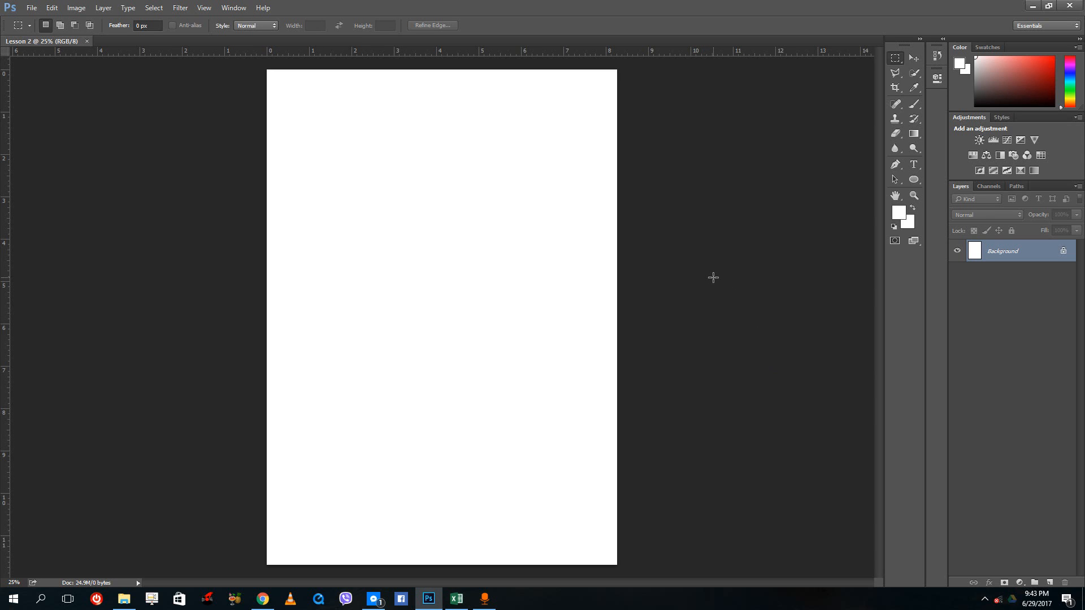
{"action": "mouse_move", "coordinate": [465, 235]}
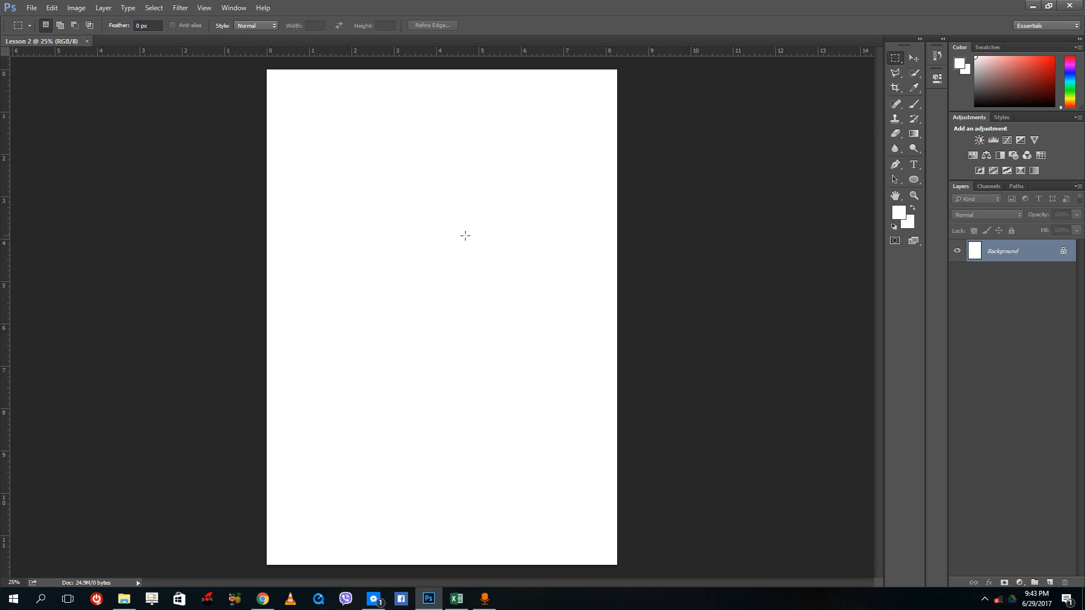
{"action": "mouse_move", "coordinate": [842, 309]}
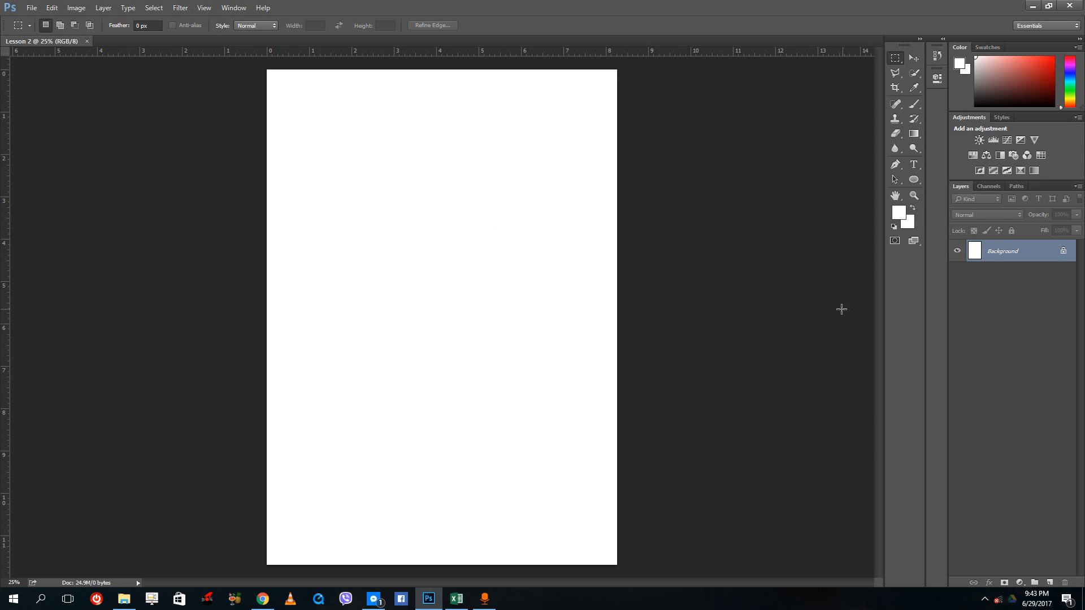
{"action": "mouse_move", "coordinate": [172, 111]}
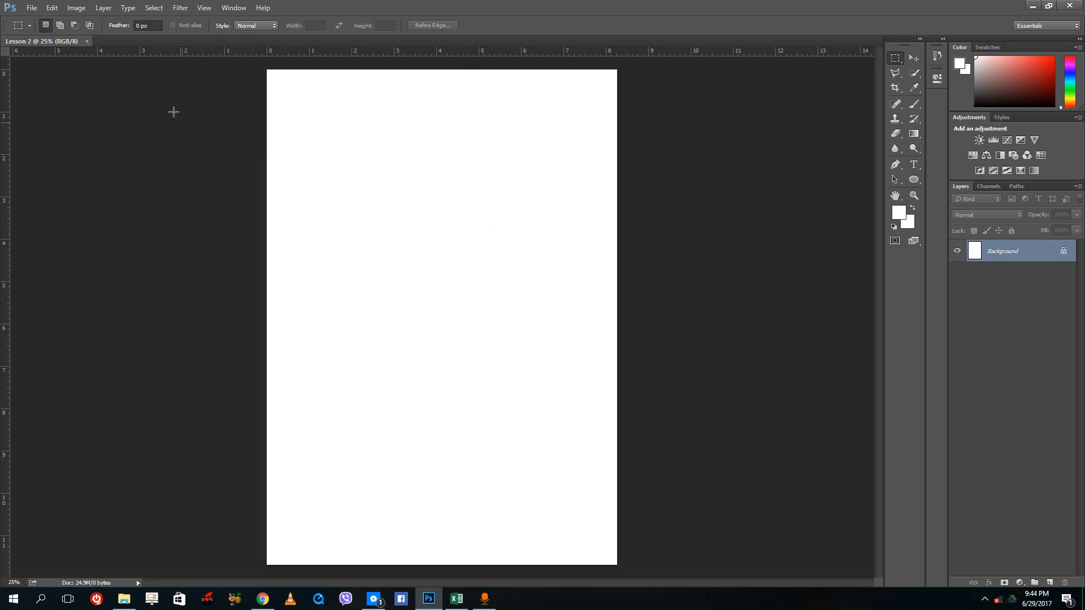
{"action": "mouse_move", "coordinate": [144, 65]}
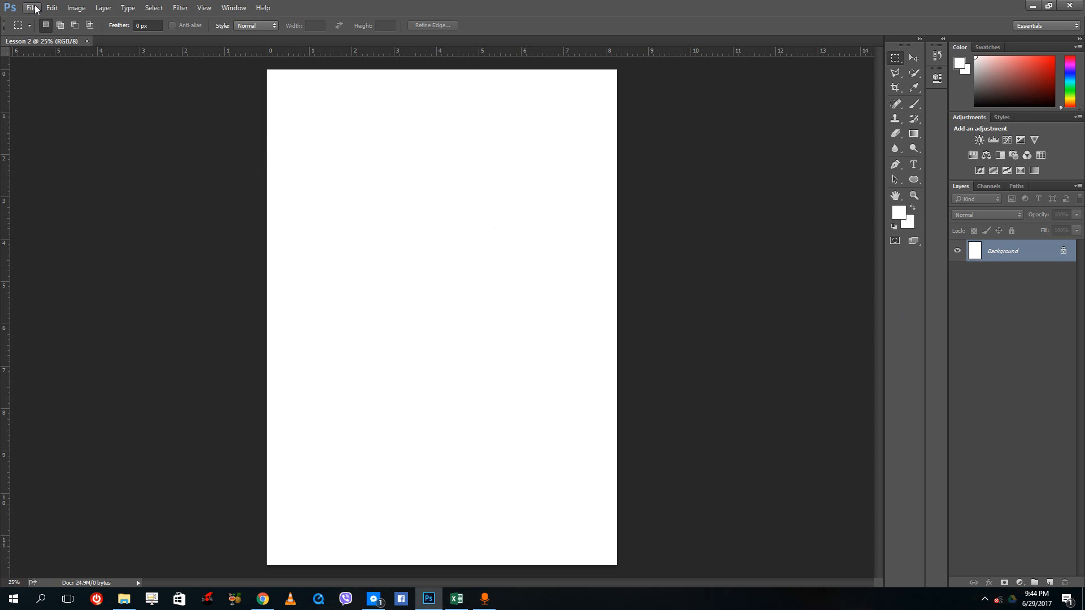
Look over the new-document colour mode options, then dismiss the dialog without creating anything.
{"action": "left_click", "coordinate": [31, 7]}
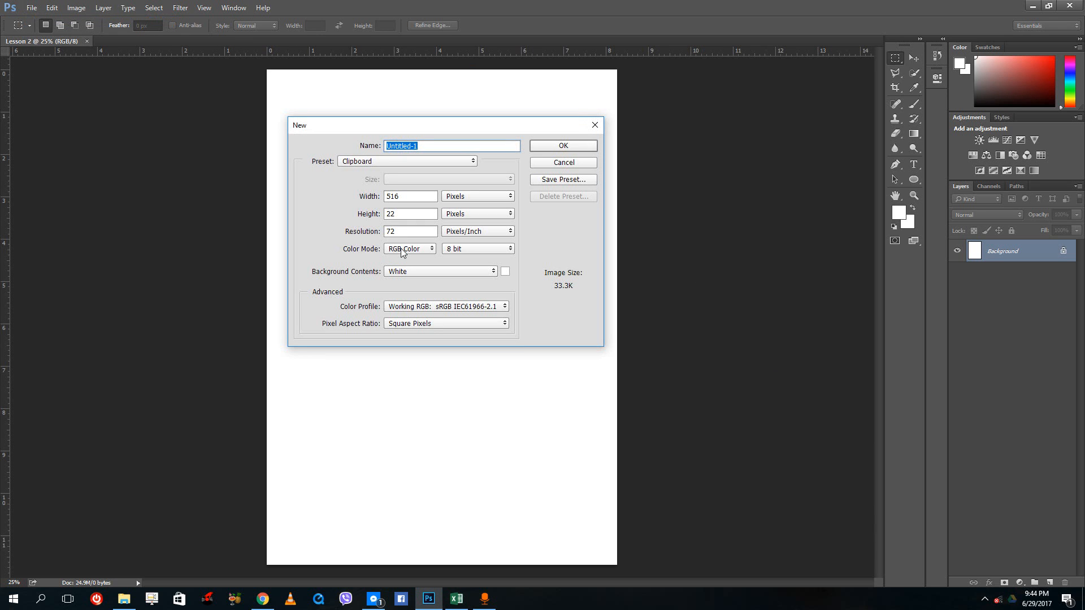
{"action": "left_click", "coordinate": [409, 248]}
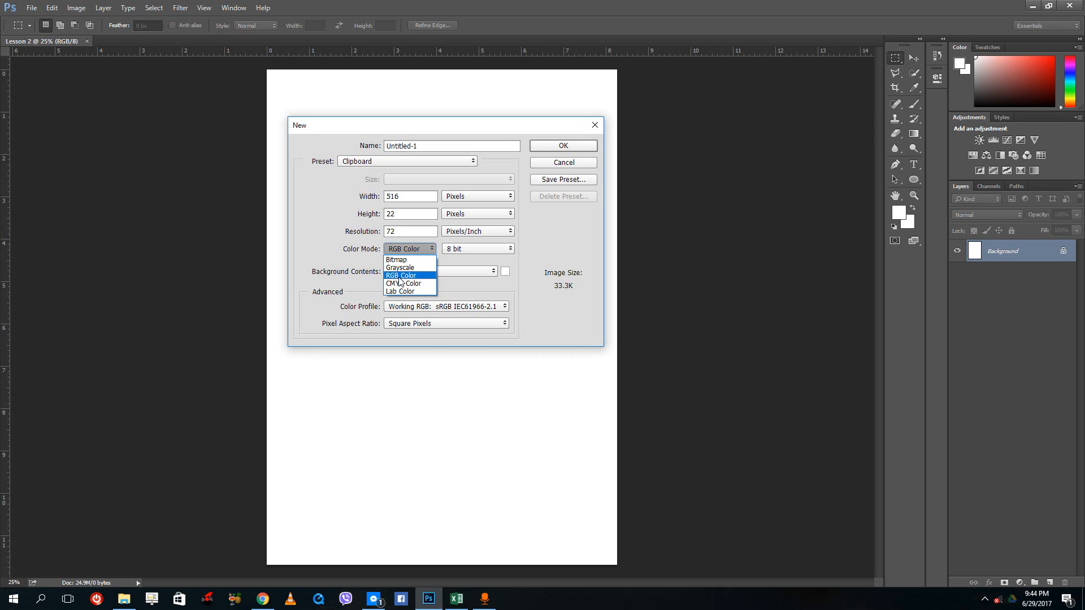
{"action": "mouse_move", "coordinate": [400, 290]}
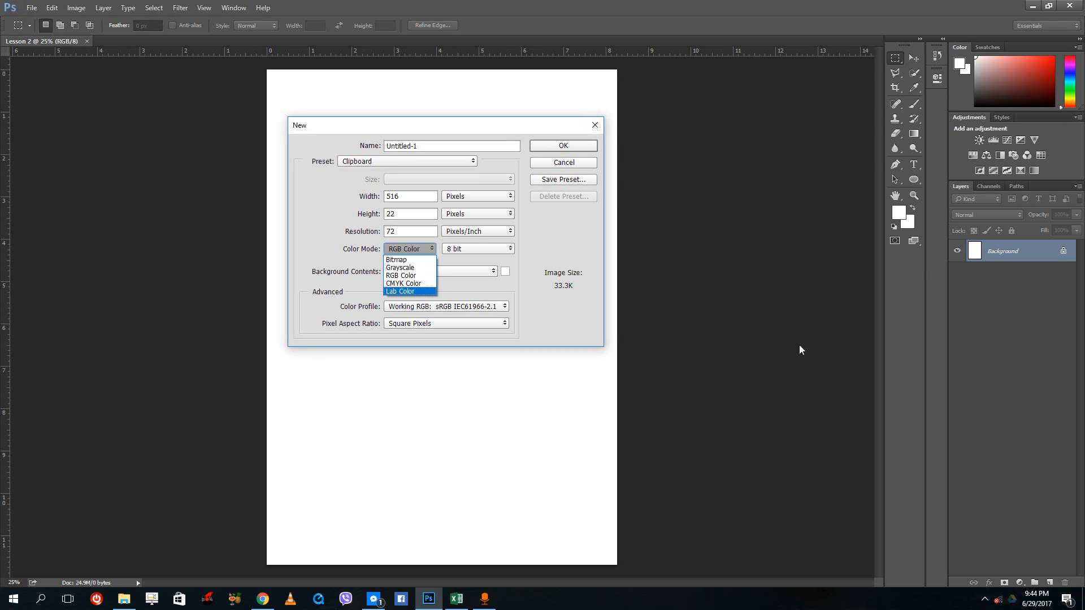
{"action": "mouse_move", "coordinate": [400, 275]}
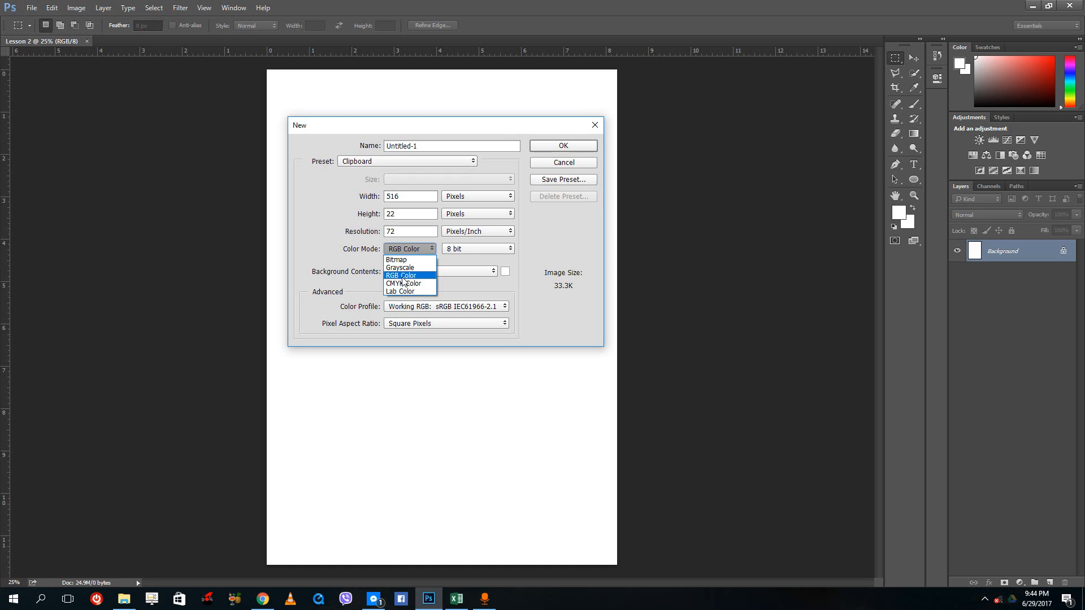
{"action": "mouse_move", "coordinate": [403, 283]}
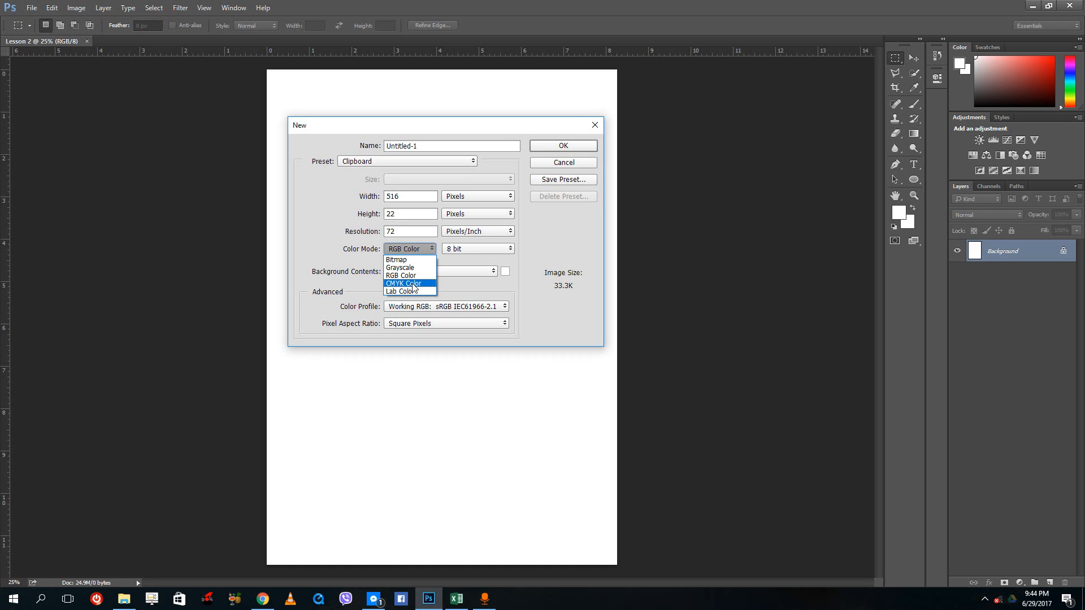
{"action": "mouse_move", "coordinate": [419, 288]}
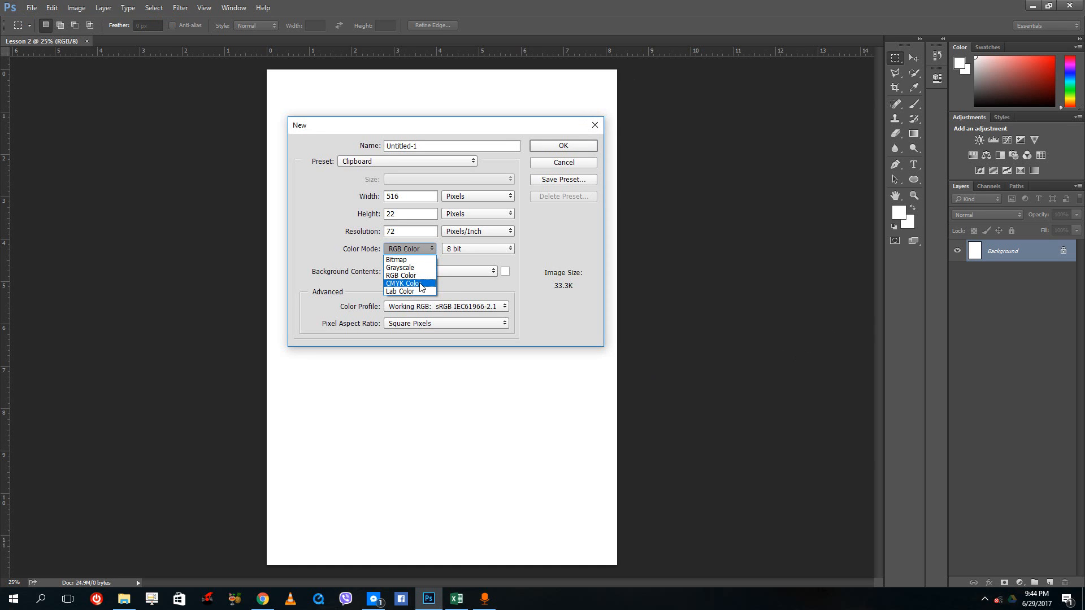
{"action": "mouse_move", "coordinate": [400, 268]}
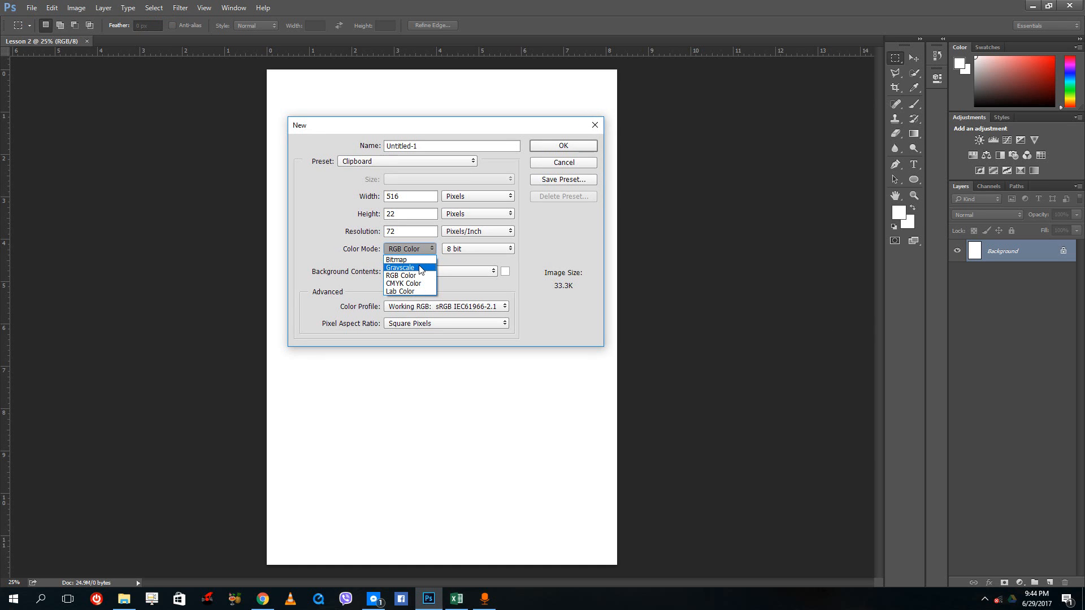
{"action": "mouse_move", "coordinate": [427, 279]}
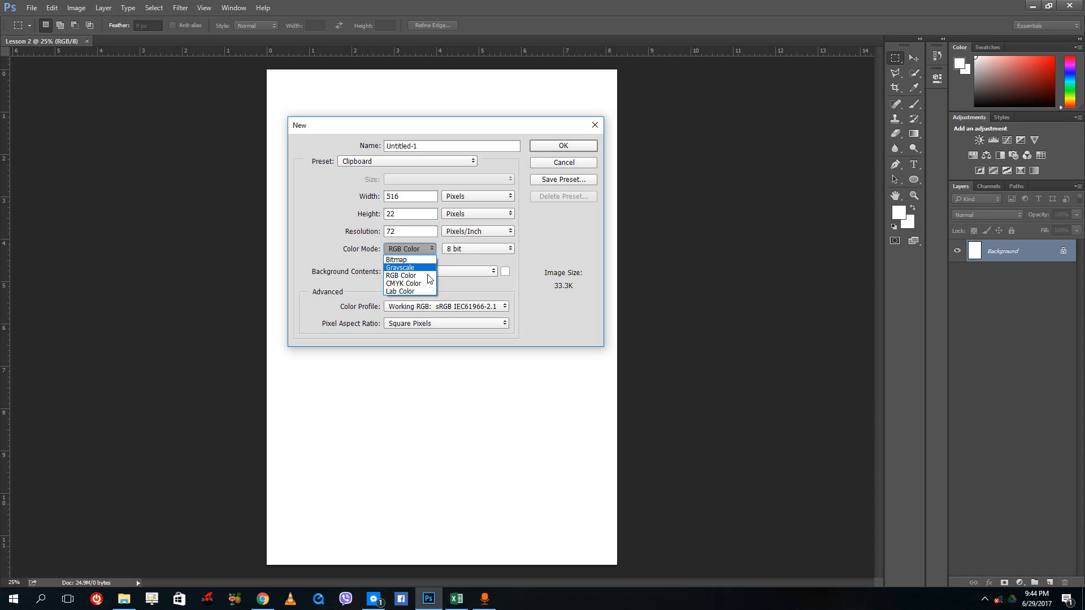
{"action": "mouse_move", "coordinate": [399, 283]}
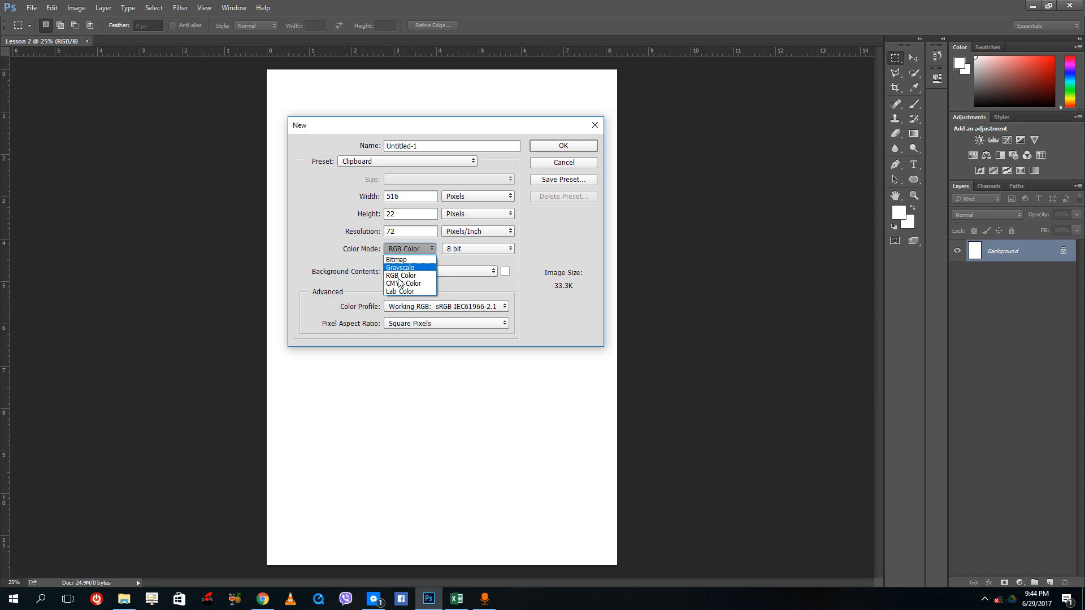
{"action": "mouse_move", "coordinate": [401, 275]}
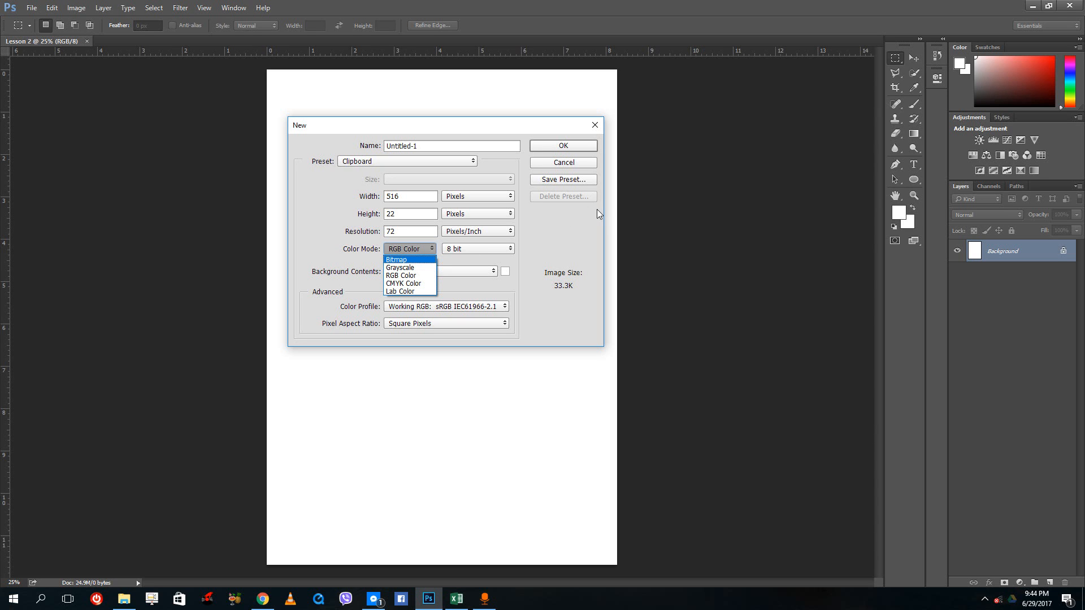
{"action": "left_click", "coordinate": [563, 145]}
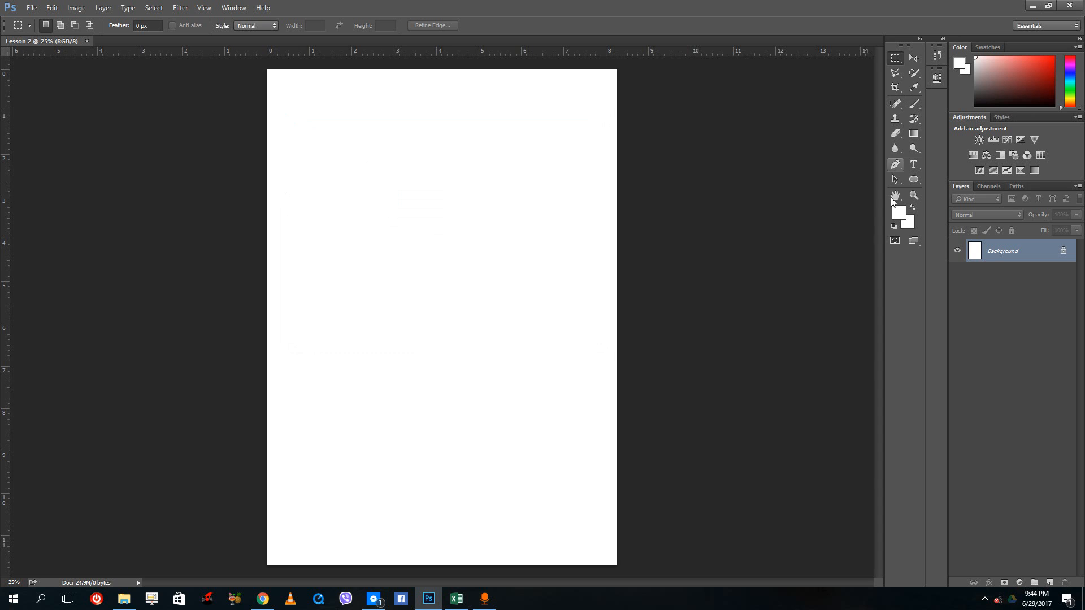
Draw an Ellipse 1 circle in the upper left and fill it red.
{"action": "left_click", "coordinate": [913, 179]}
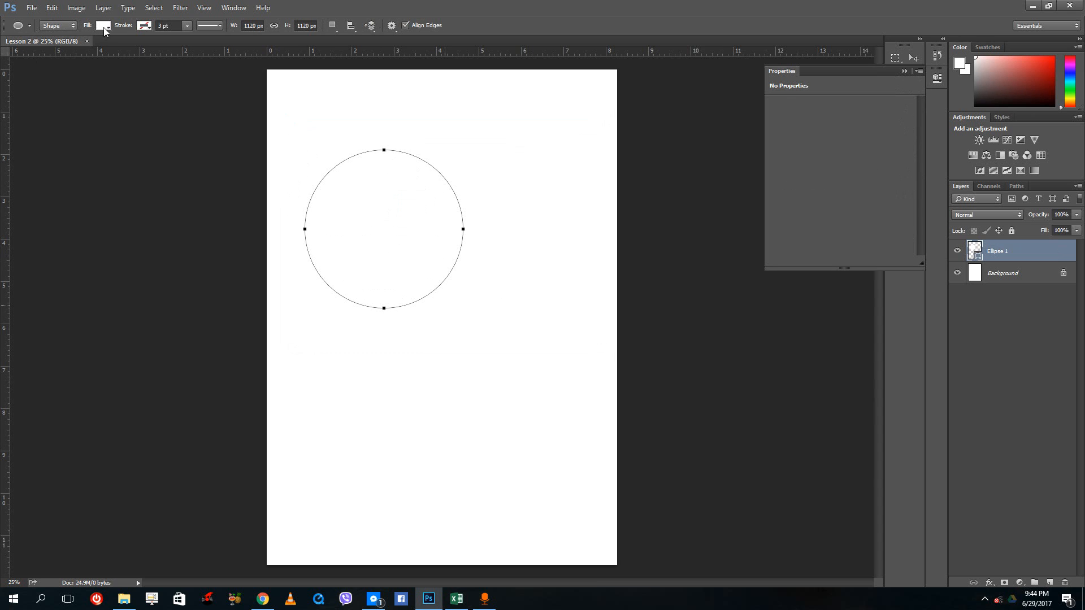
{"action": "left_click", "coordinate": [102, 25]}
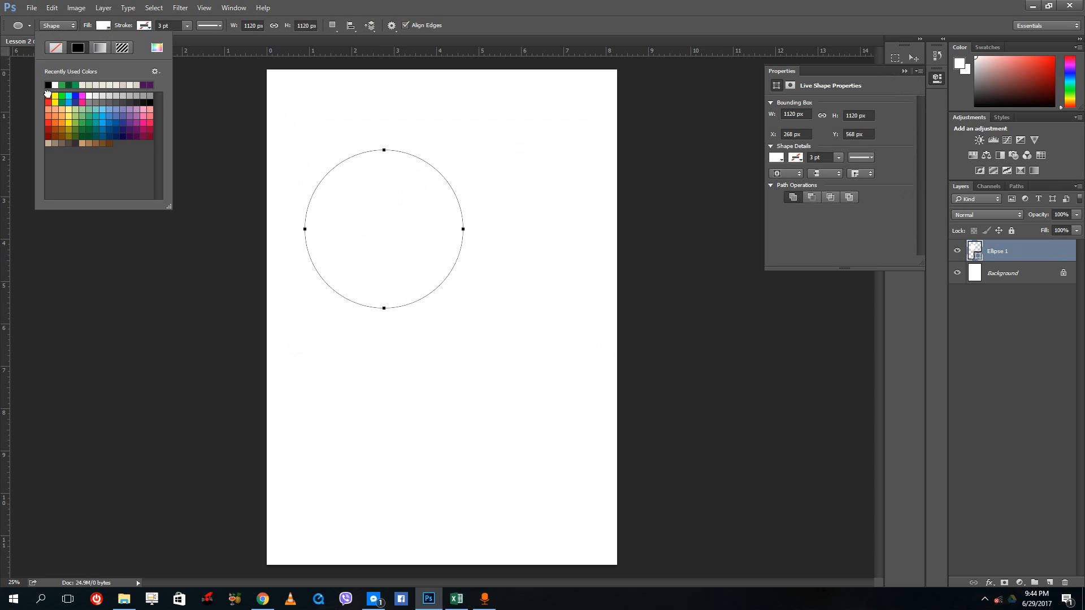
{"action": "left_click", "coordinate": [45, 92]}
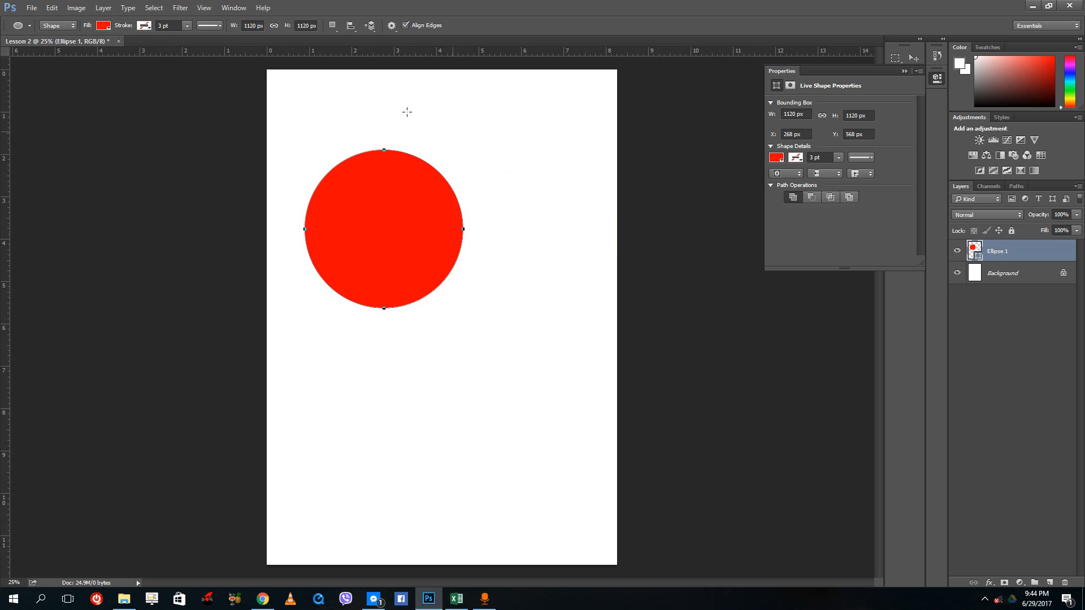
{"action": "left_click", "coordinate": [77, 7]}
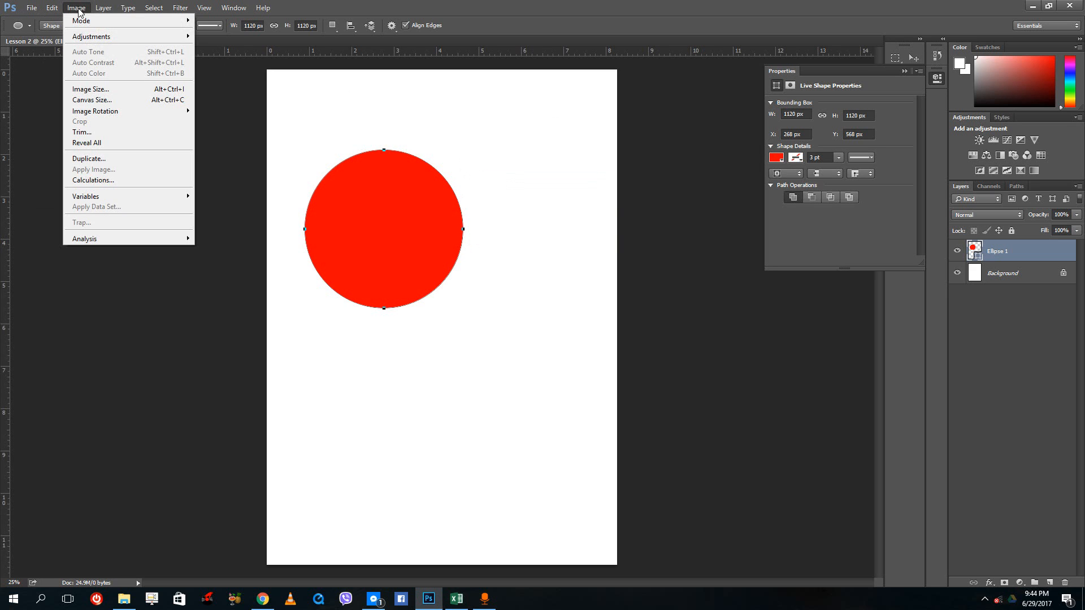
{"action": "left_click", "coordinate": [410, 191]}
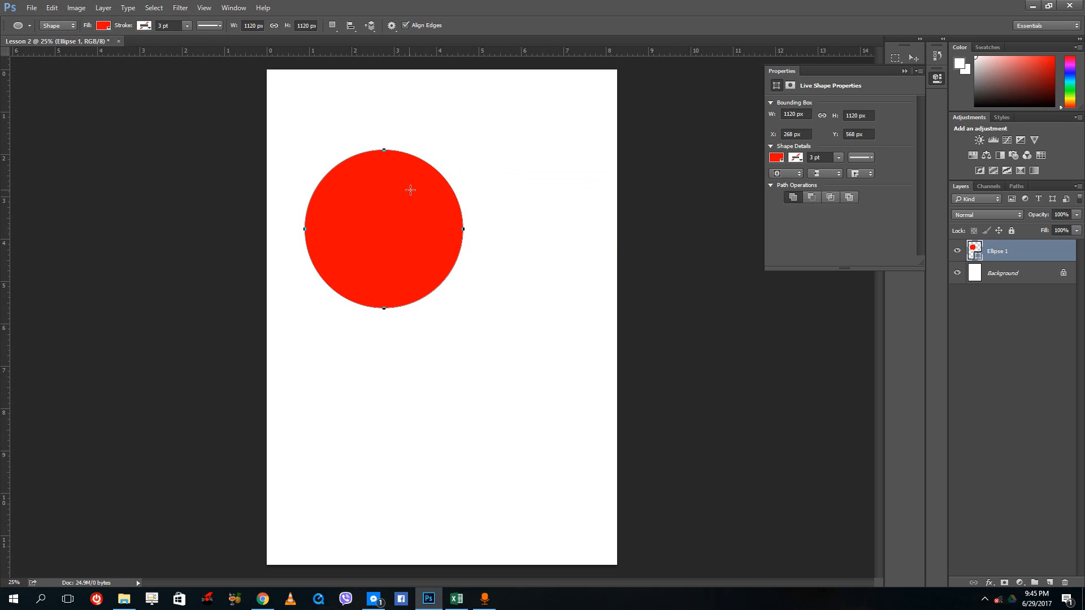
{"action": "mouse_move", "coordinate": [443, 293]}
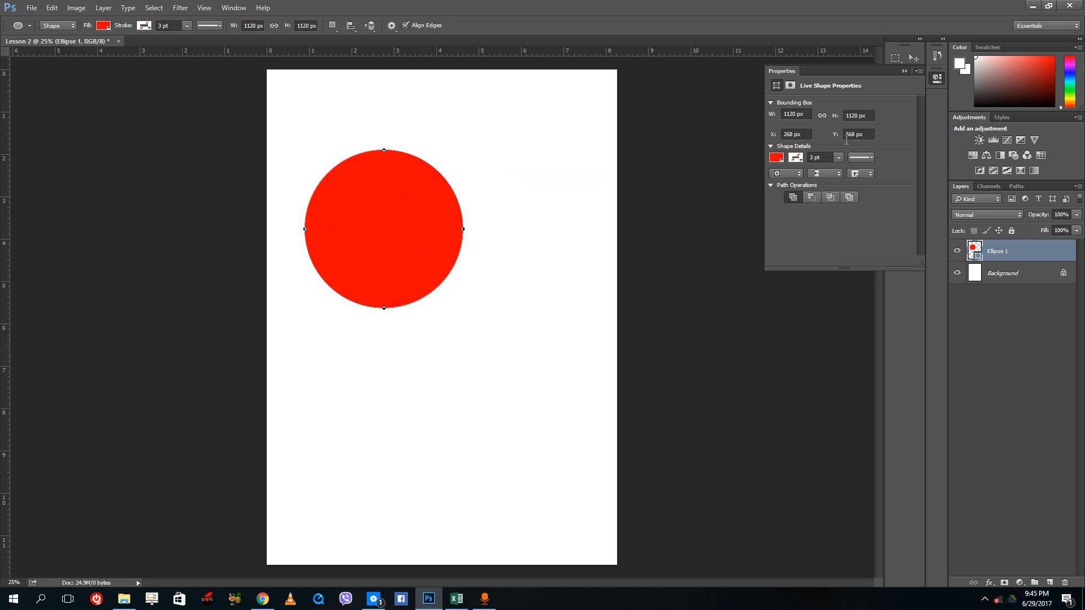
{"action": "left_click", "coordinate": [102, 25]}
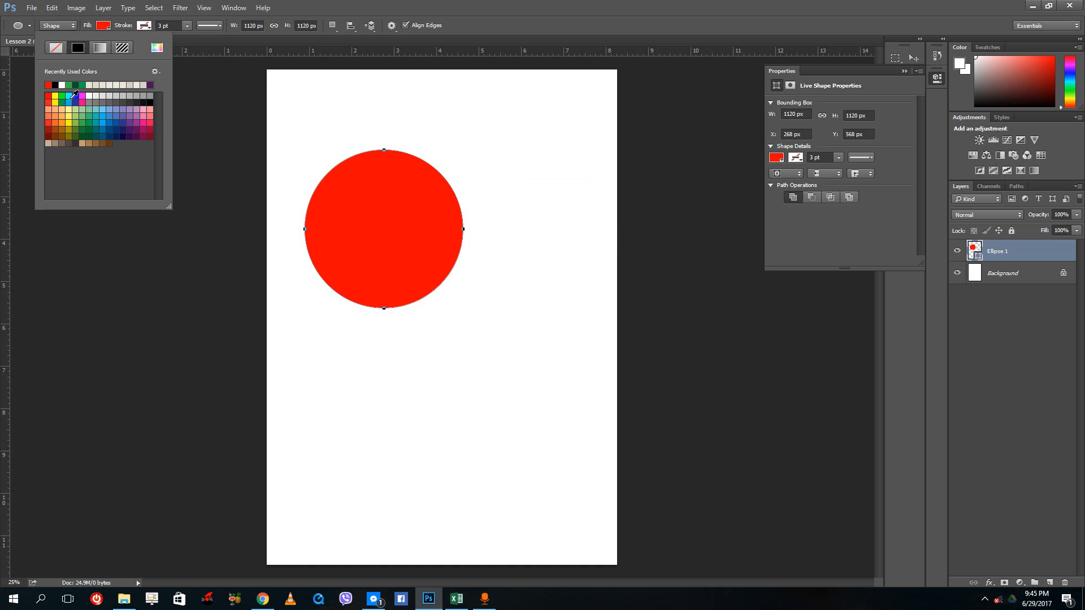
{"action": "left_click", "coordinate": [75, 93]}
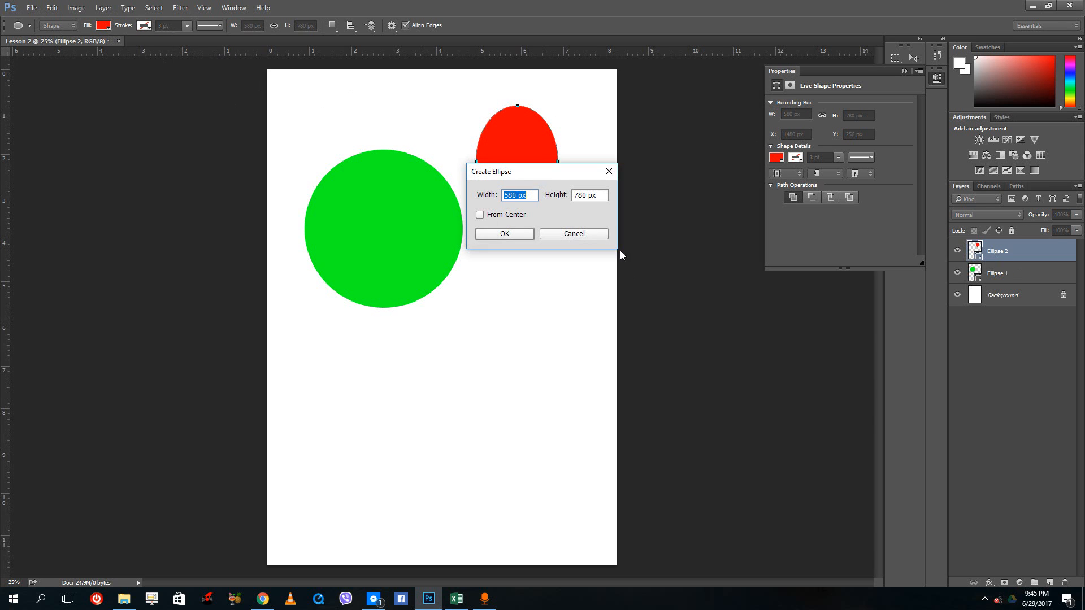
{"action": "left_click", "coordinate": [503, 233]}
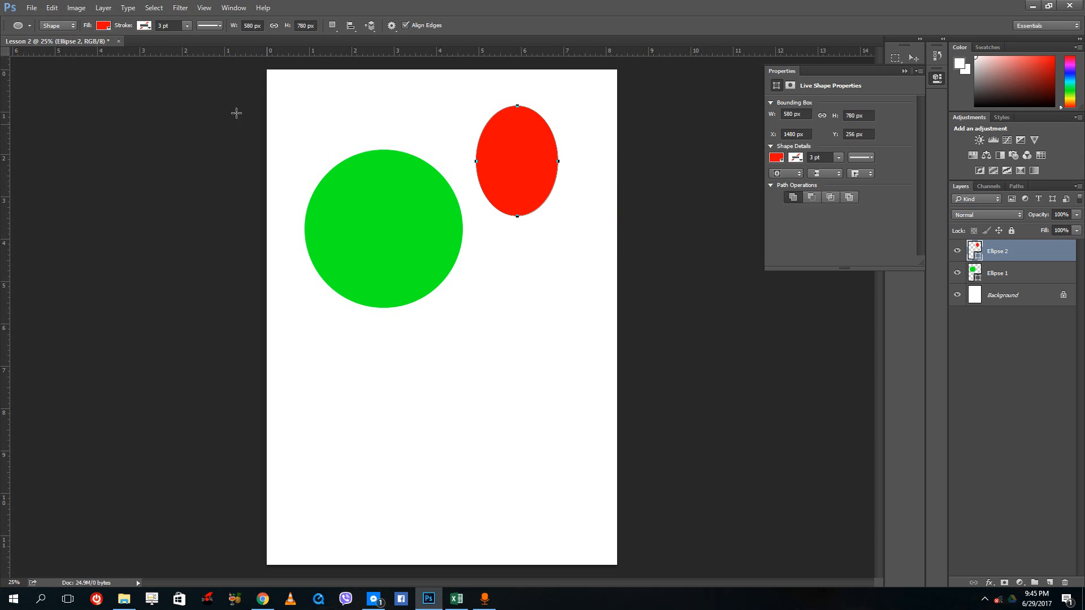
{"action": "left_click", "coordinate": [76, 7]}
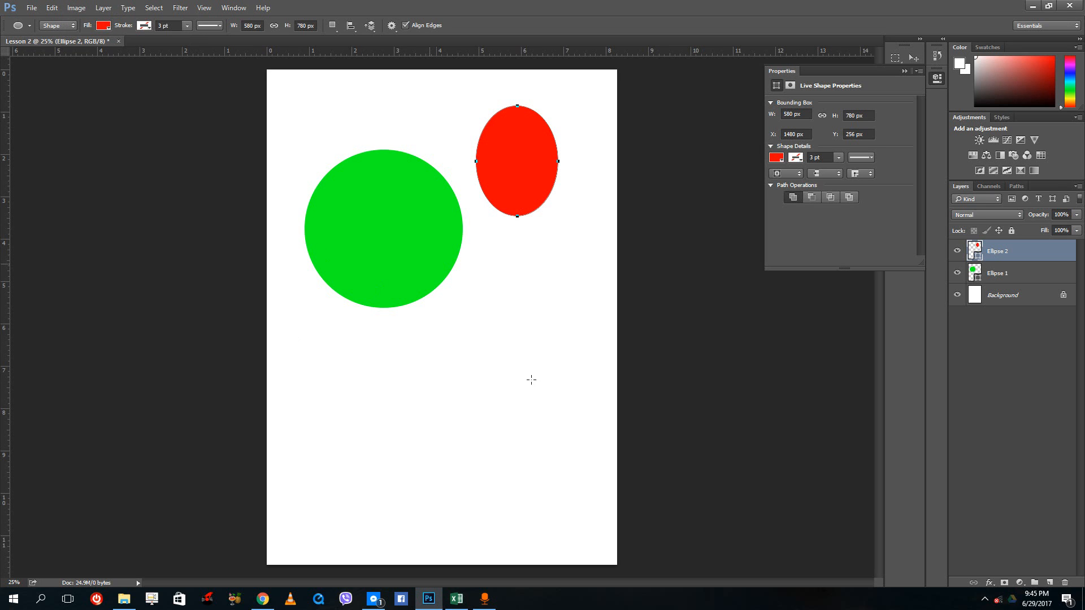
{"action": "mouse_move", "coordinate": [372, 223]}
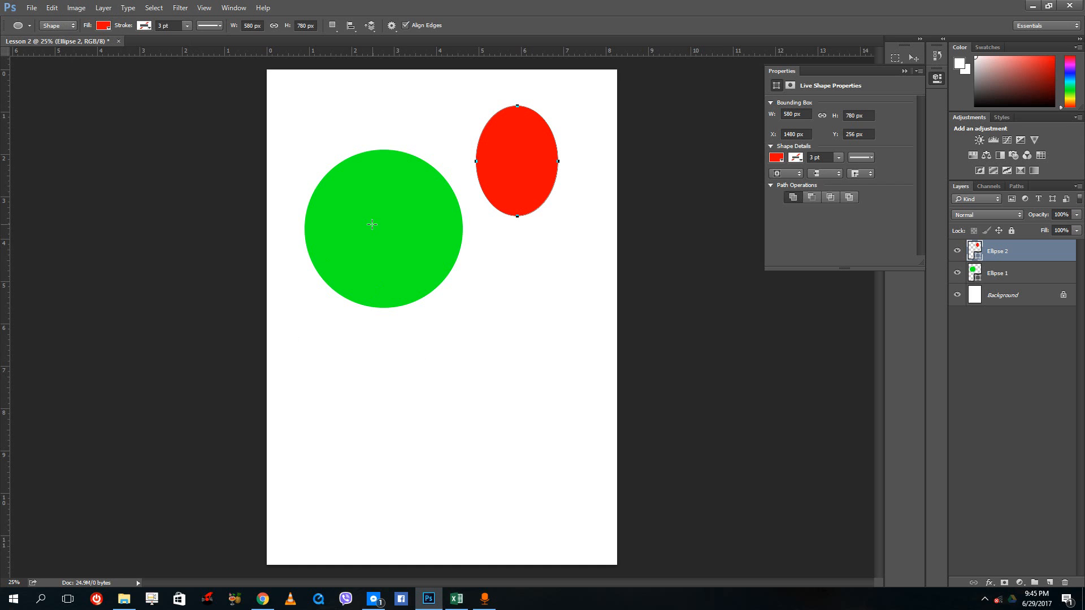
{"action": "mouse_move", "coordinate": [346, 212]}
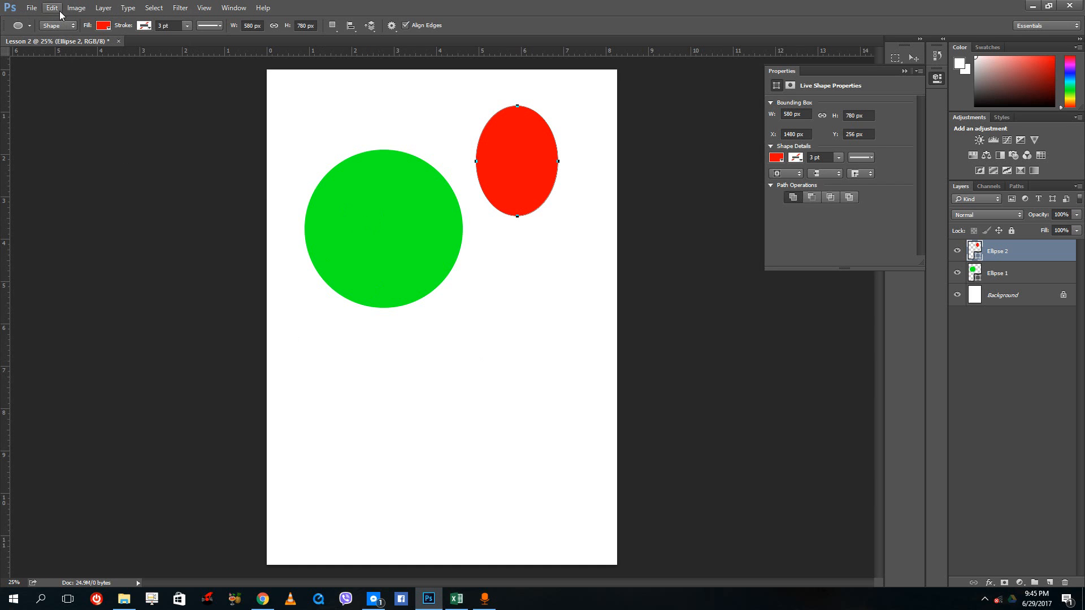
Change Lesson 2's mode to CMYK Color, choosing Don't Flatten to keep the layers.
{"action": "left_click", "coordinate": [76, 8]}
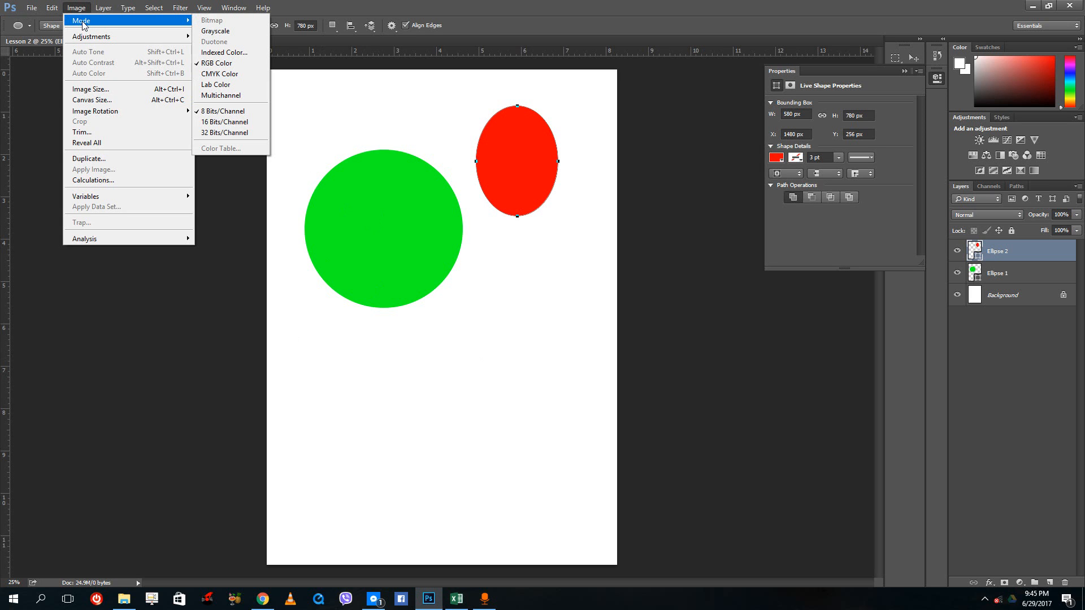
{"action": "mouse_move", "coordinate": [223, 52]}
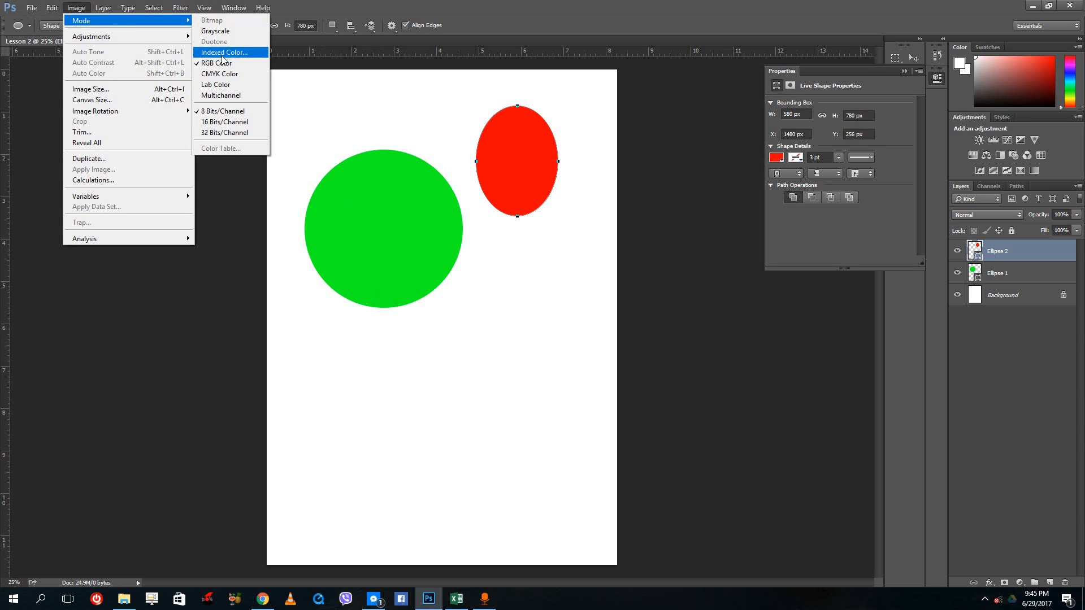
{"action": "mouse_move", "coordinate": [214, 41]}
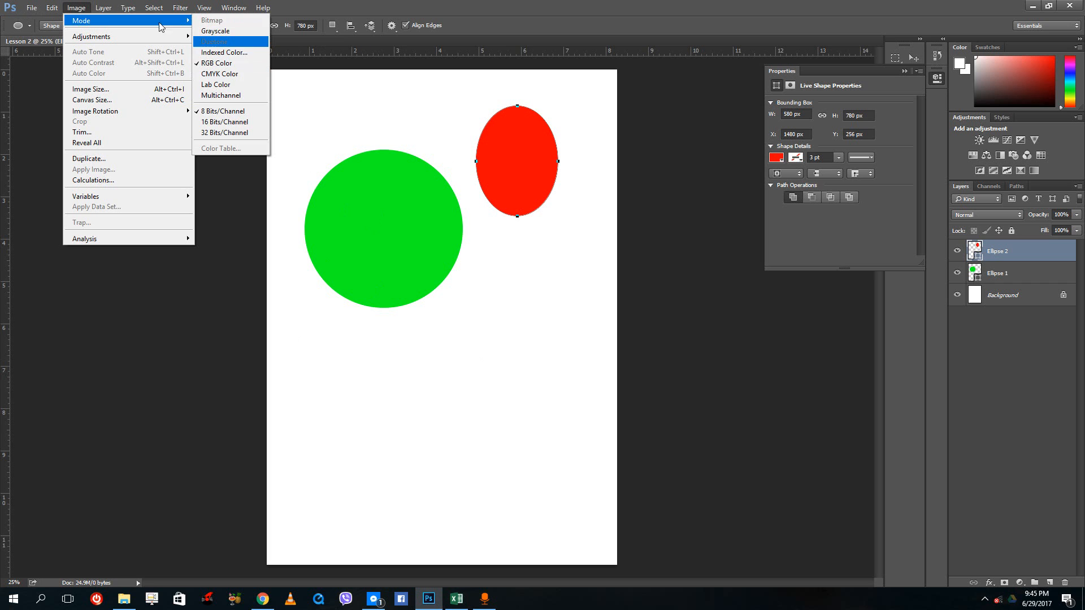
{"action": "mouse_move", "coordinate": [220, 73]}
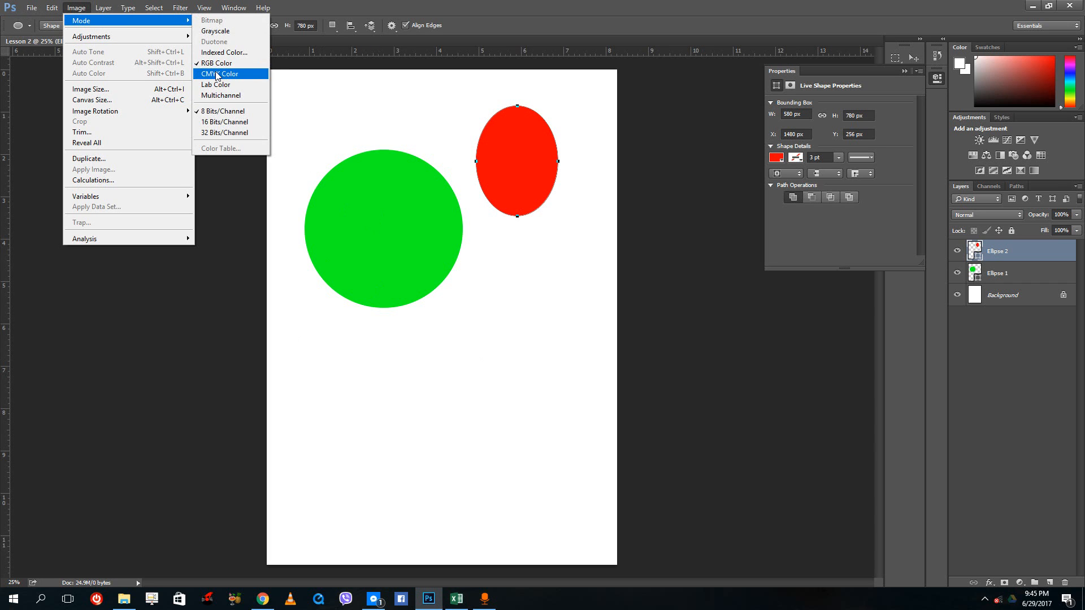
{"action": "left_click", "coordinate": [219, 73]}
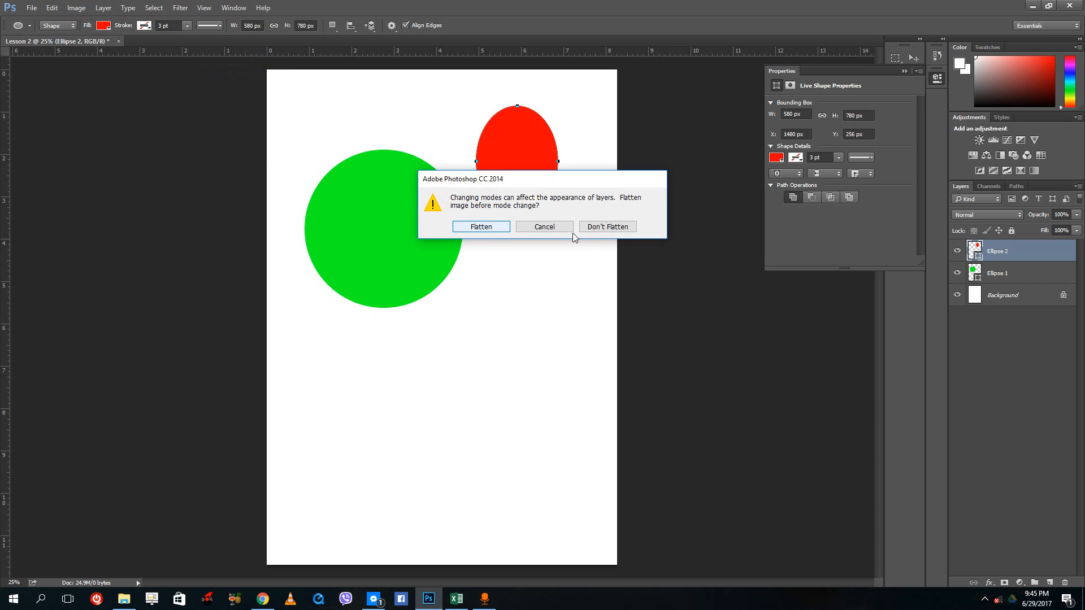
{"action": "left_click", "coordinate": [607, 226]}
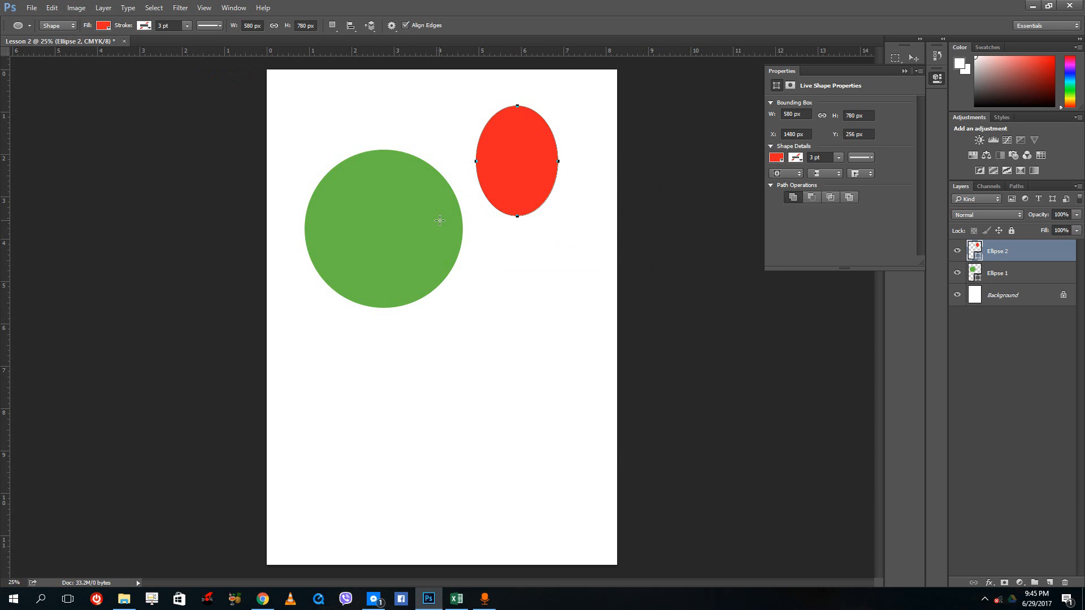
{"action": "mouse_move", "coordinate": [493, 239]}
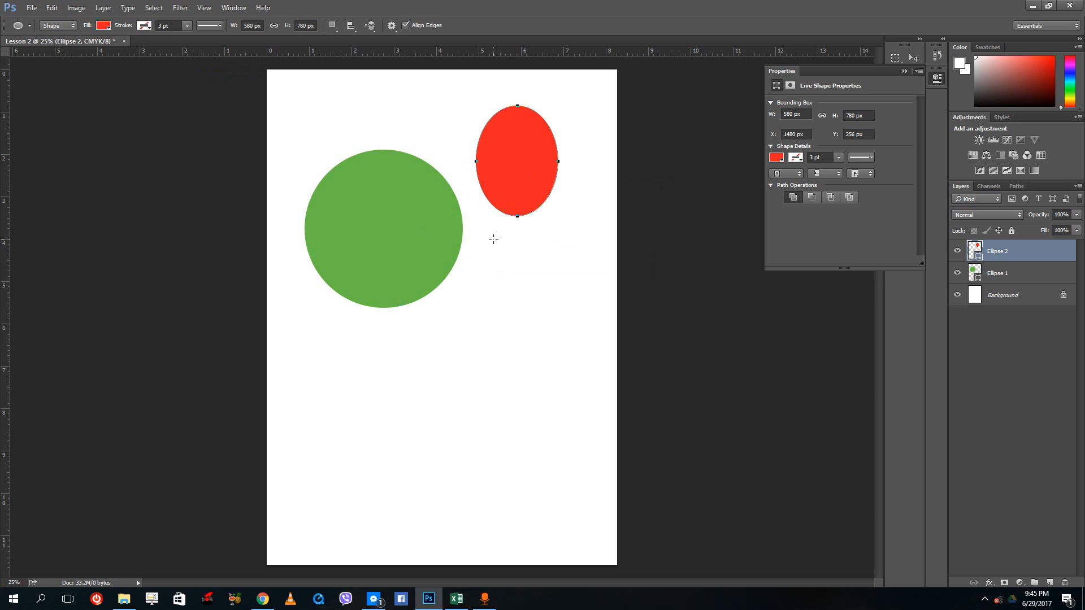
{"action": "mouse_move", "coordinate": [482, 237]}
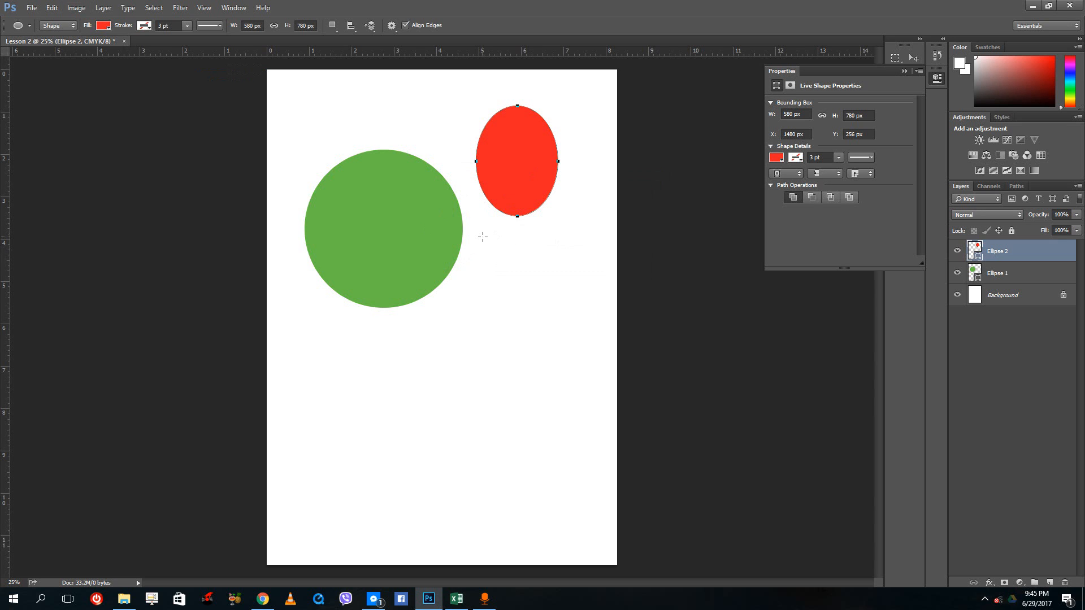
{"action": "mouse_move", "coordinate": [479, 180]}
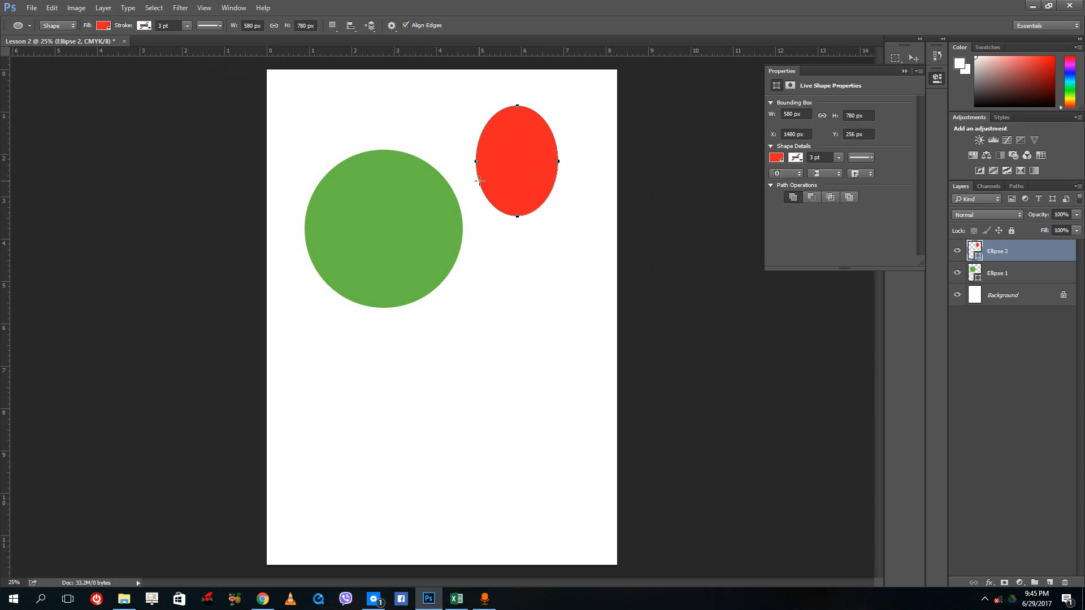
{"action": "mouse_move", "coordinate": [459, 177]}
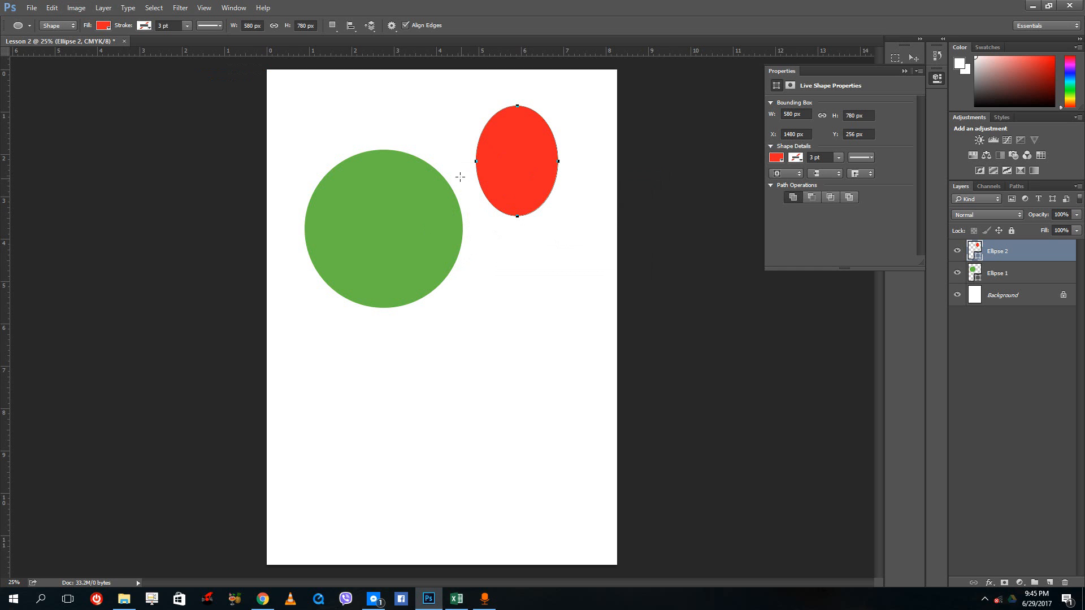
Switch Lesson 2 to Grayscale mode, keeping the shape layers unflattened.
{"action": "left_click", "coordinate": [77, 7]}
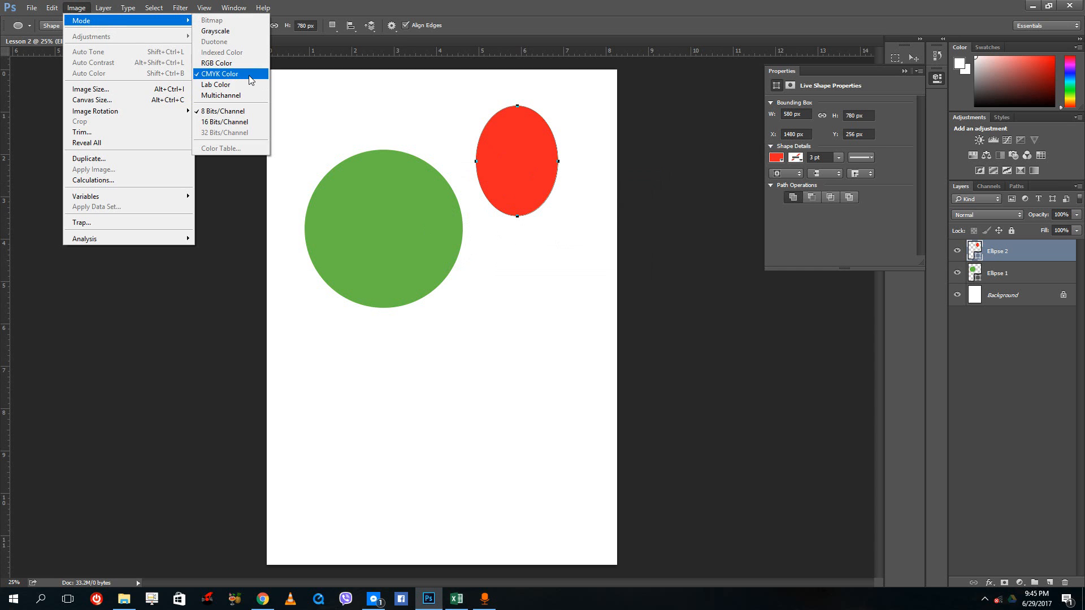
{"action": "mouse_move", "coordinate": [215, 31]}
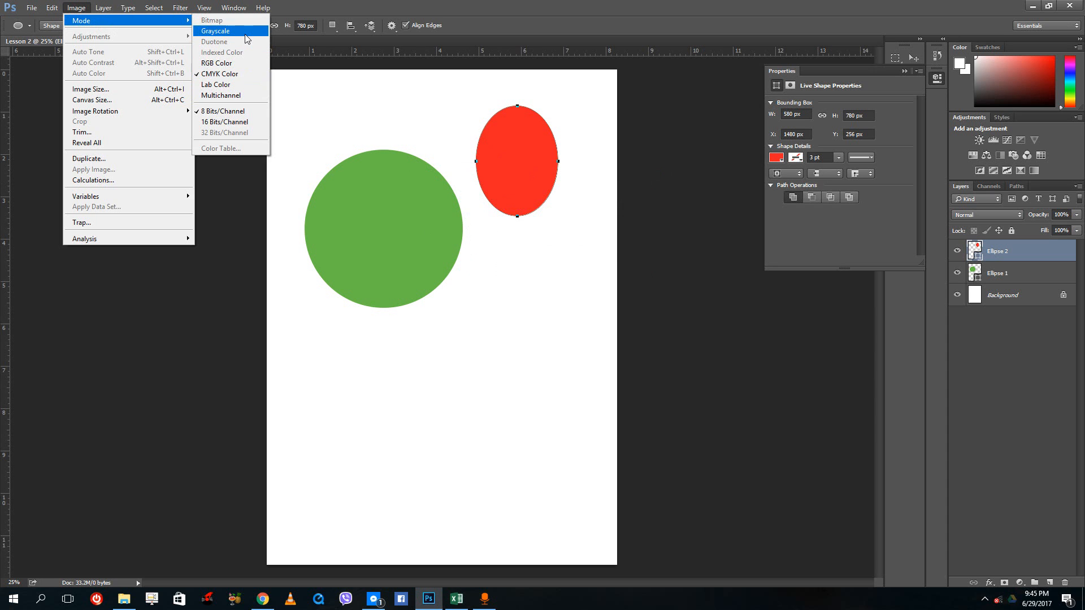
{"action": "left_click", "coordinate": [215, 31]}
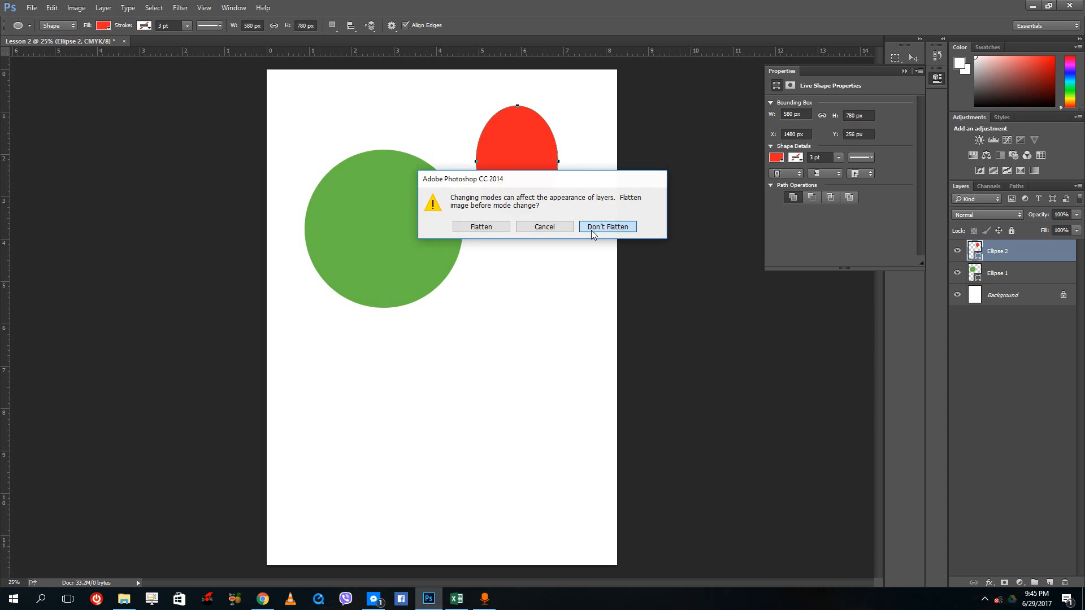
{"action": "left_click", "coordinate": [606, 226]}
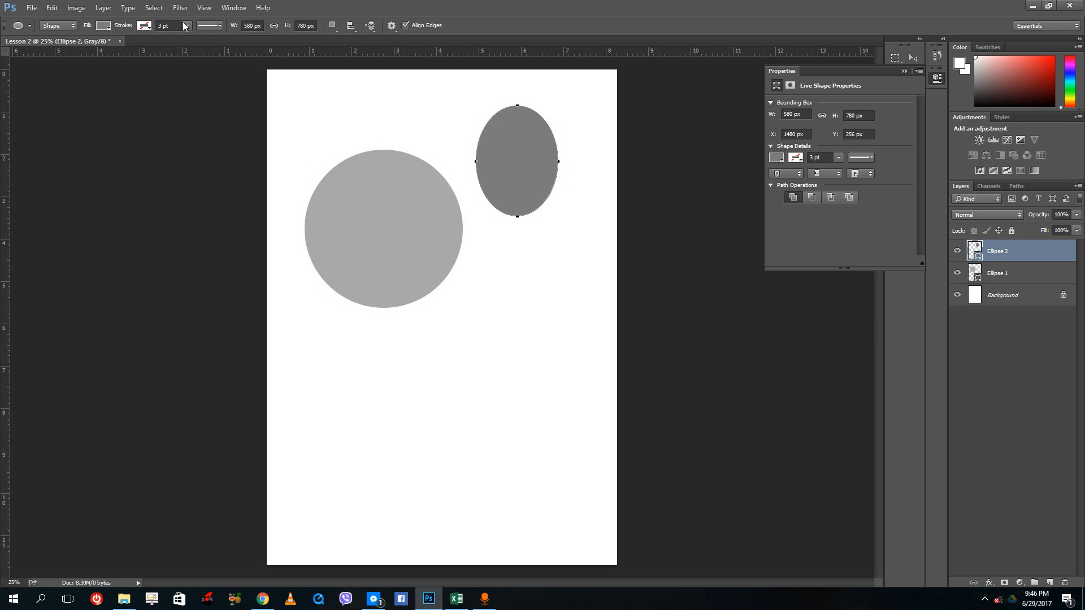
{"action": "left_click", "coordinate": [76, 7]}
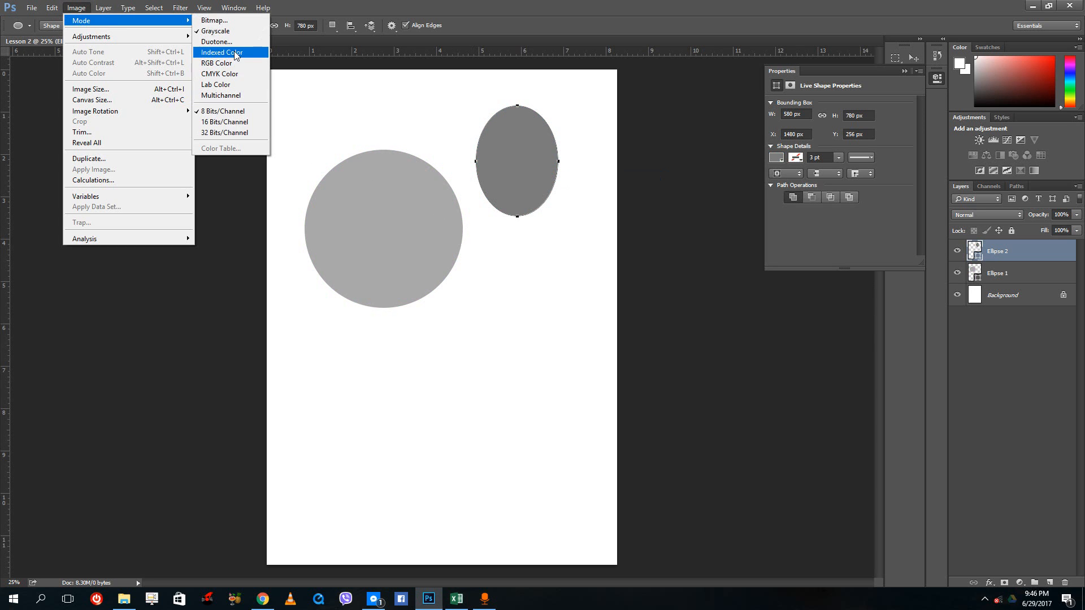
{"action": "mouse_move", "coordinate": [221, 95]}
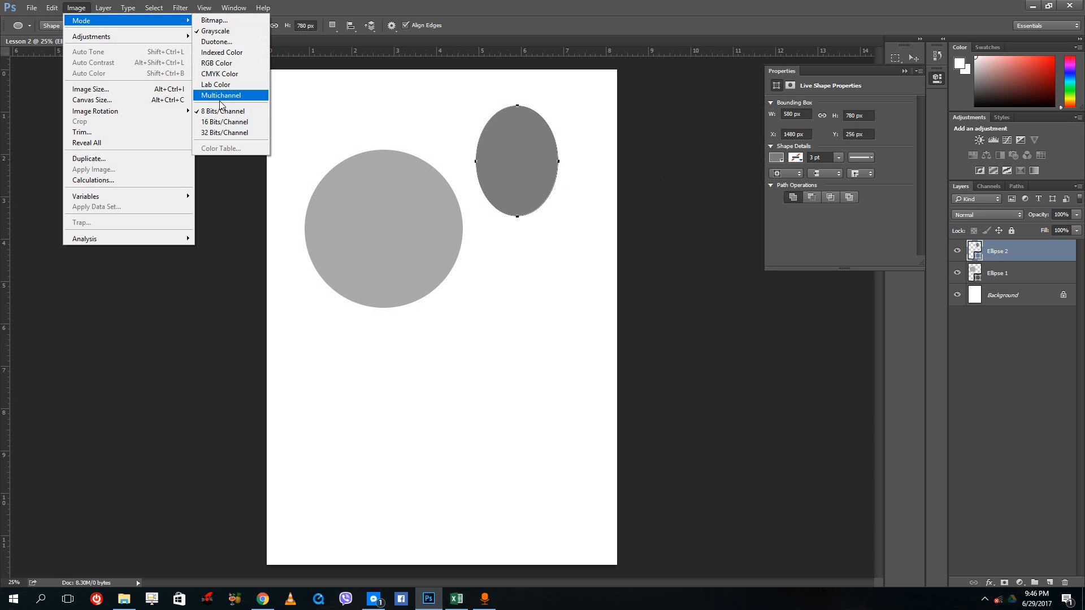
{"action": "mouse_move", "coordinate": [232, 84]}
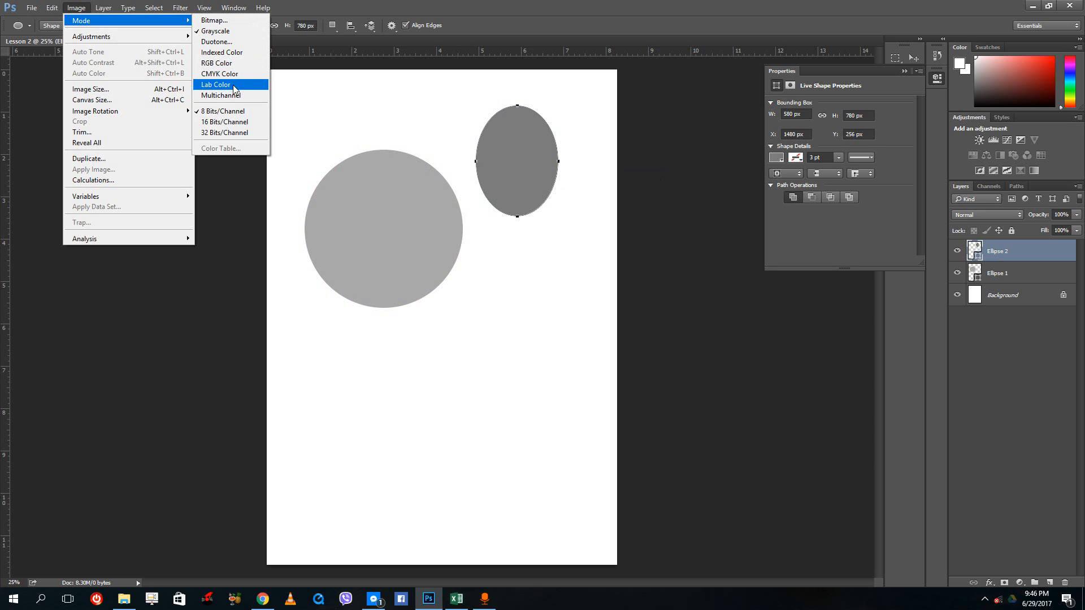
{"action": "mouse_move", "coordinate": [231, 95]}
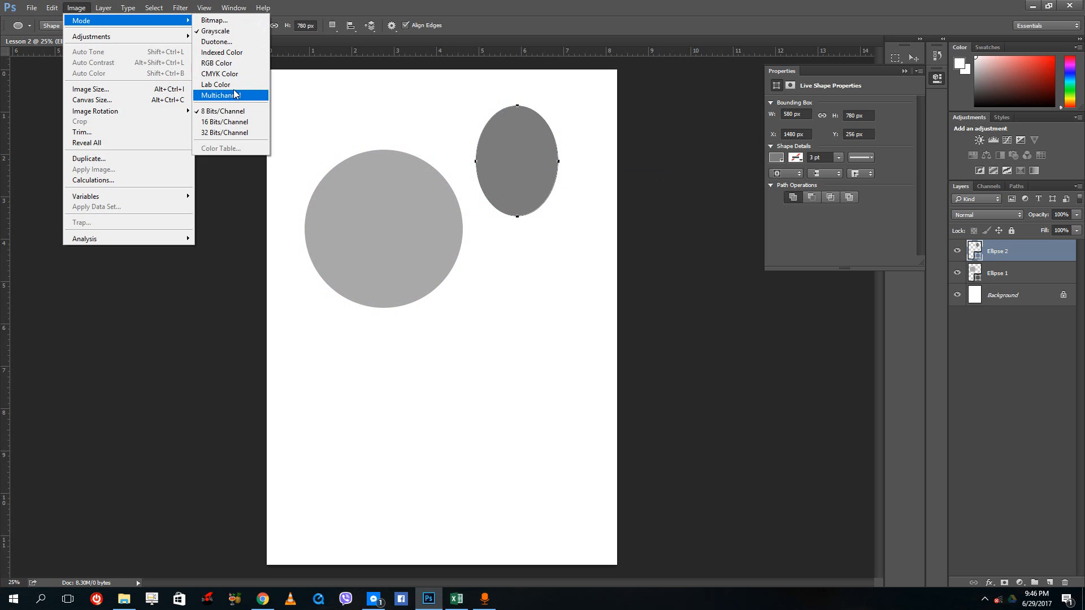
{"action": "mouse_move", "coordinate": [223, 122]}
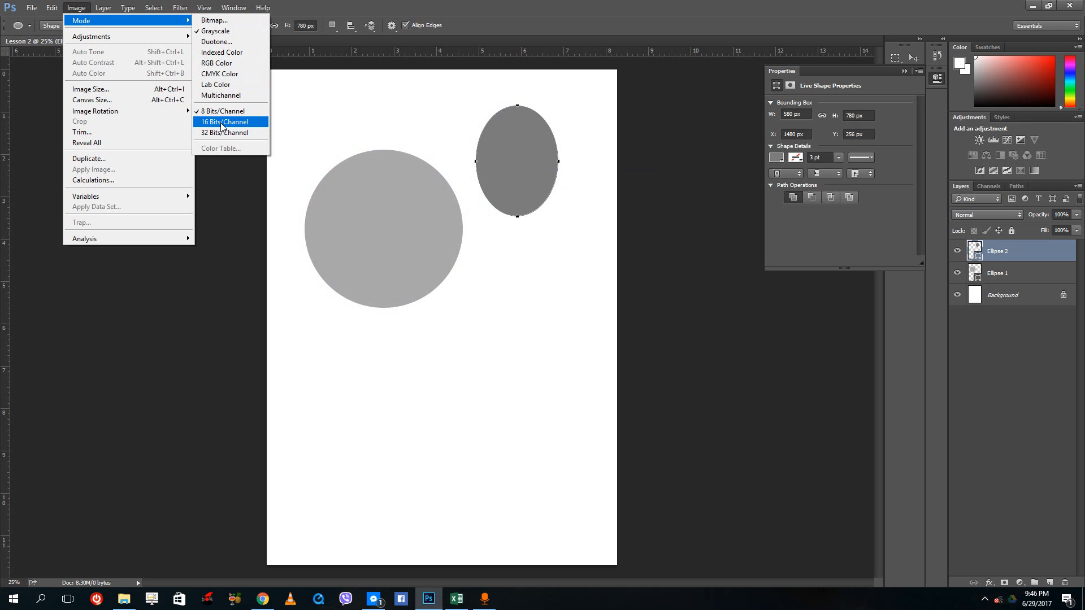
{"action": "mouse_move", "coordinate": [222, 110]}
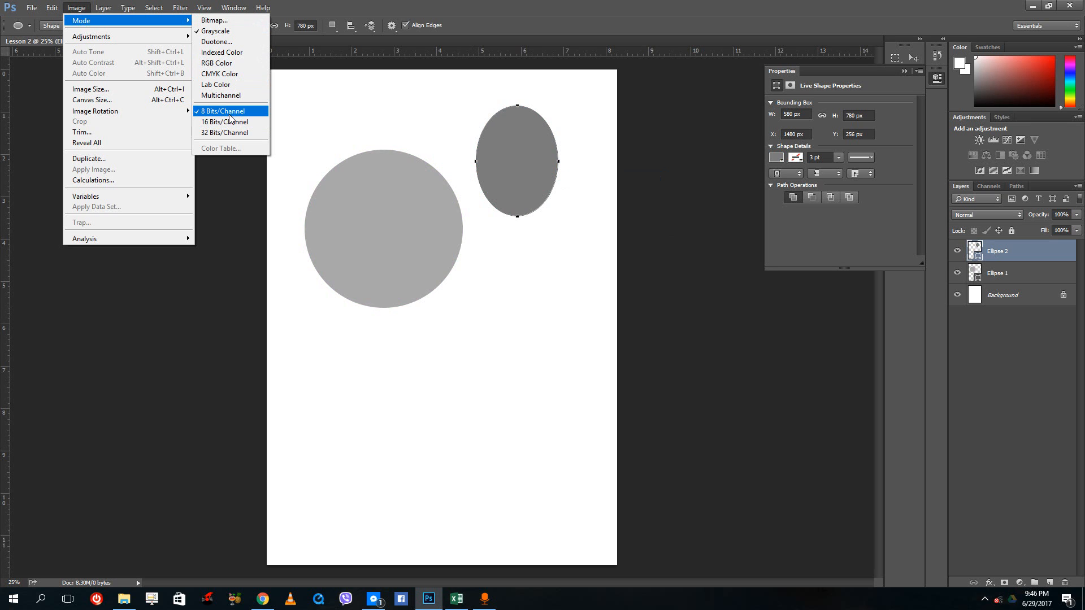
{"action": "mouse_move", "coordinate": [438, 161]}
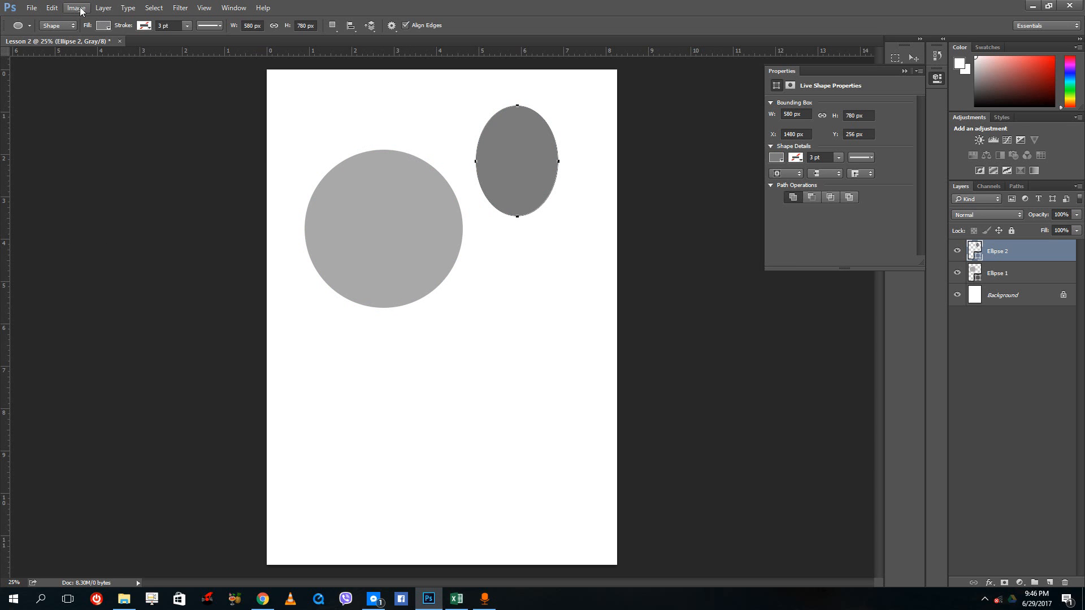
{"action": "mouse_move", "coordinate": [649, 135]}
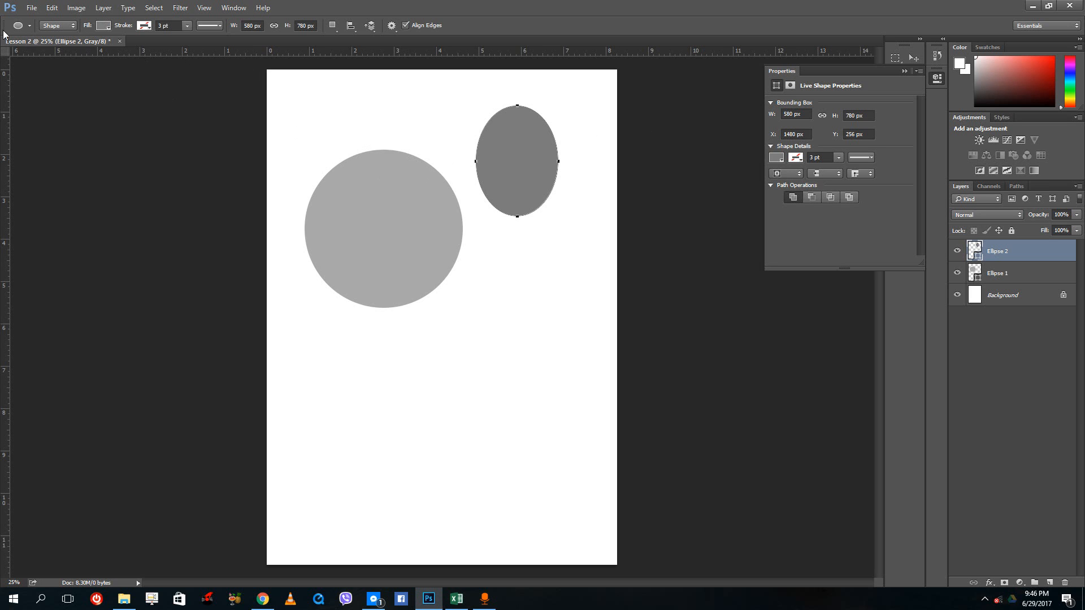
Change the grayscale image to RGB Color, flattening the ellipse layers into the background.
{"action": "left_click", "coordinate": [57, 25]}
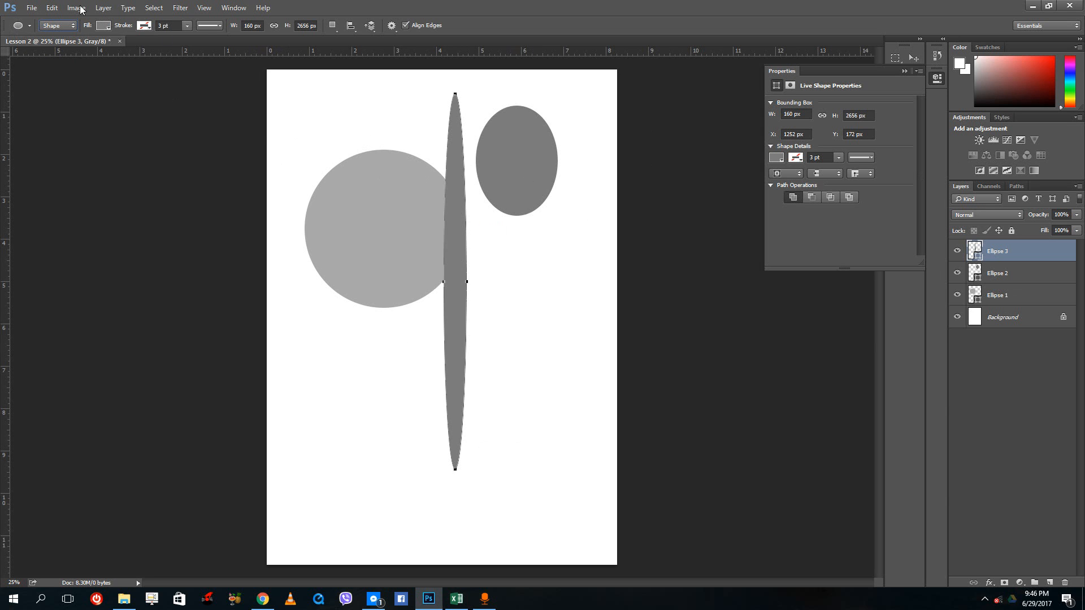
{"action": "left_click", "coordinate": [76, 8]}
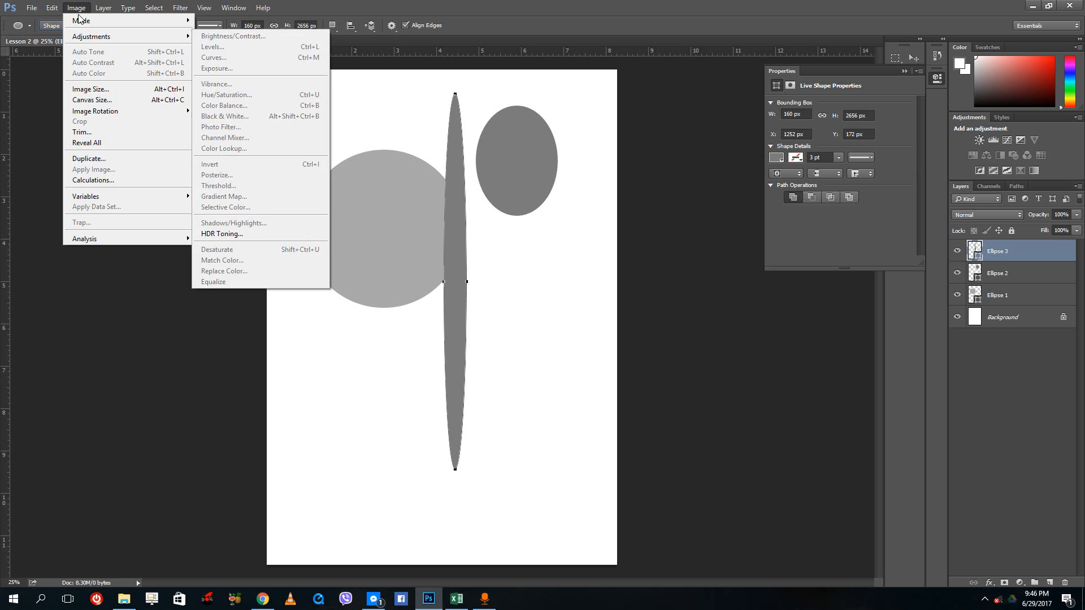
{"action": "left_click", "coordinate": [81, 21]}
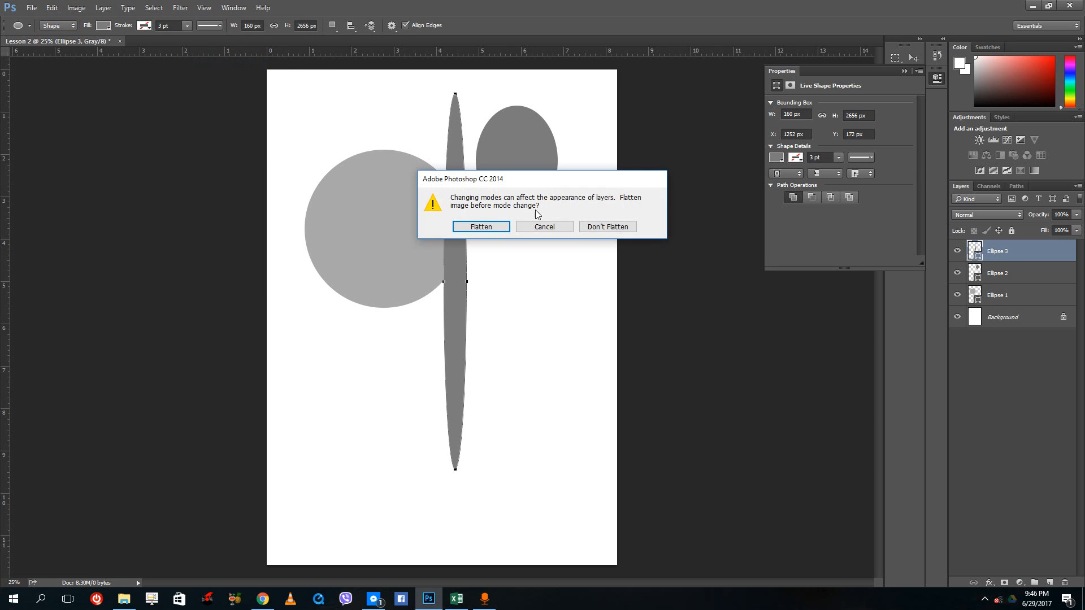
{"action": "mouse_move", "coordinate": [545, 227]}
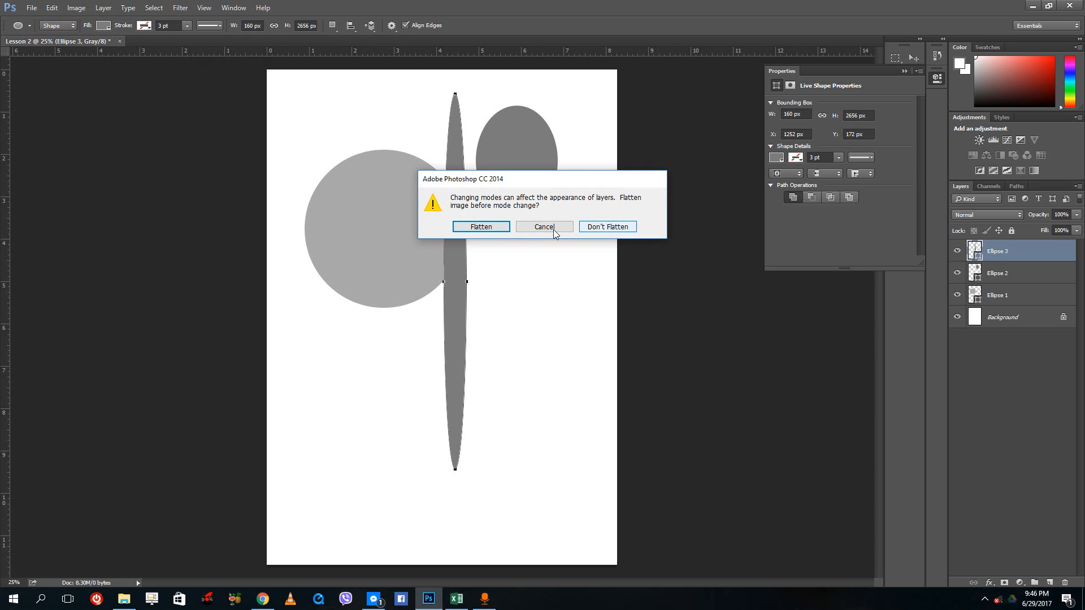
{"action": "left_click", "coordinate": [481, 226]}
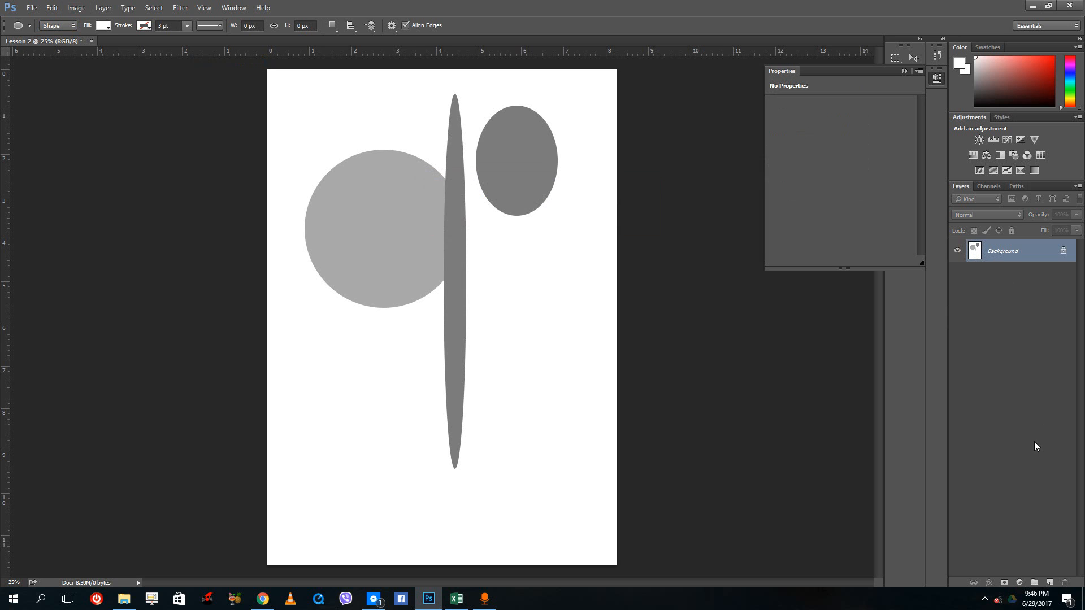
Create an empty Layer 1 above the background and discard the trial ellipse.
{"action": "left_click", "coordinate": [1035, 582]}
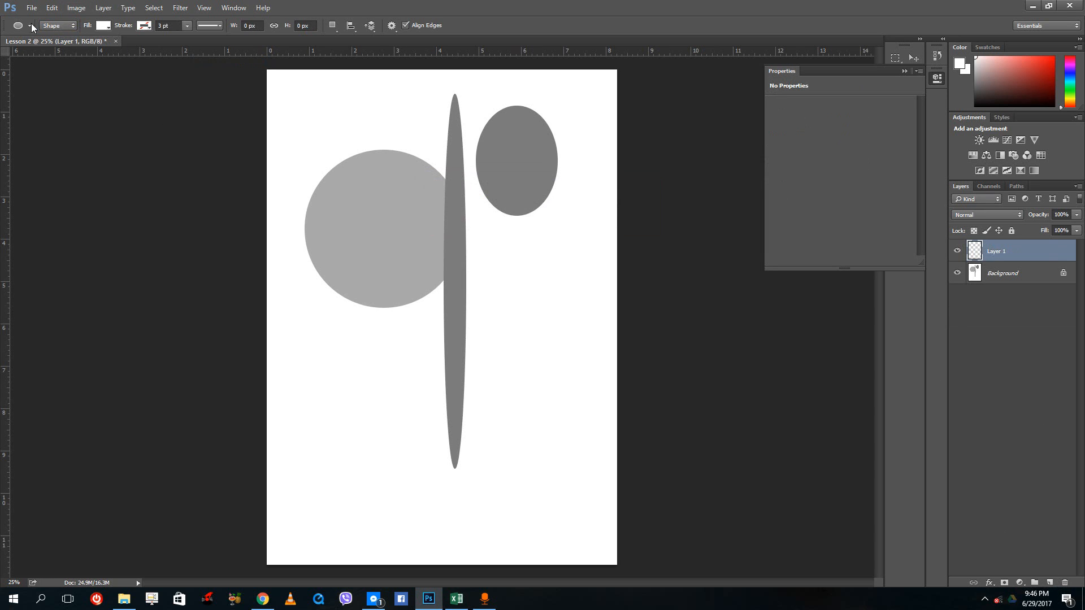
{"action": "left_click", "coordinate": [19, 26]}
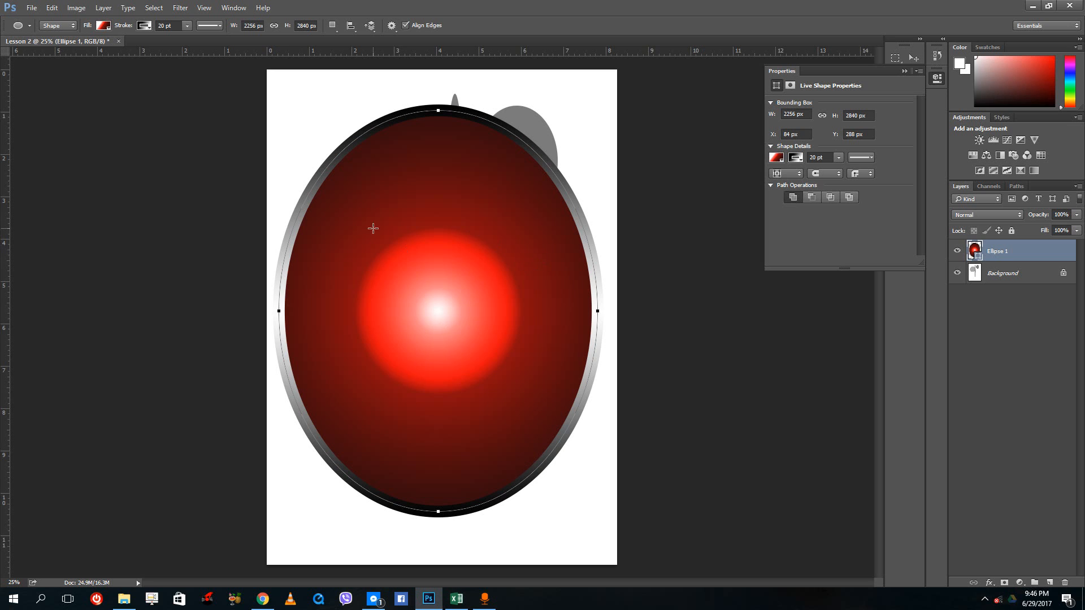
{"action": "mouse_move", "coordinate": [444, 230]}
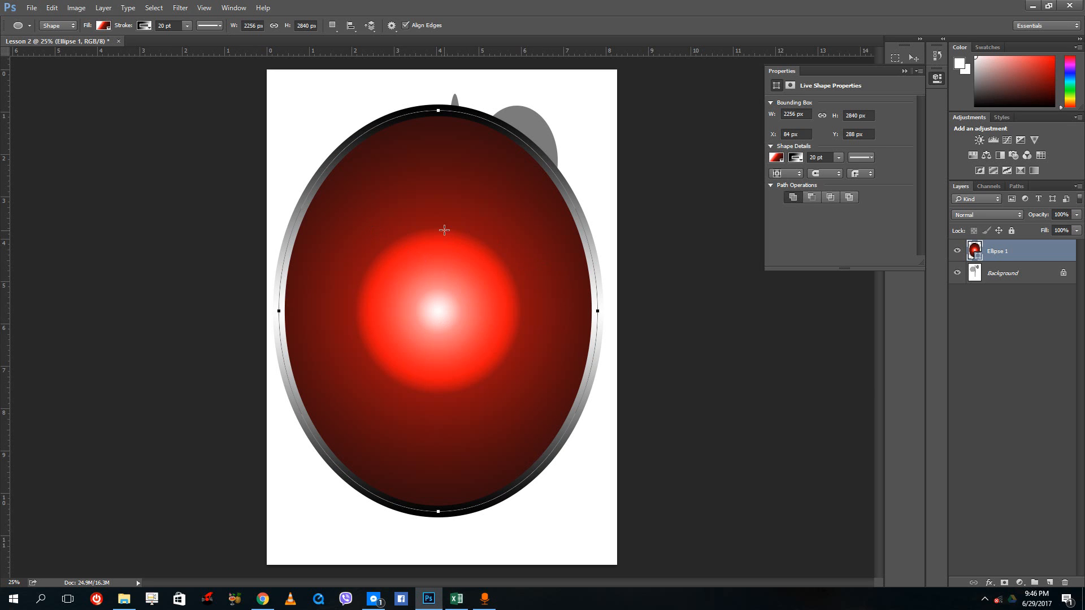
{"action": "mouse_move", "coordinate": [455, 222]}
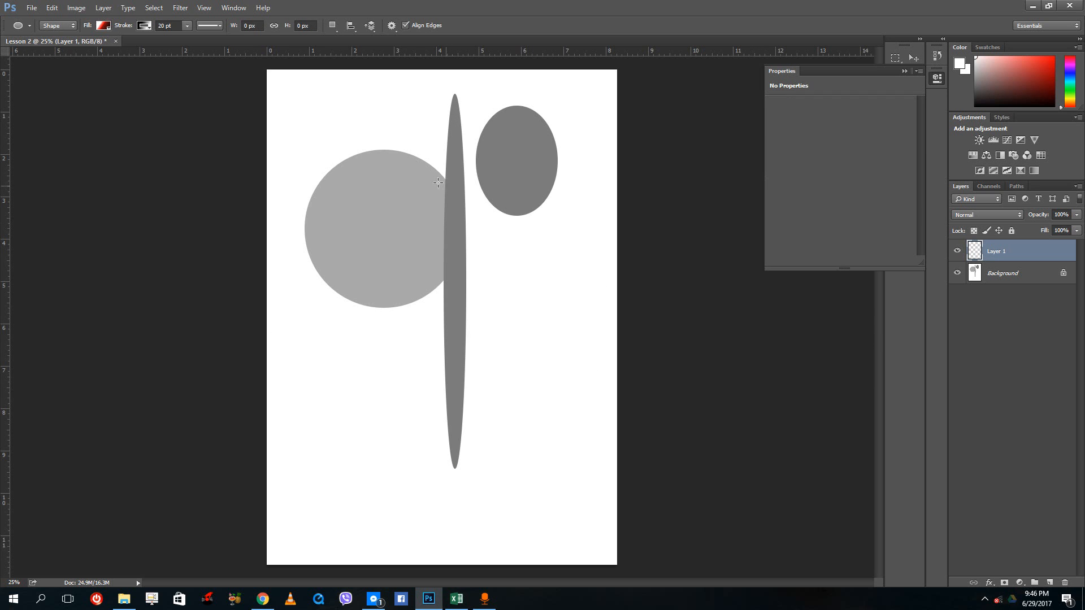
{"action": "left_click", "coordinate": [76, 7]}
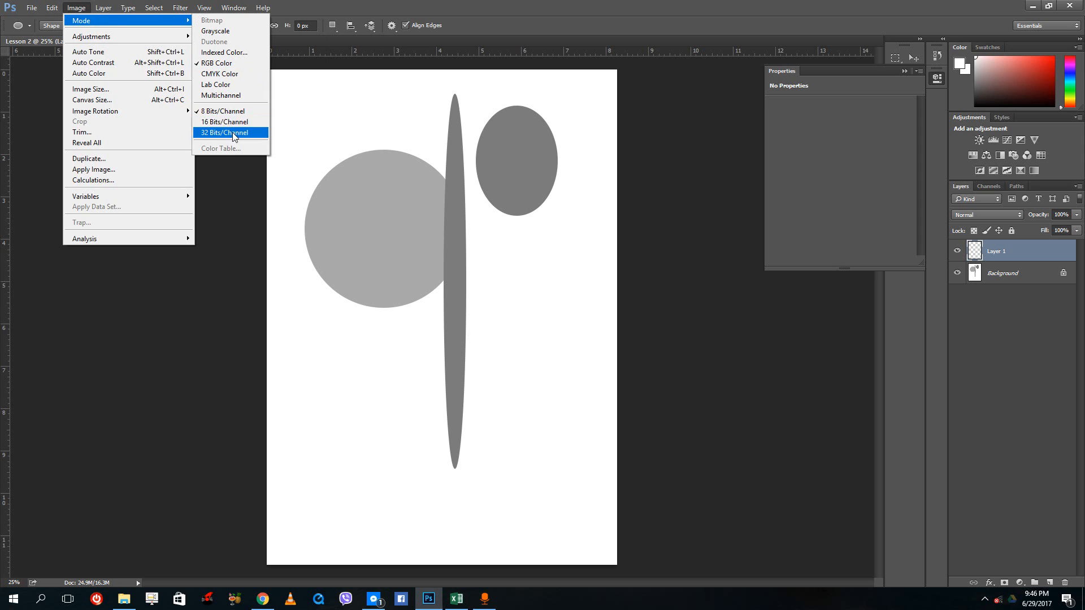
Convert to 32 Bits/Channel with Flatten, then dismiss the error from trying Shape mode.
{"action": "left_click", "coordinate": [223, 132]}
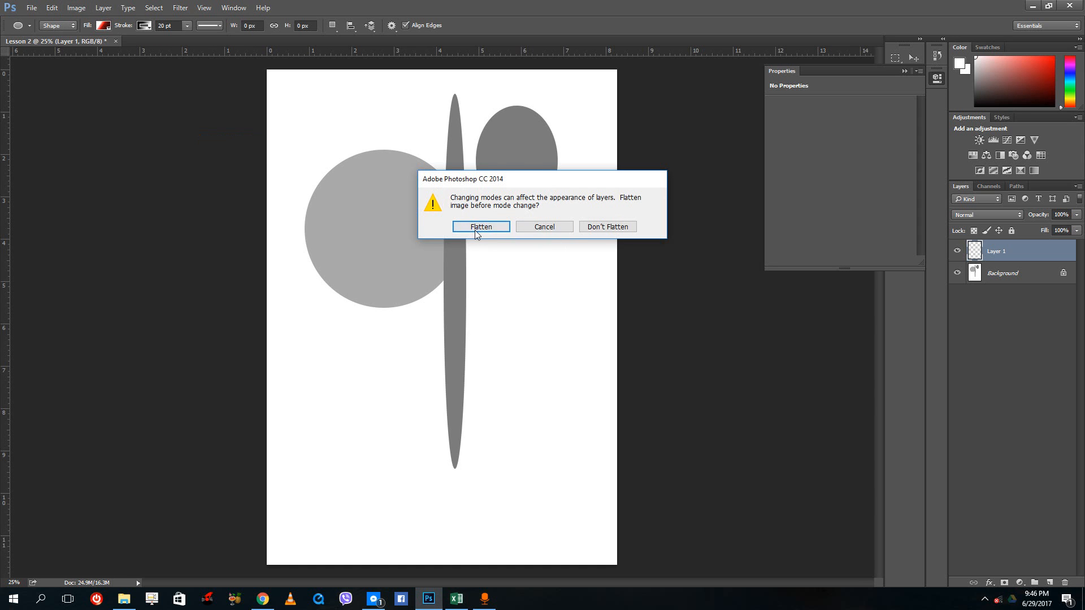
{"action": "left_click", "coordinate": [481, 226]}
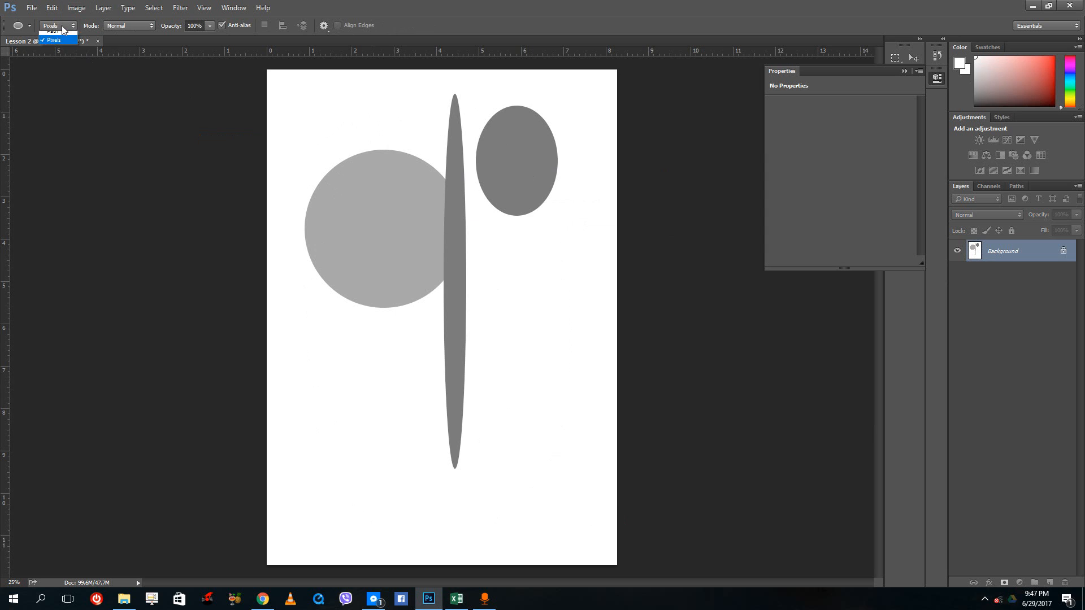
{"action": "mouse_move", "coordinate": [54, 36]}
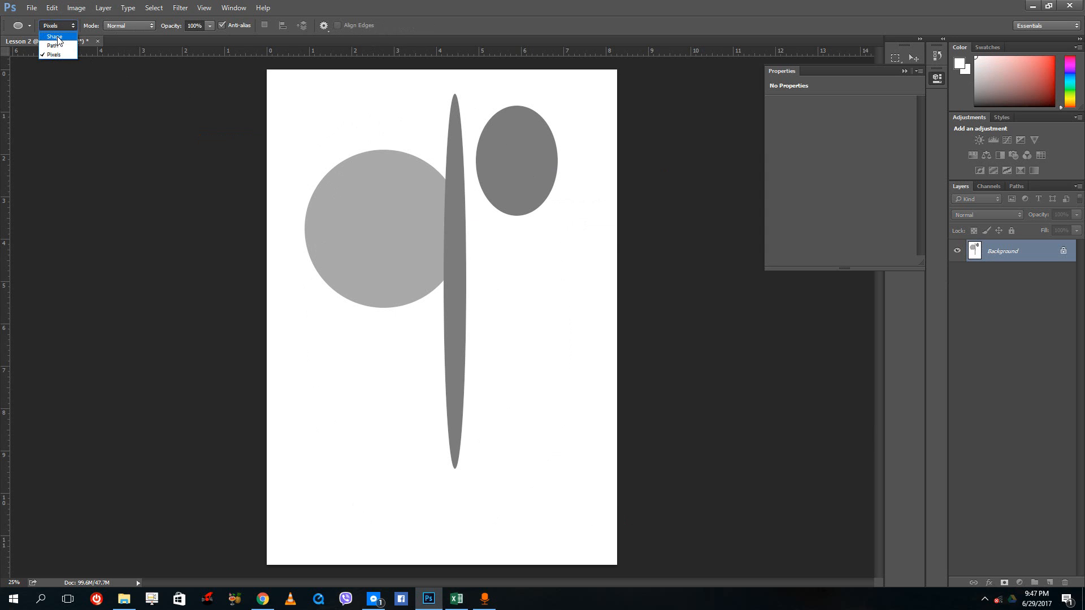
{"action": "left_click", "coordinate": [55, 36]}
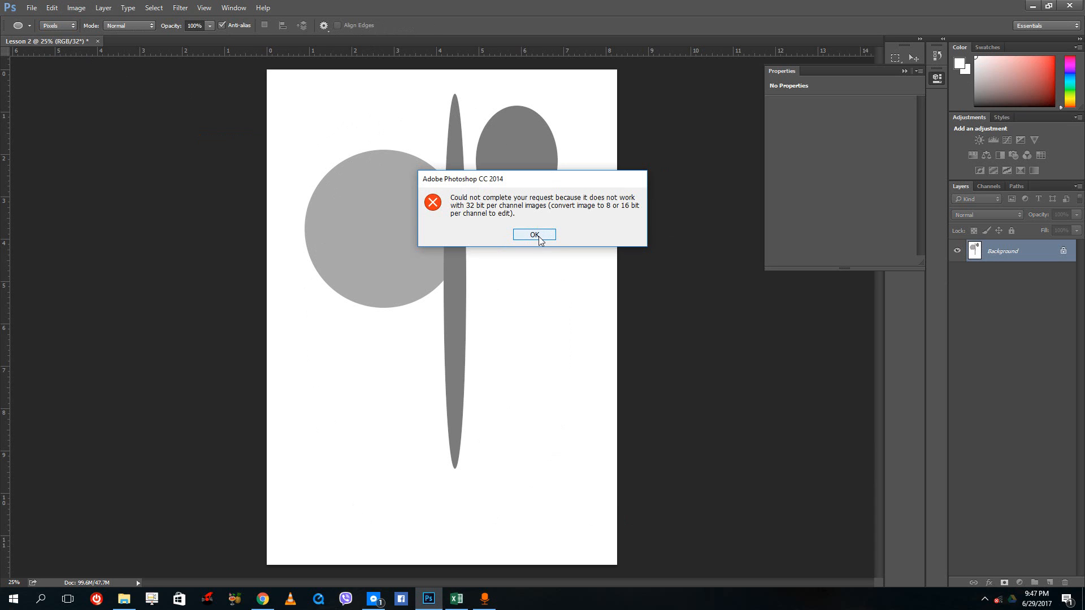
{"action": "left_click", "coordinate": [533, 235]}
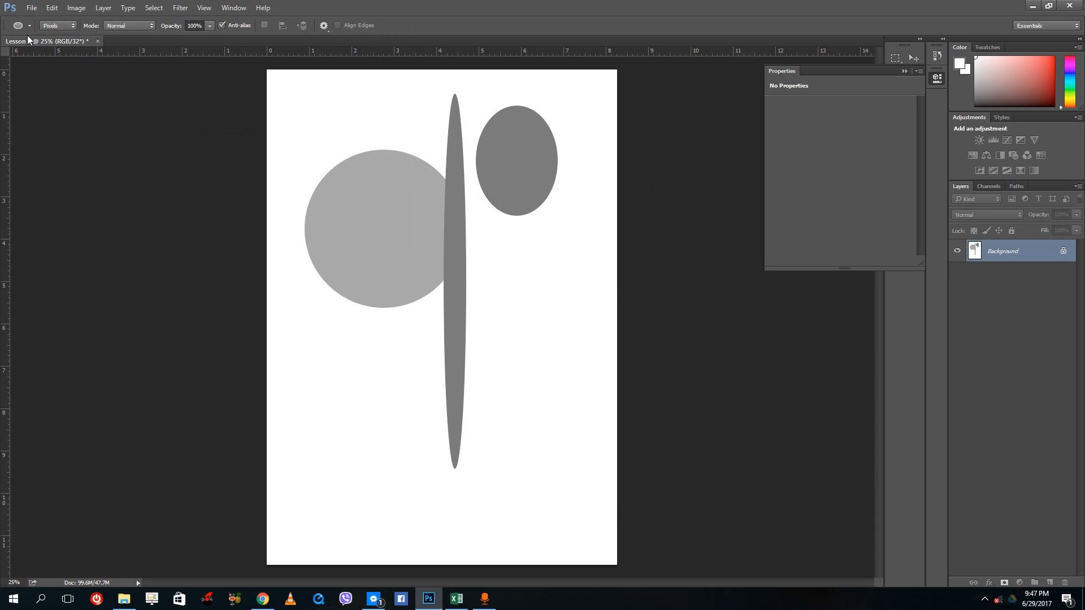
Switch the image to 16 Bits/Channel and accept the HDR Toning dialog.
{"action": "left_click", "coordinate": [27, 25]}
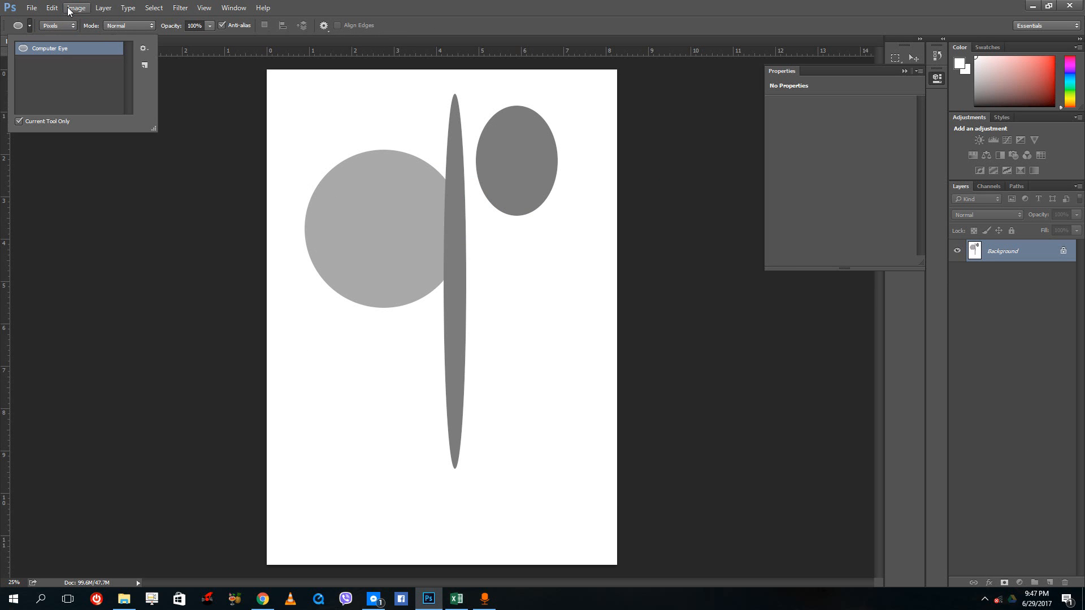
{"action": "left_click", "coordinate": [77, 7]}
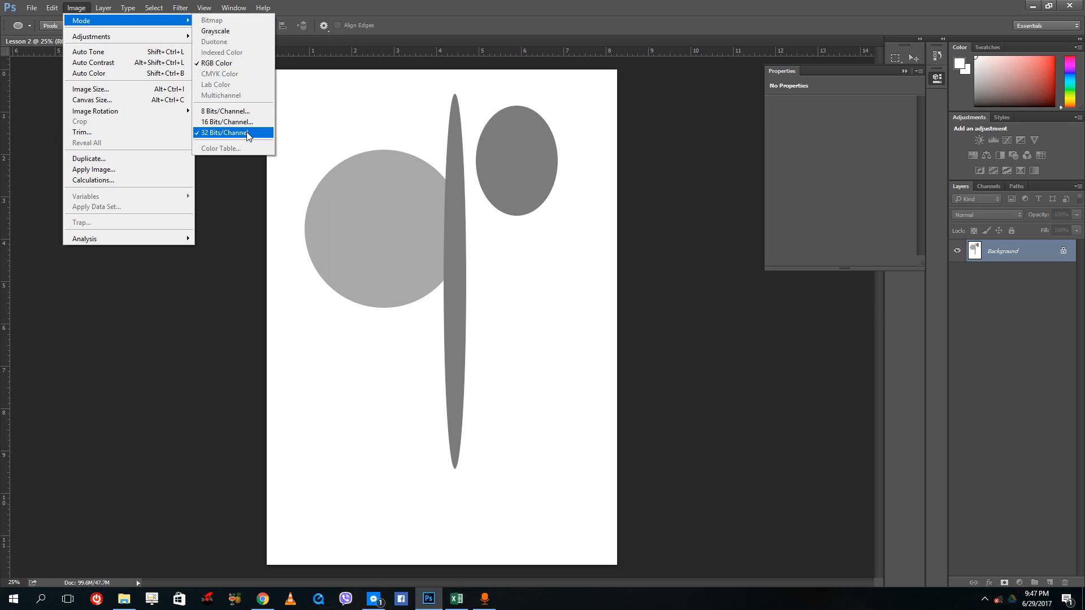
{"action": "mouse_move", "coordinate": [247, 141]}
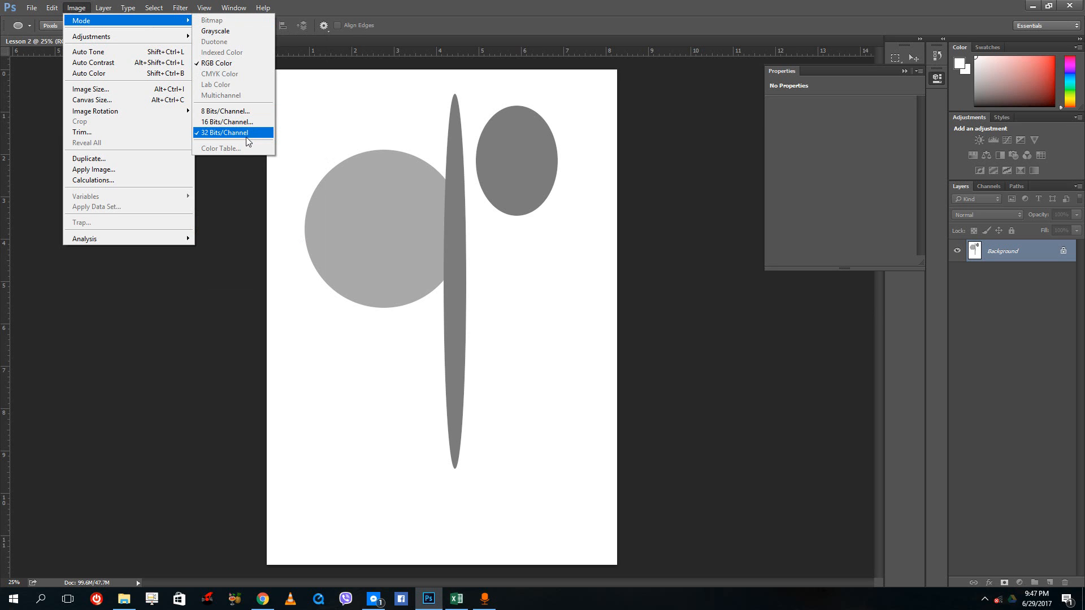
{"action": "mouse_move", "coordinate": [263, 146]}
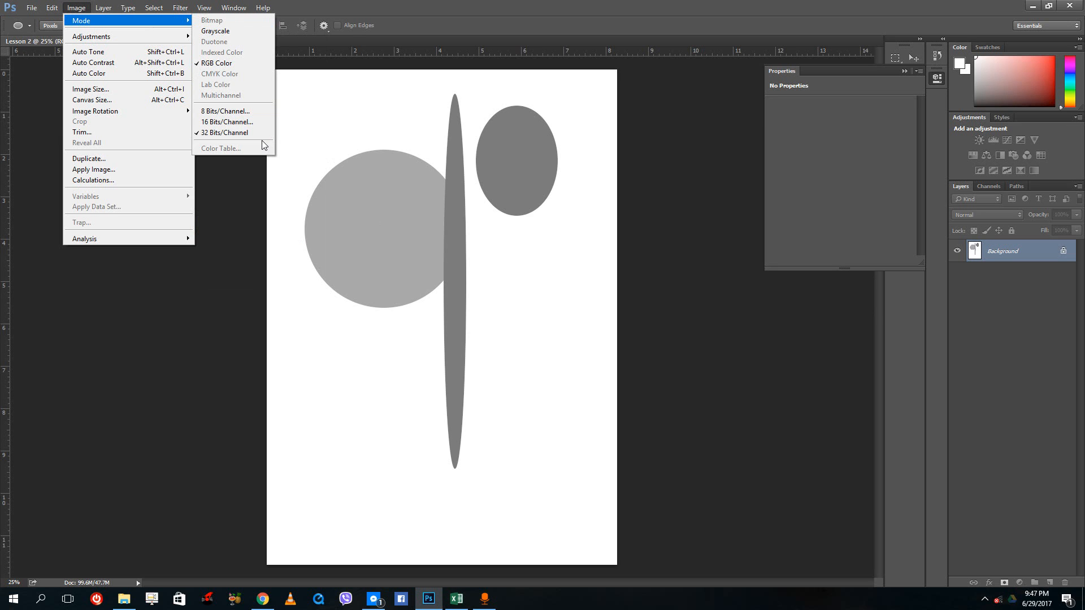
{"action": "mouse_move", "coordinate": [234, 122]}
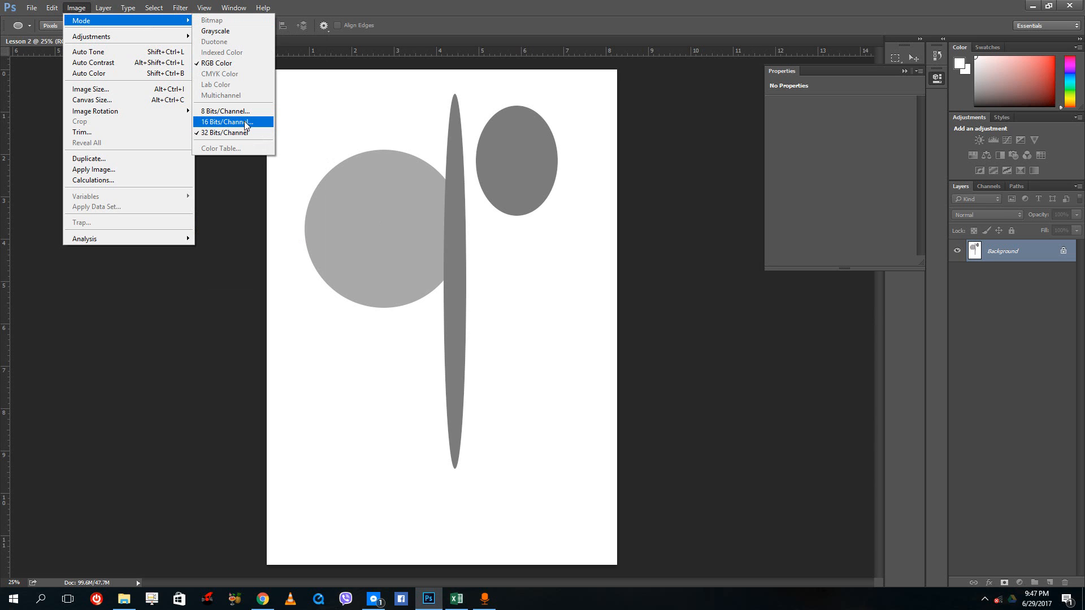
{"action": "left_click", "coordinate": [224, 133]}
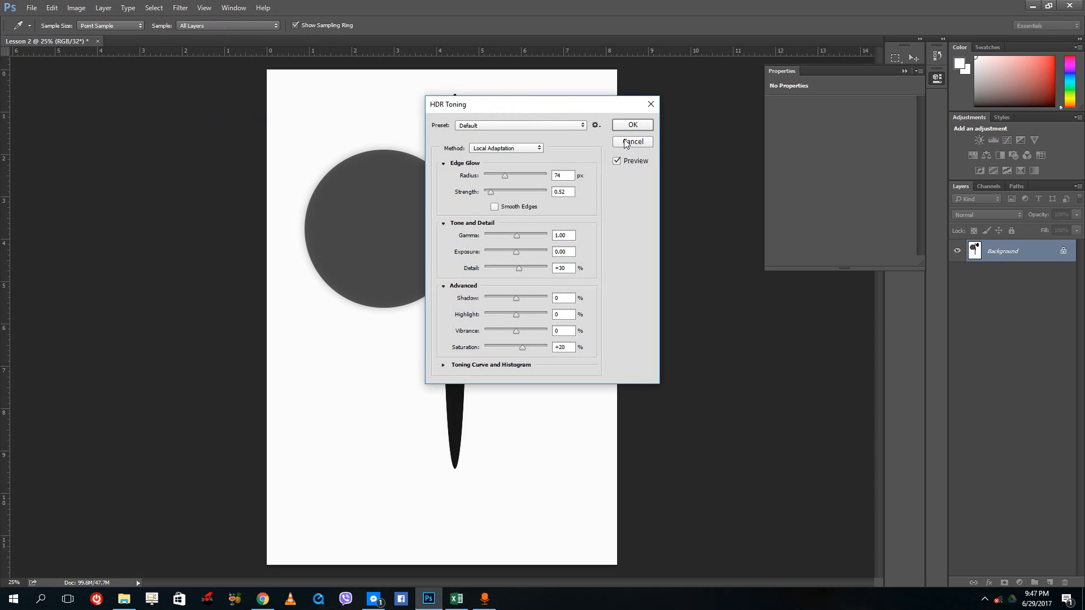
{"action": "left_click", "coordinate": [630, 126]}
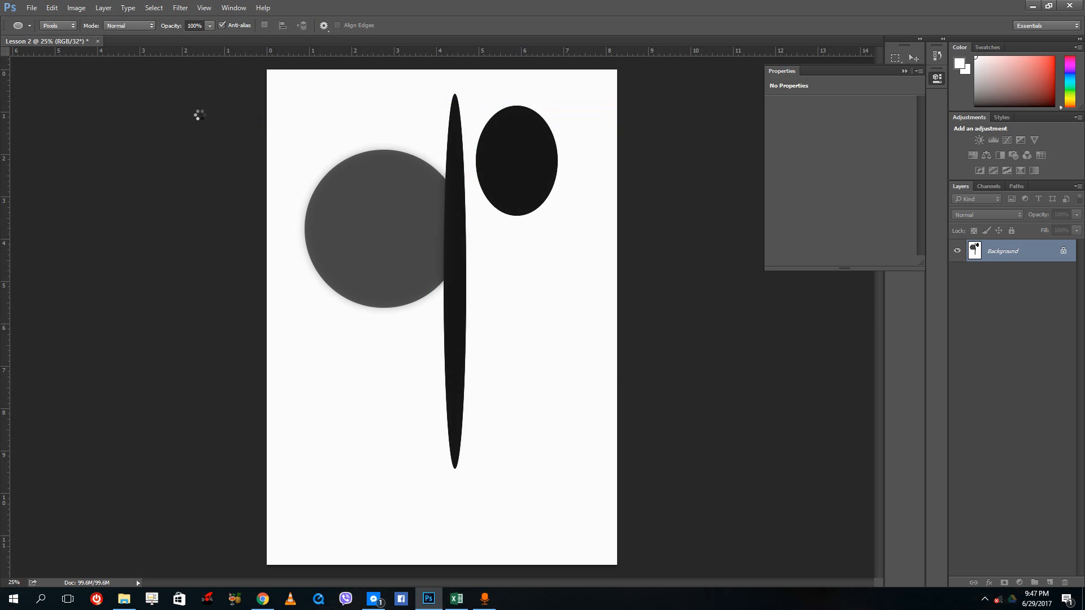
{"action": "mouse_move", "coordinate": [376, 155]}
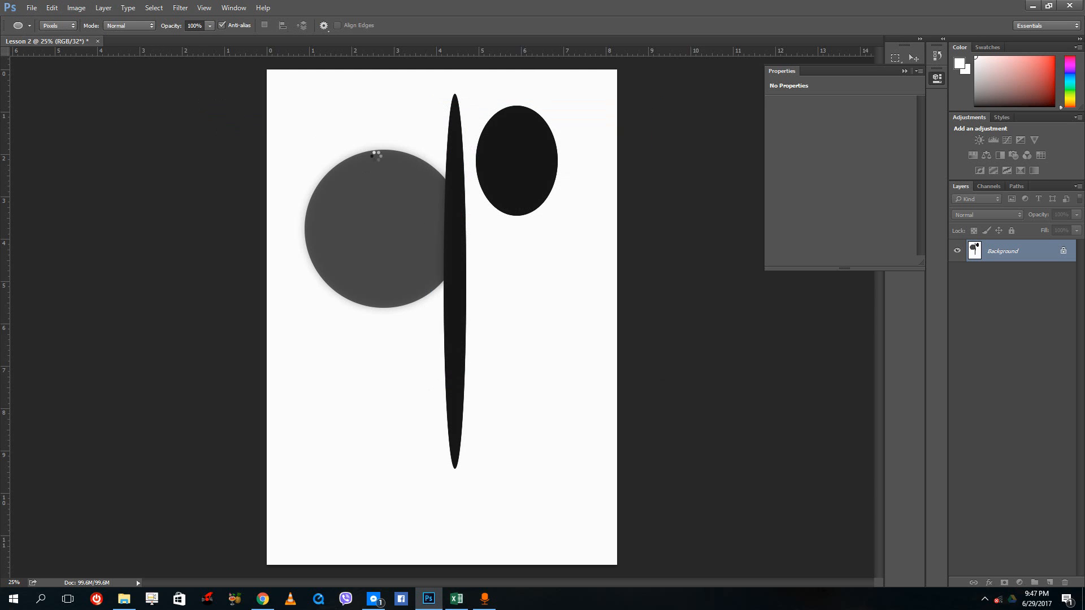
{"action": "mouse_move", "coordinate": [384, 226]}
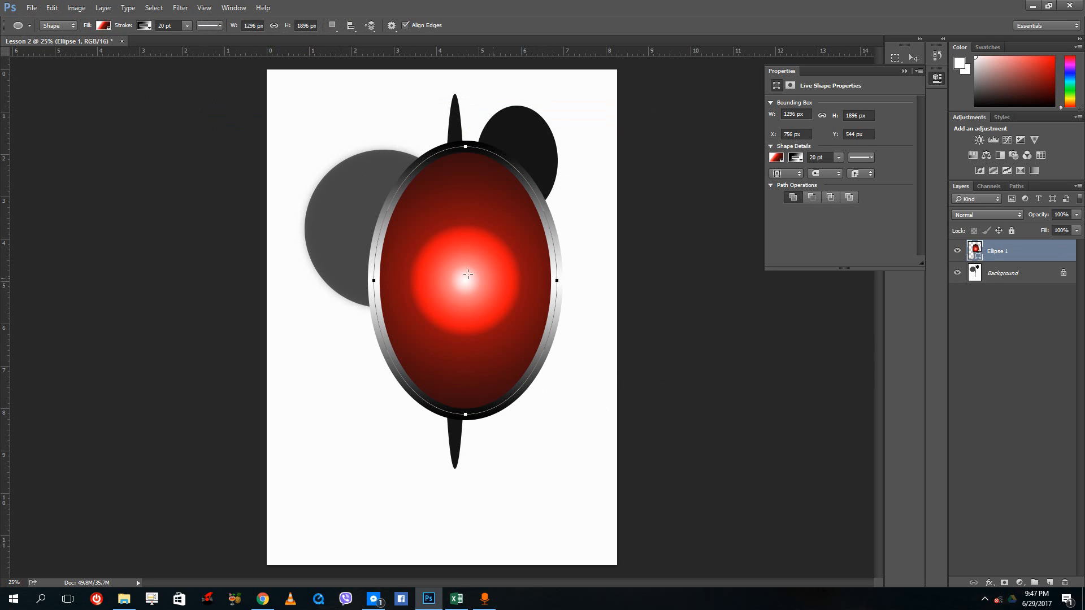
{"action": "mouse_move", "coordinate": [404, 269]}
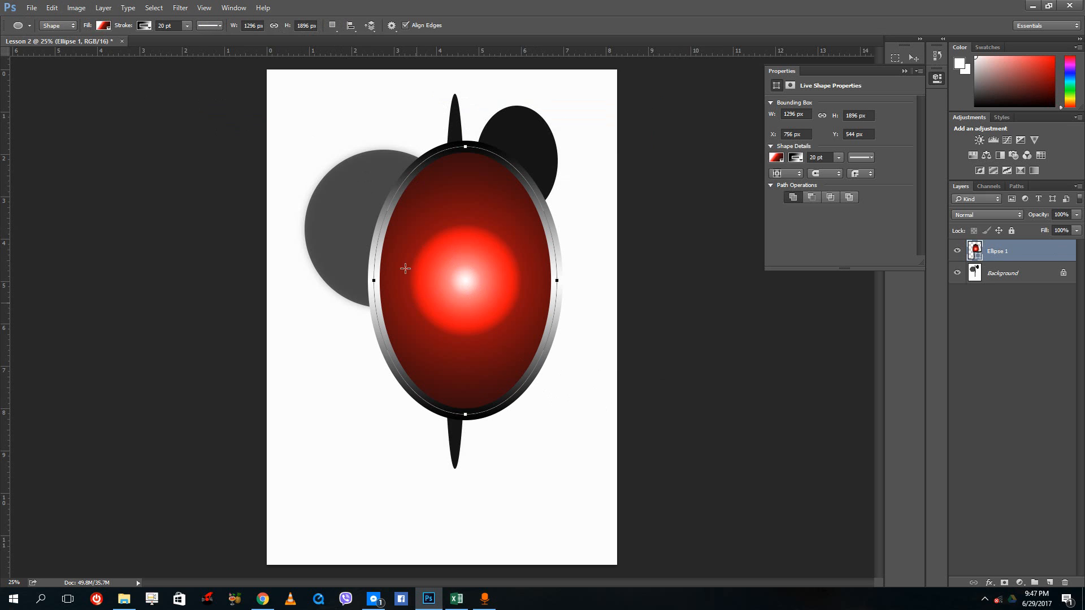
{"action": "mouse_move", "coordinate": [76, 7]}
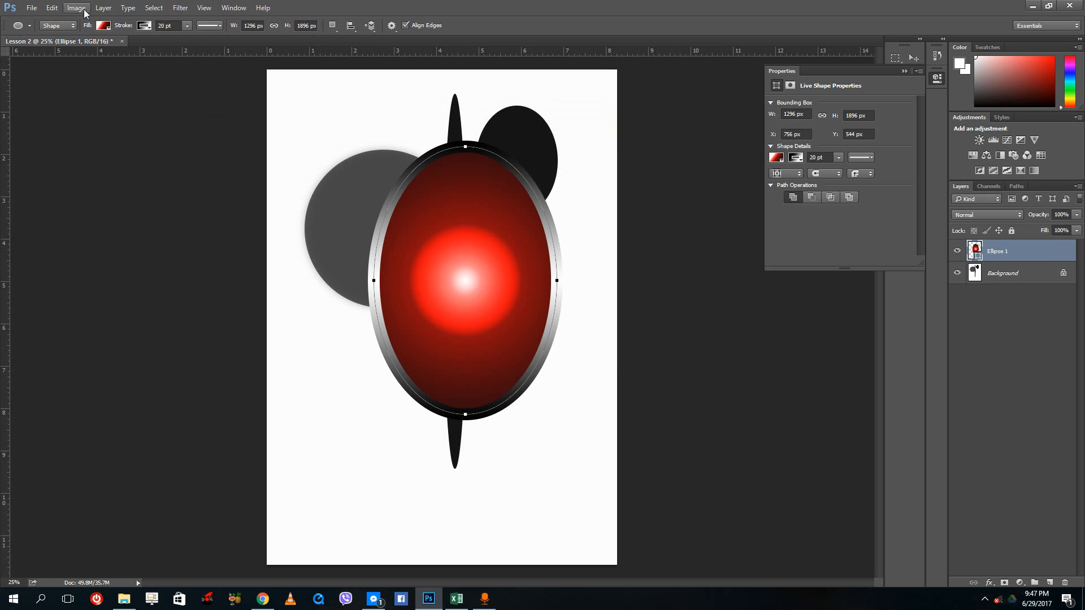
{"action": "left_click", "coordinate": [76, 7]}
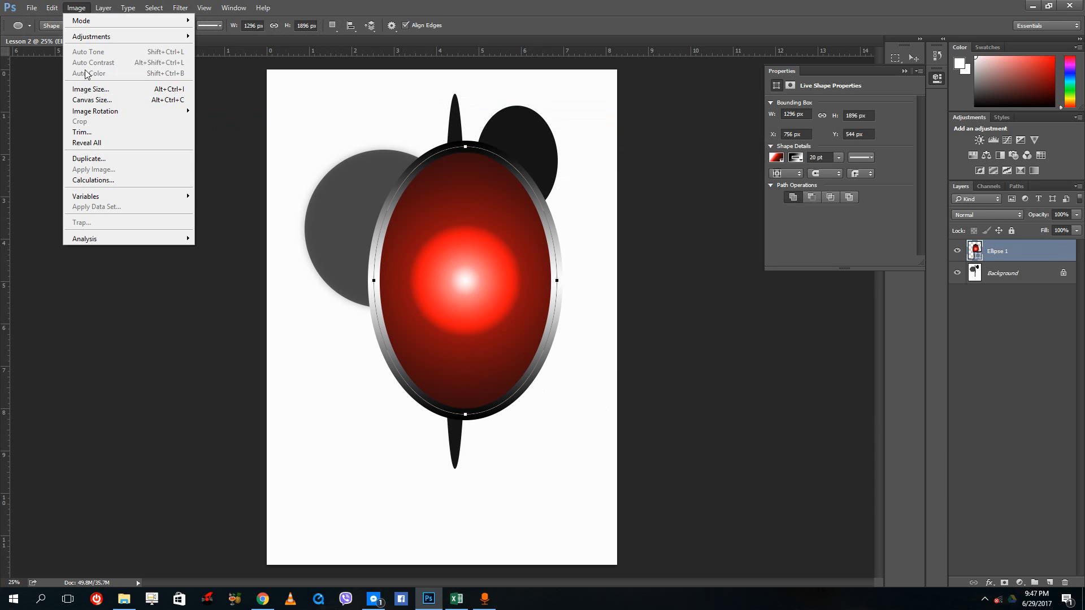
{"action": "mouse_move", "coordinate": [124, 20]}
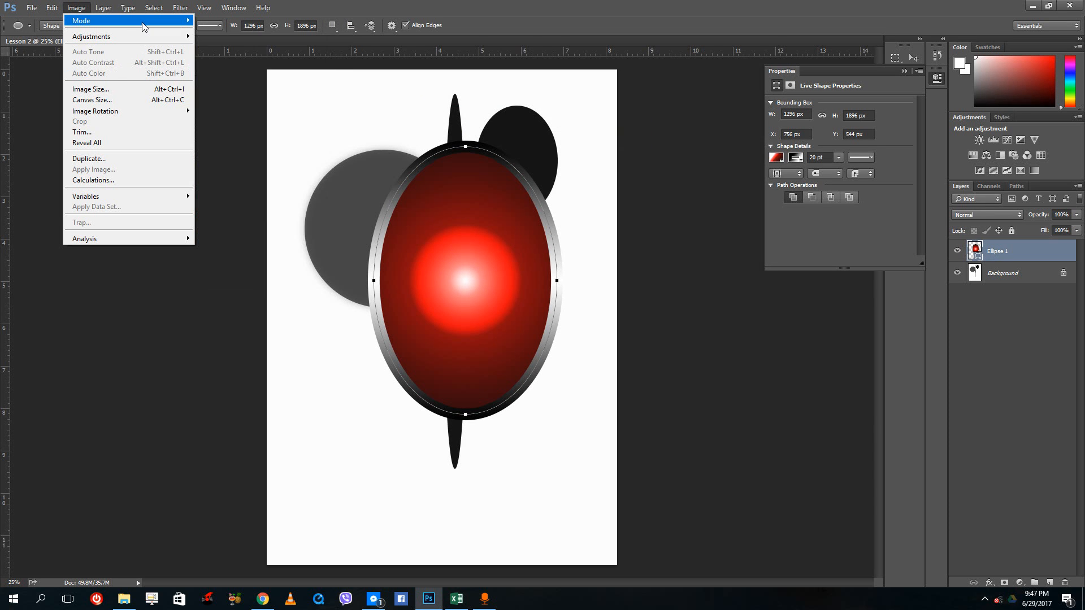
{"action": "left_click", "coordinate": [522, 227]}
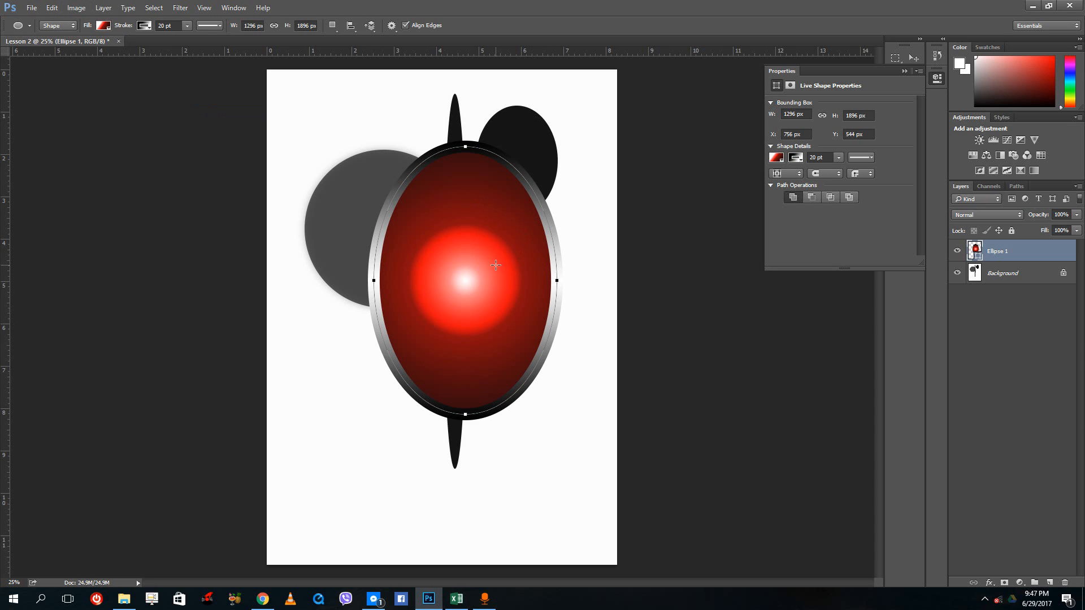
{"action": "mouse_move", "coordinate": [533, 215]}
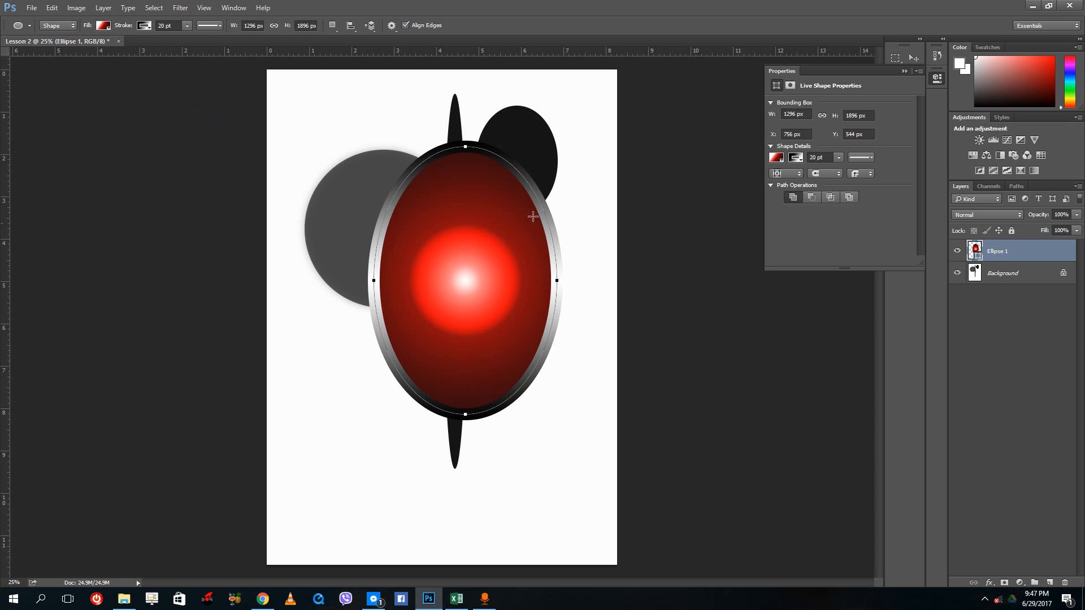
{"action": "mouse_move", "coordinate": [437, 238]}
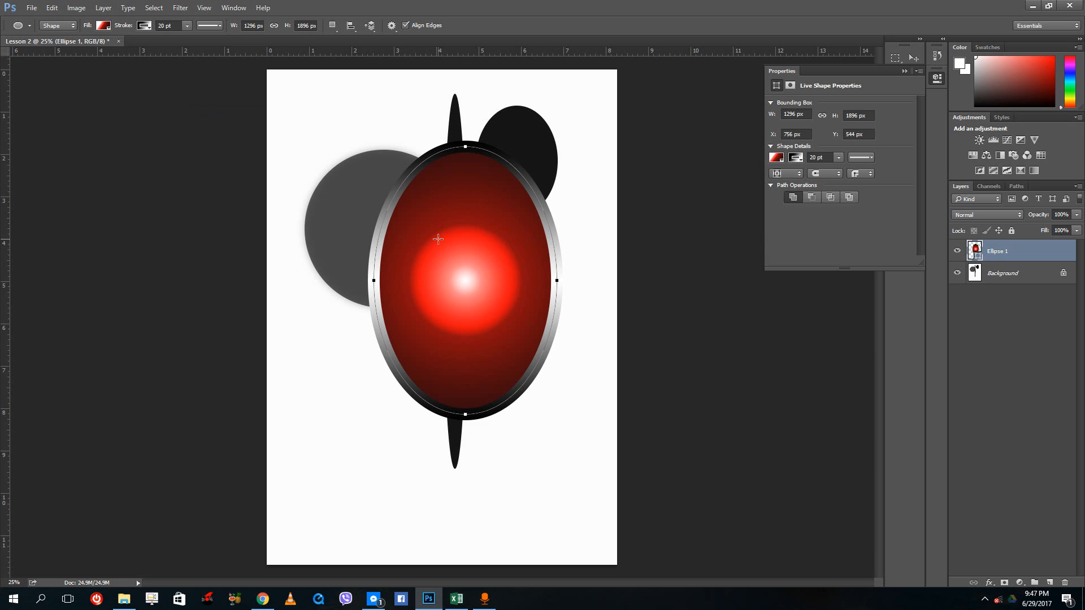
{"action": "mouse_move", "coordinate": [403, 250]}
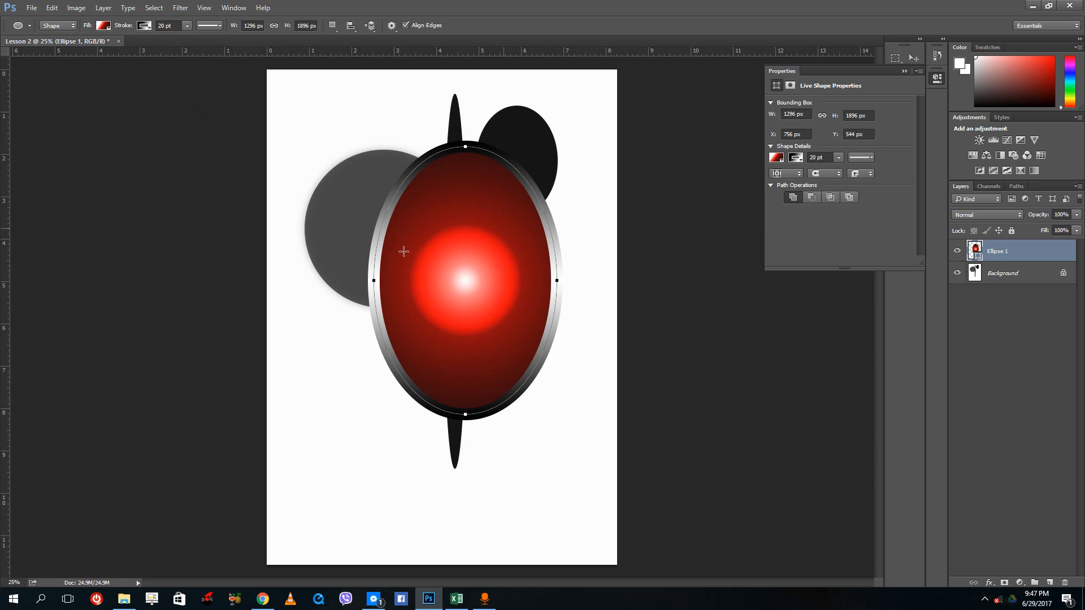
{"action": "mouse_move", "coordinate": [491, 457]}
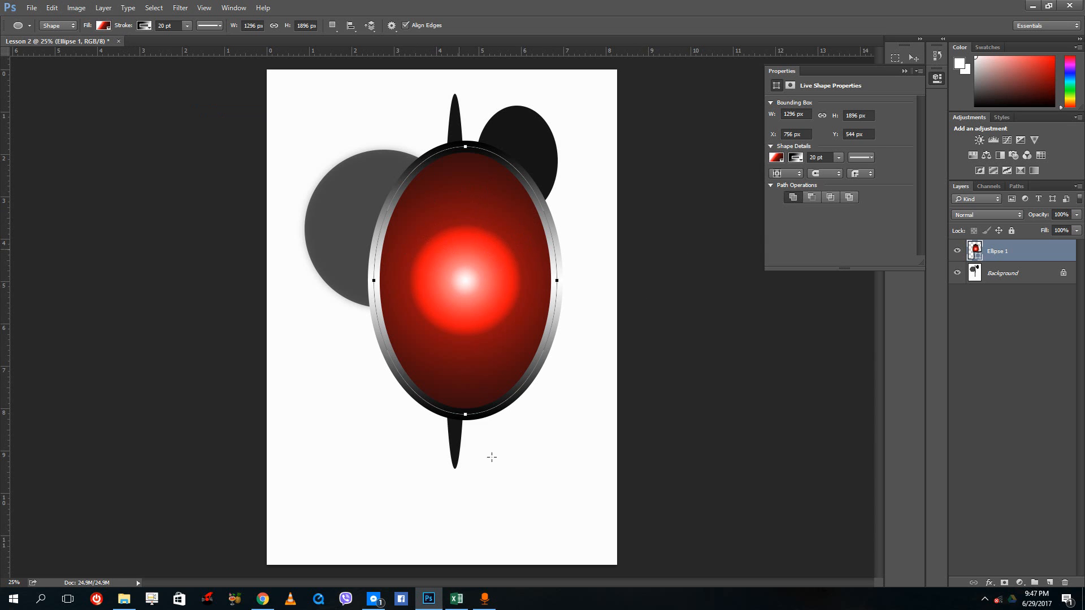
{"action": "mouse_move", "coordinate": [520, 271]}
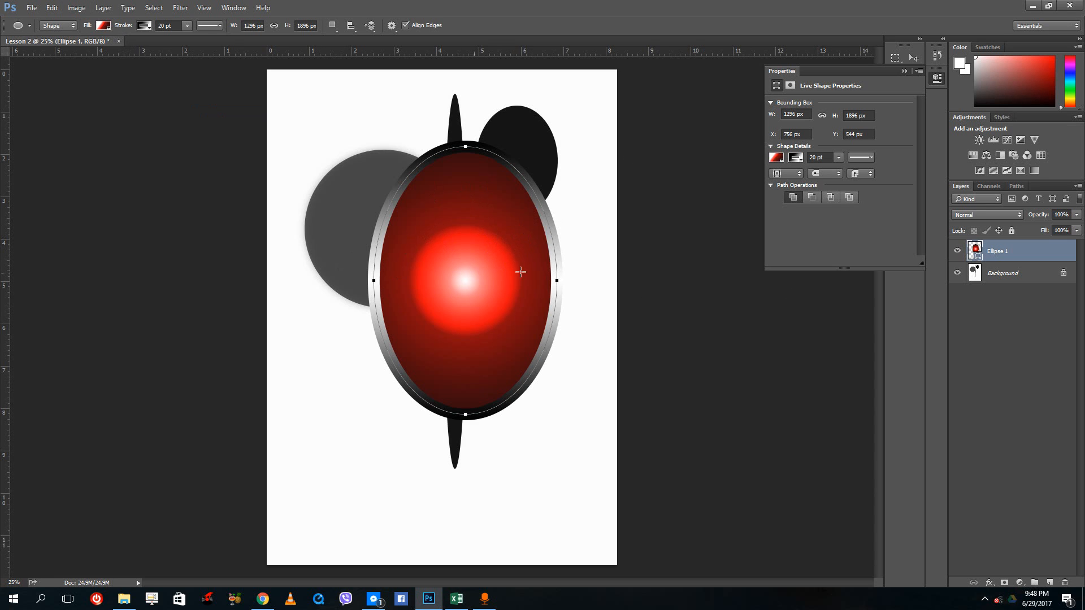
{"action": "mouse_move", "coordinate": [611, 238]}
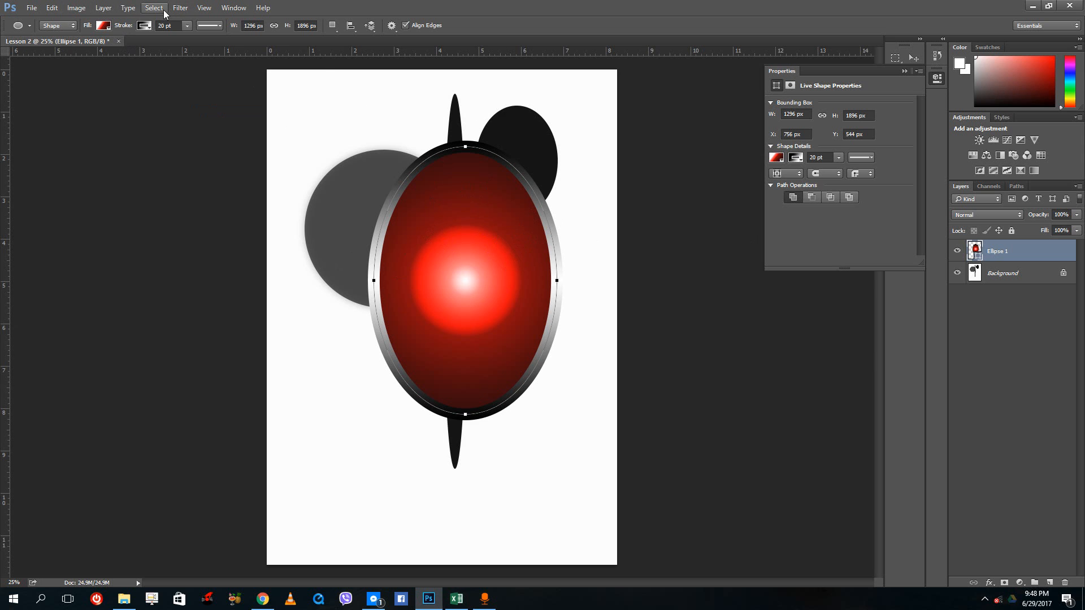
Flatten the image and convert it to 32 Bits/Channel, then check which filters are disabled.
{"action": "left_click", "coordinate": [180, 8]}
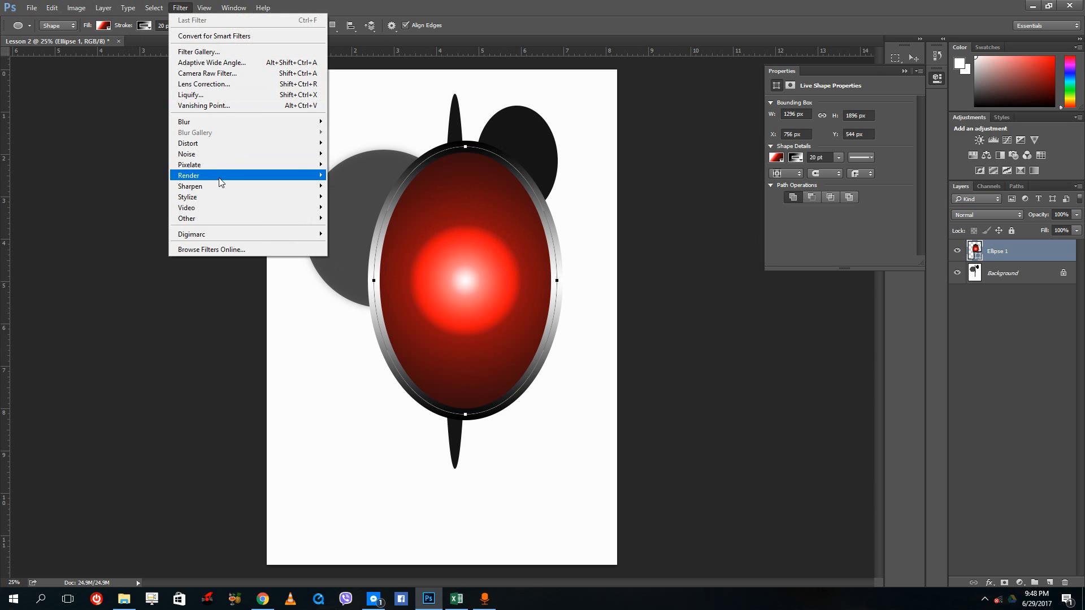
{"action": "mouse_move", "coordinate": [190, 186]}
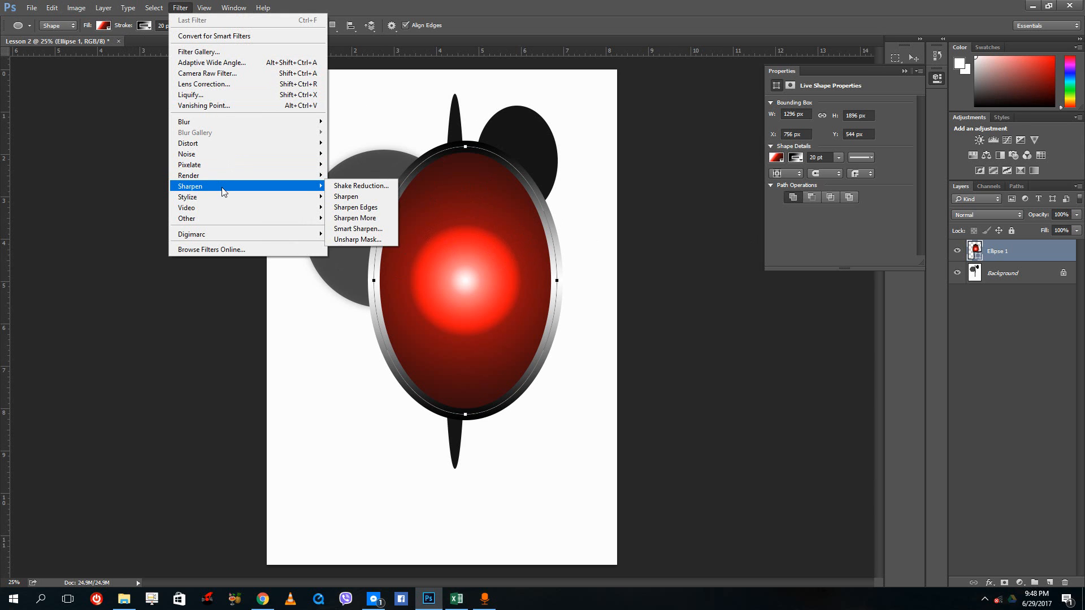
{"action": "left_click", "coordinate": [51, 7]}
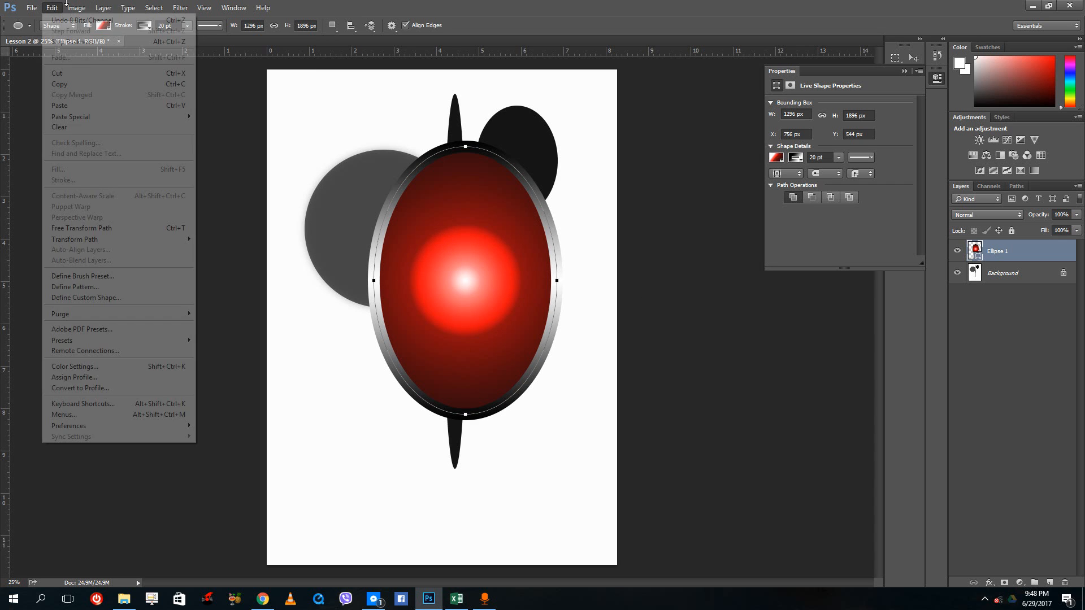
{"action": "left_click", "coordinate": [76, 8]}
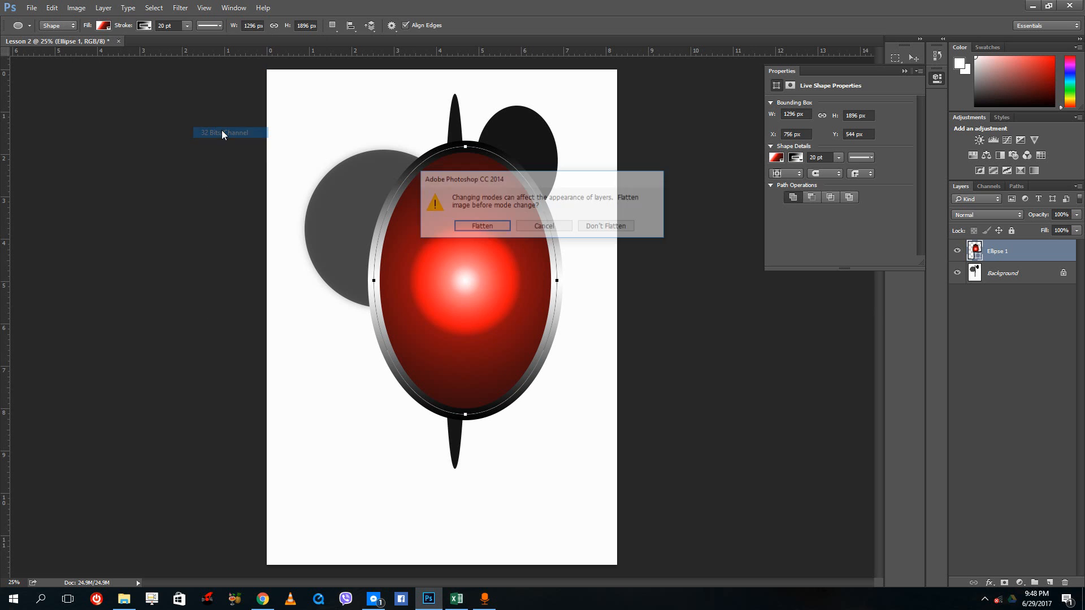
{"action": "left_click", "coordinate": [481, 225]}
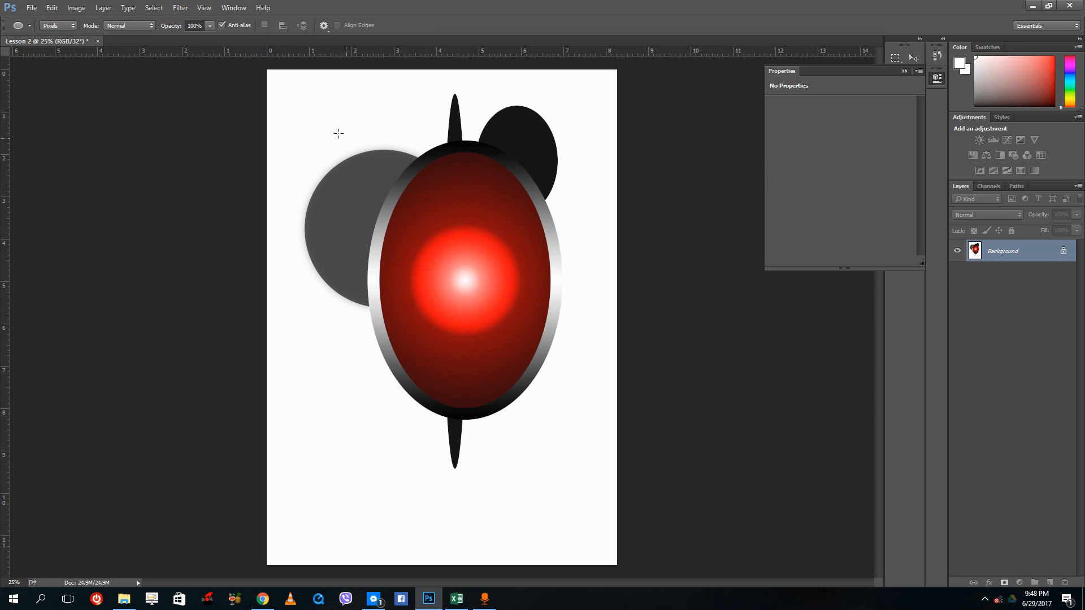
{"action": "left_click", "coordinate": [179, 8]}
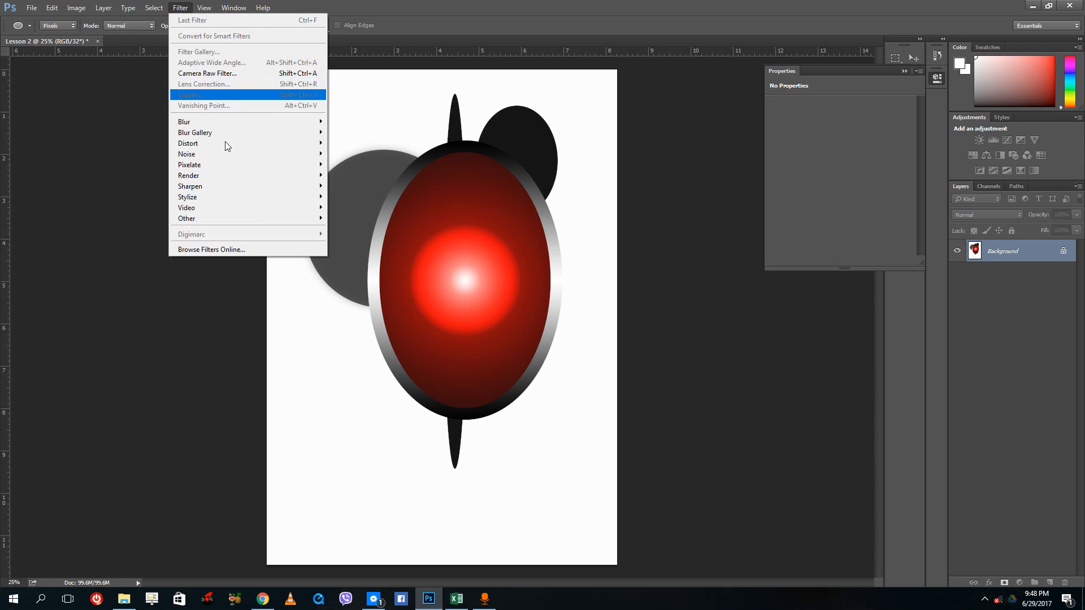
{"action": "mouse_move", "coordinate": [210, 111]}
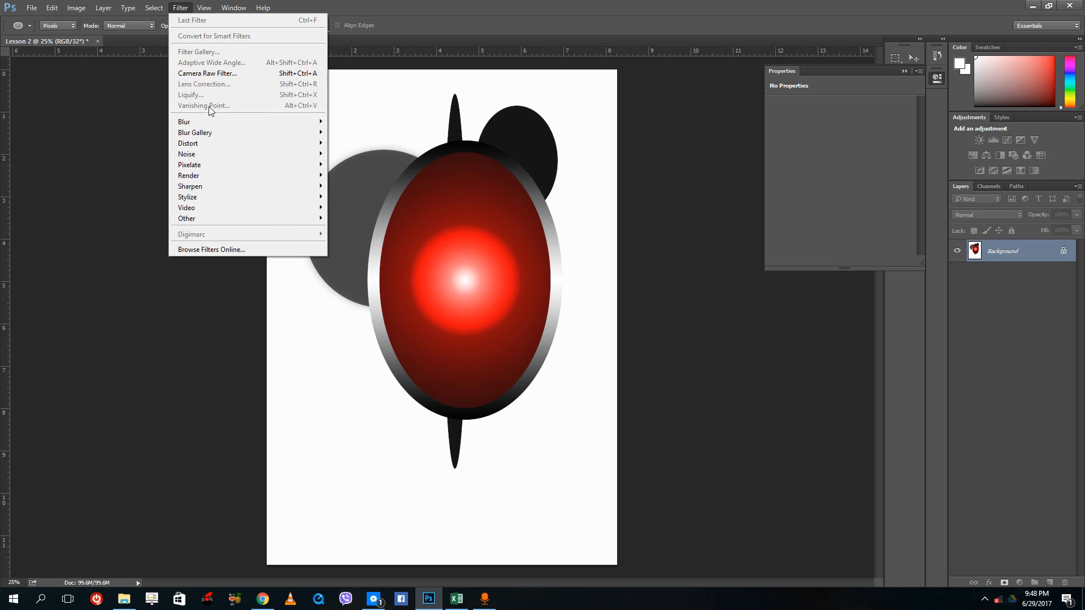
{"action": "mouse_move", "coordinate": [211, 62]}
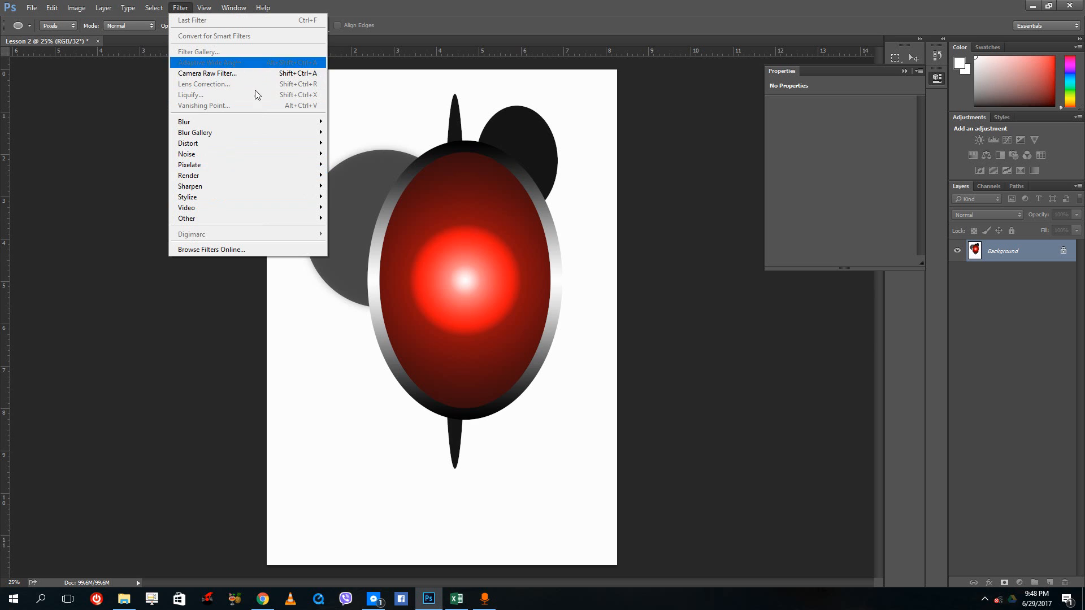
{"action": "mouse_move", "coordinate": [378, 182]}
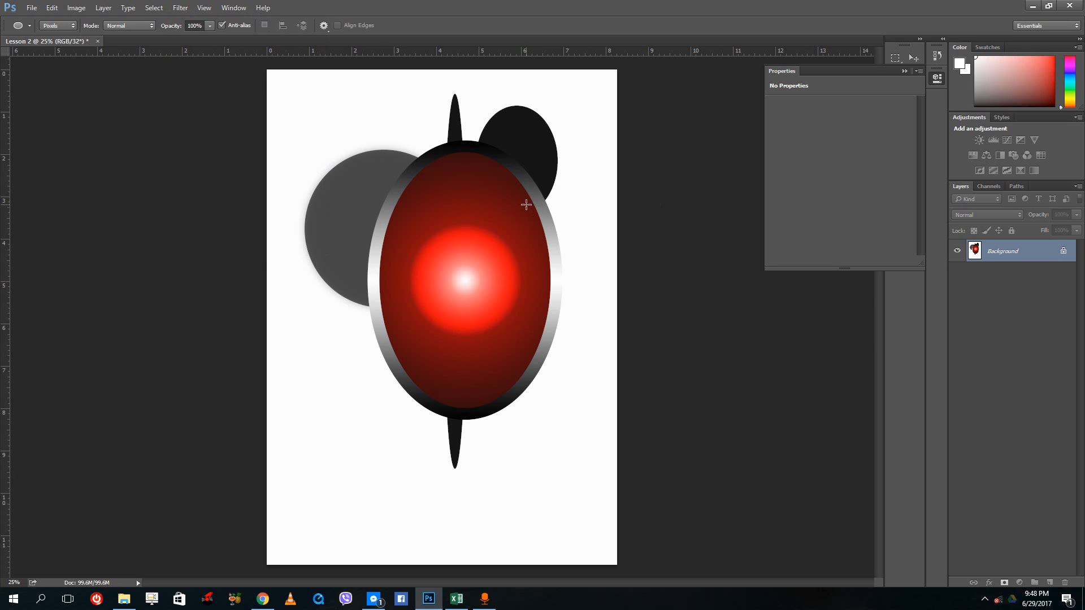
{"action": "mouse_move", "coordinate": [585, 275]}
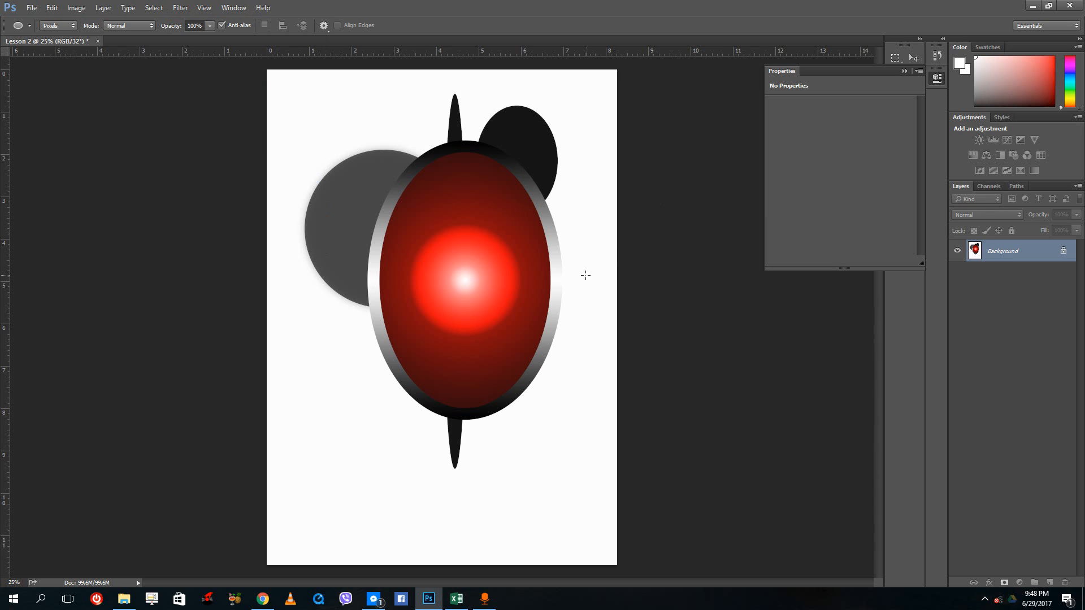
Bring up the File > New dialog, move it aside, then close it unused.
{"action": "left_click", "coordinate": [31, 7]}
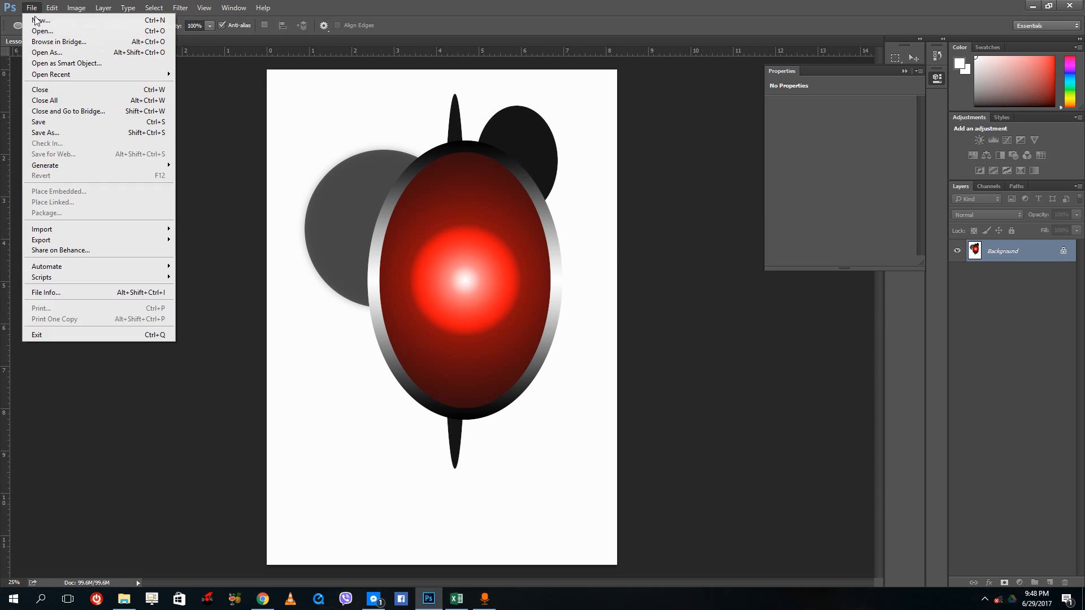
{"action": "left_click", "coordinate": [41, 20]}
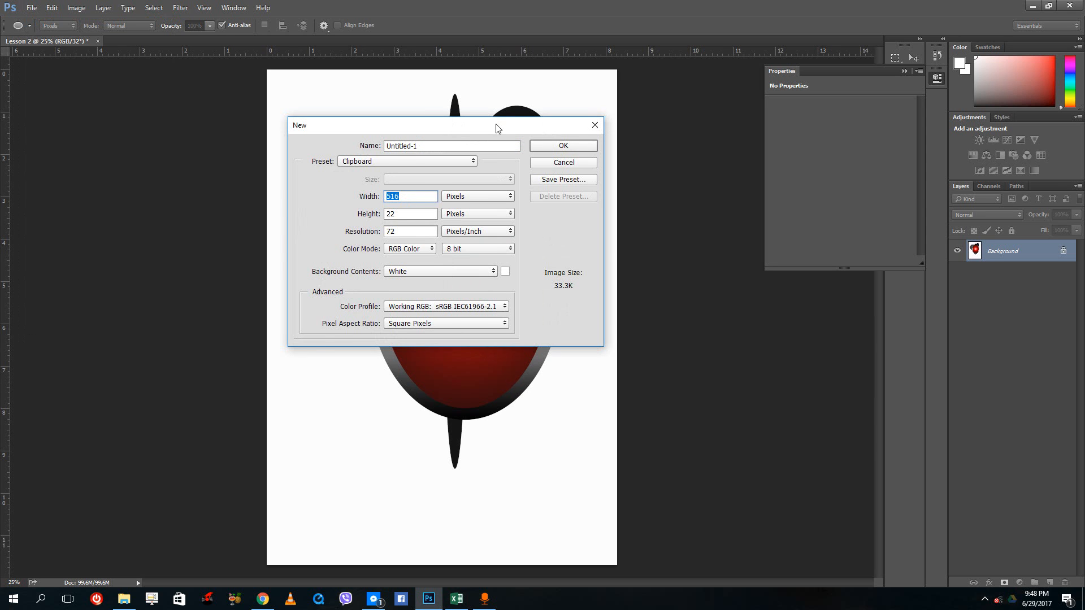
{"action": "left_click_drag", "start_coordinate": [401, 125], "coordinate": [433, 125]}
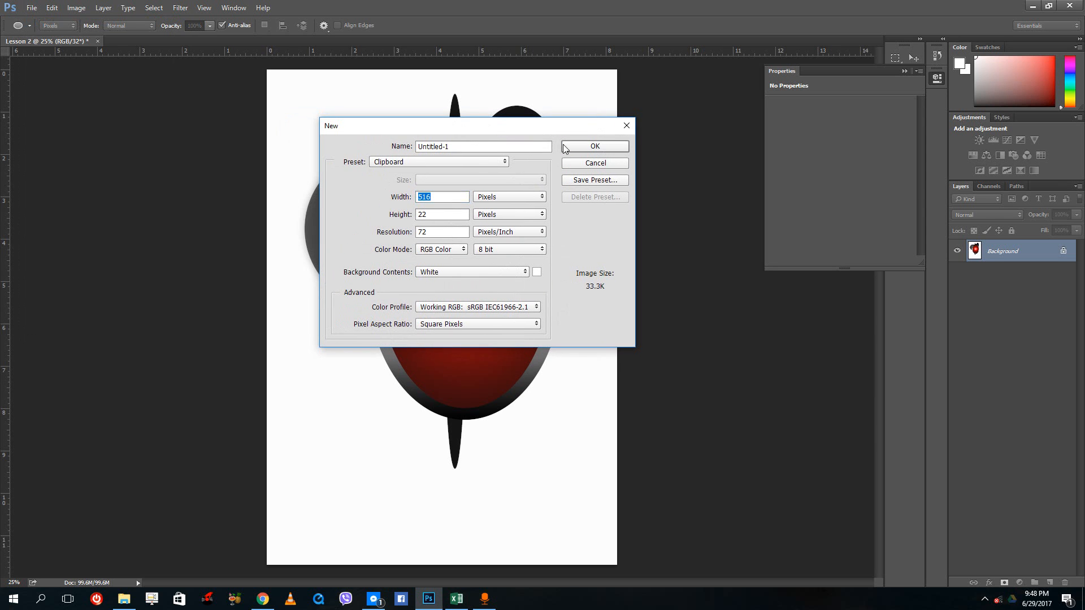
{"action": "left_click", "coordinate": [593, 146]}
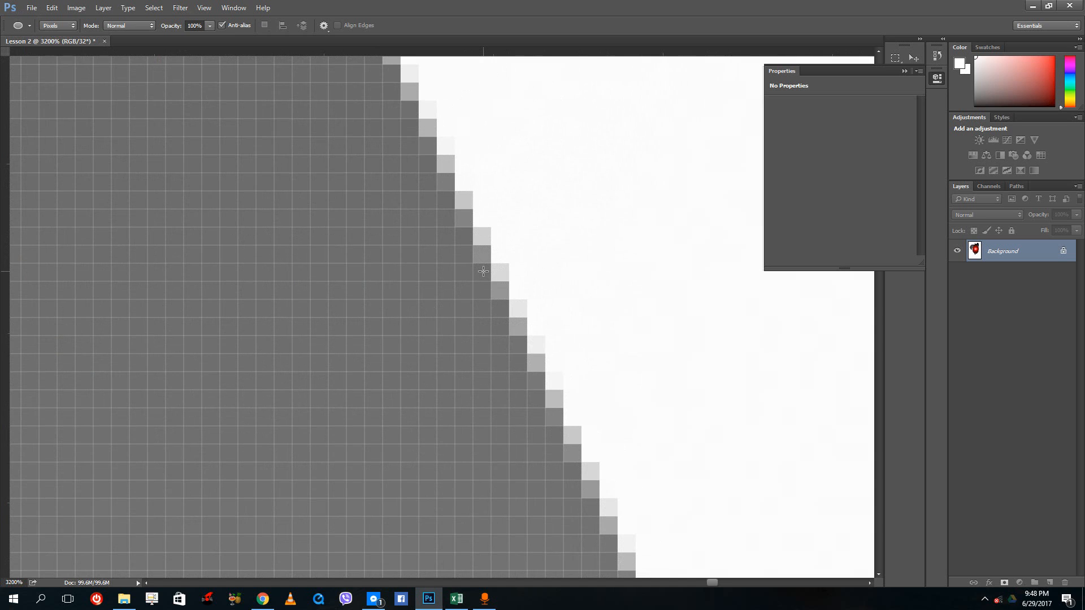
{"action": "mouse_move", "coordinate": [475, 218]}
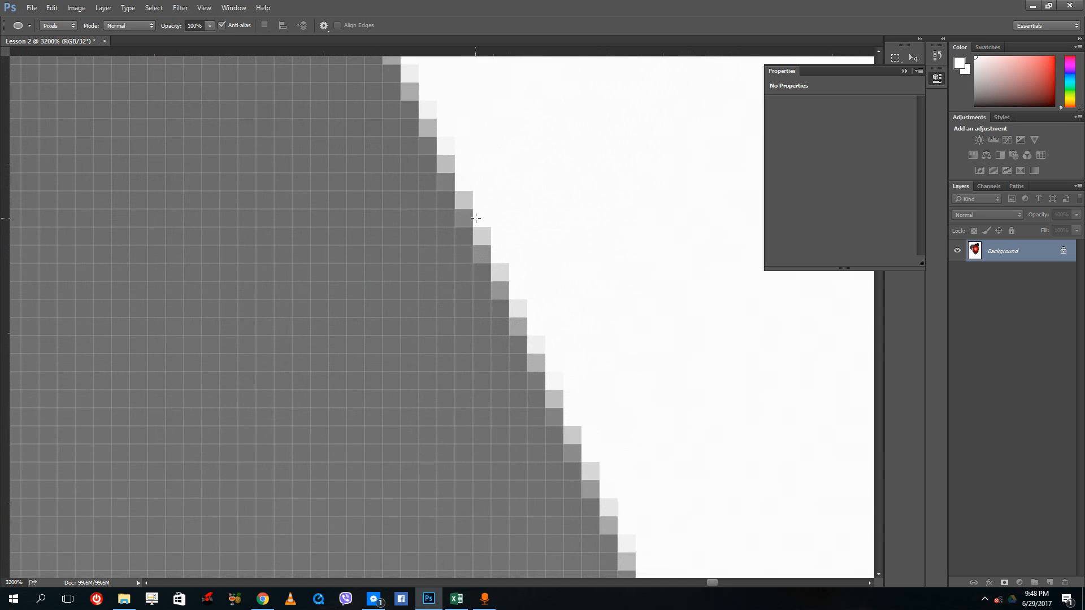
{"action": "mouse_move", "coordinate": [471, 222]}
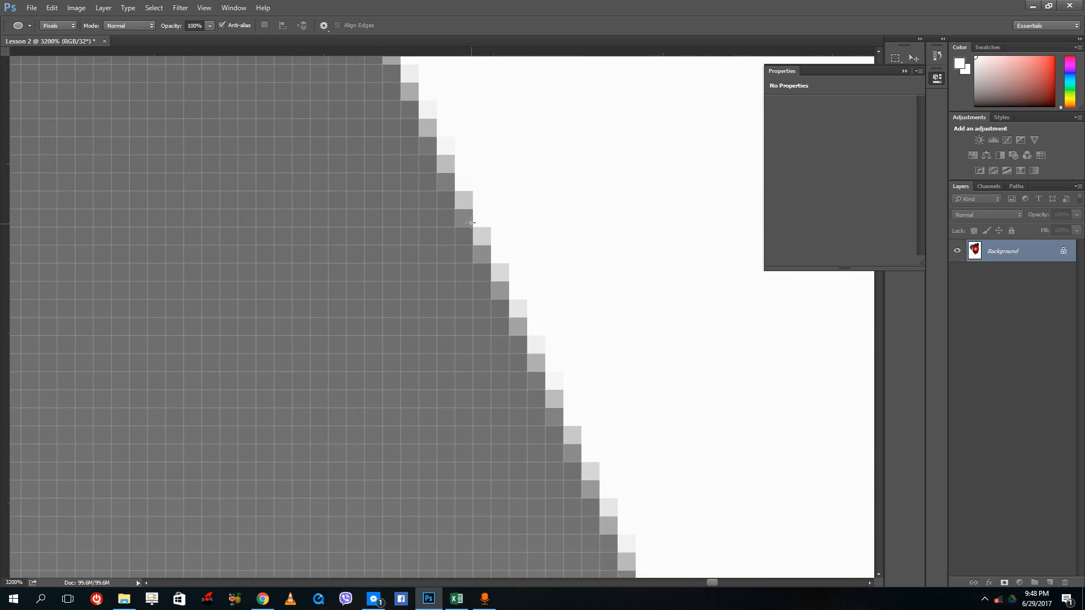
{"action": "mouse_move", "coordinate": [481, 241]}
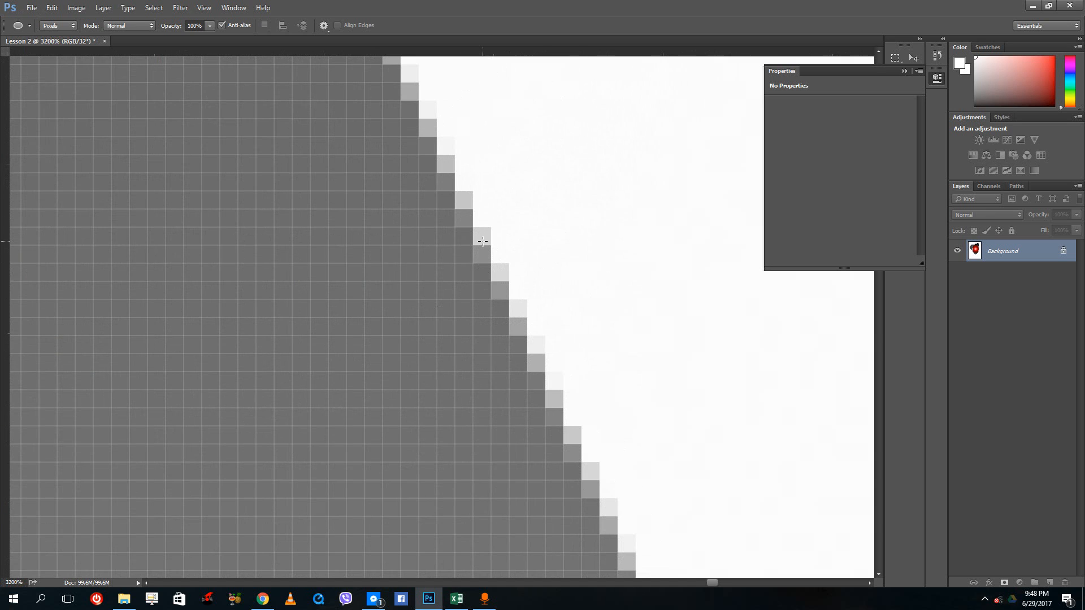
{"action": "mouse_move", "coordinate": [465, 220]}
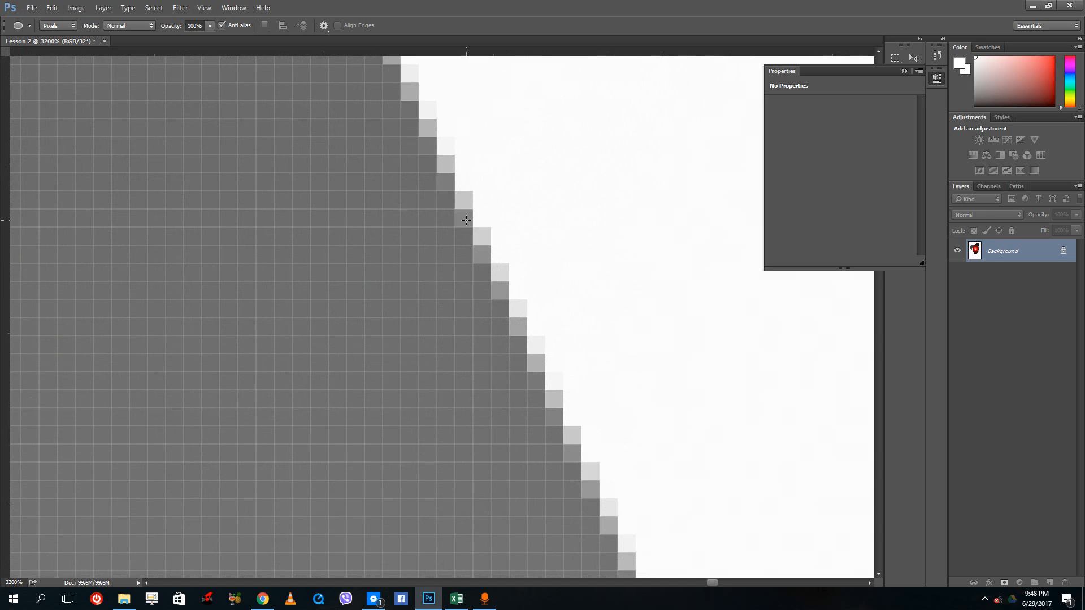
{"action": "mouse_move", "coordinate": [15, 15]}
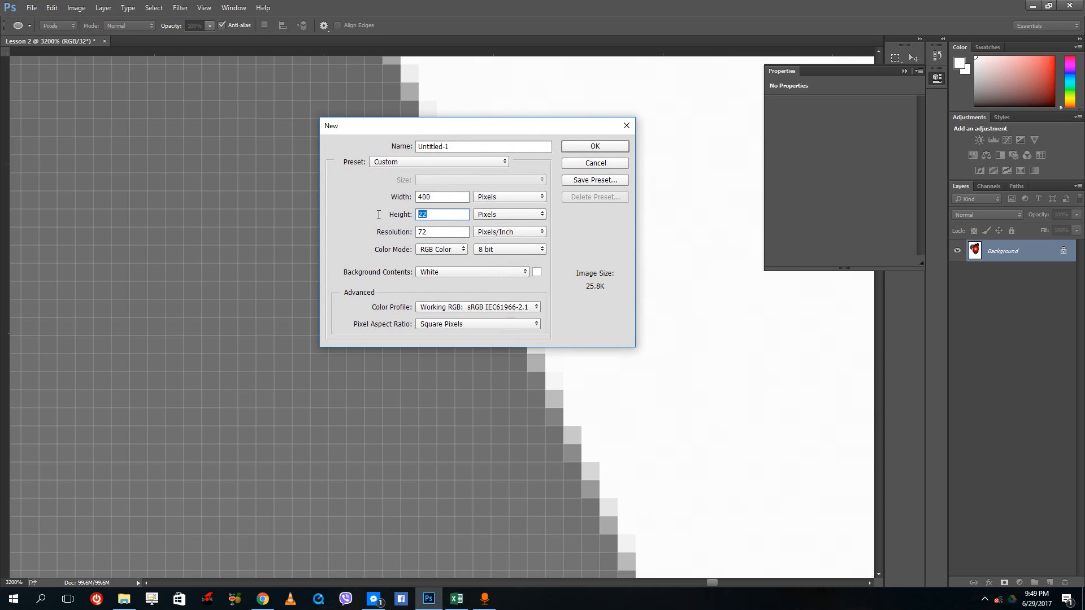
{"action": "type", "text": "300"}
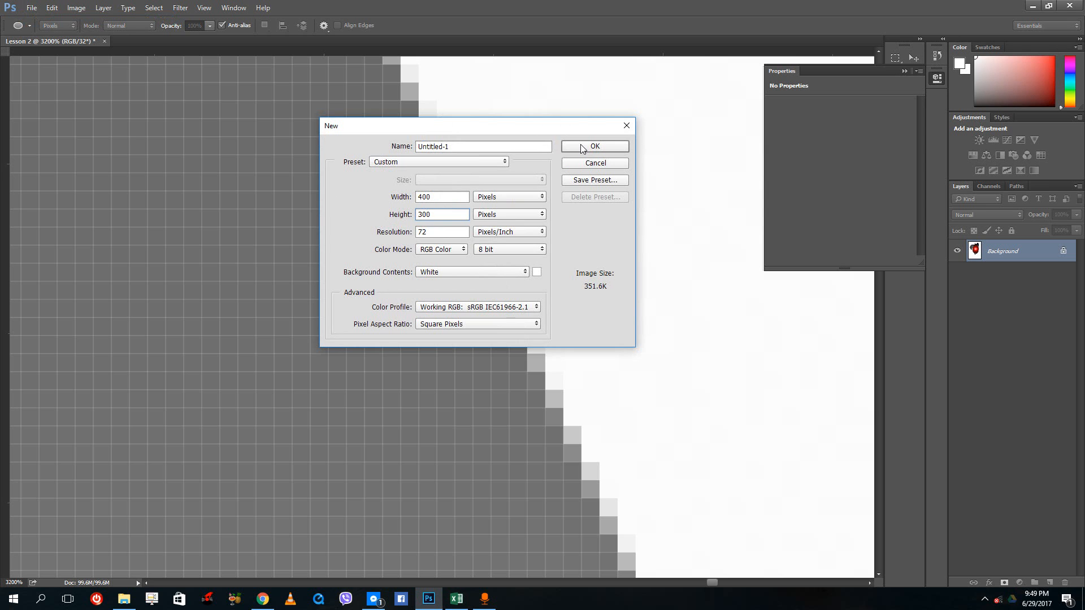
{"action": "left_click", "coordinate": [593, 146]}
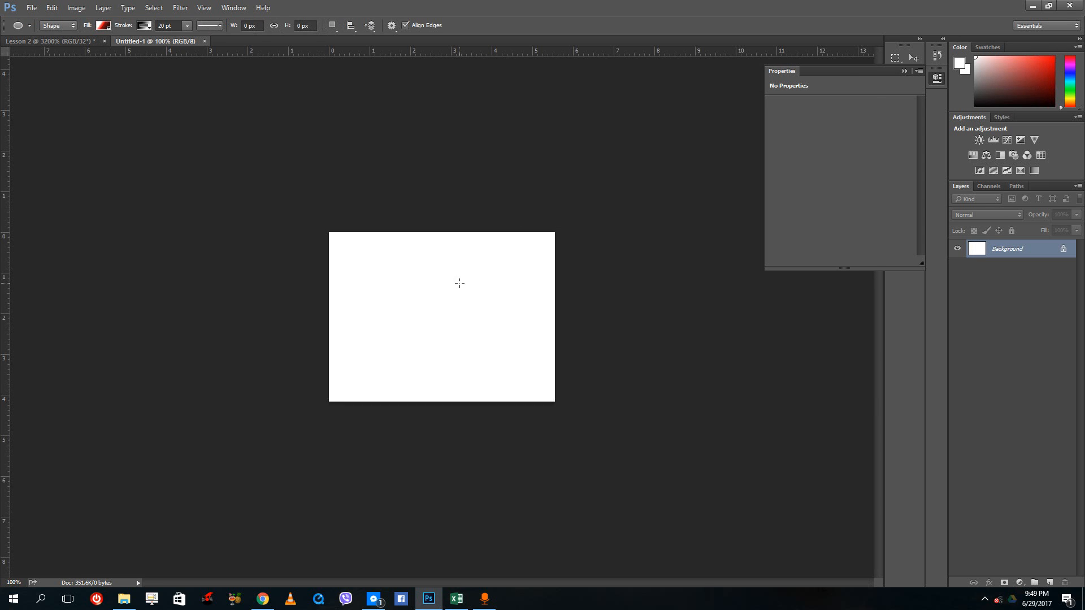
{"action": "mouse_move", "coordinate": [529, 336]}
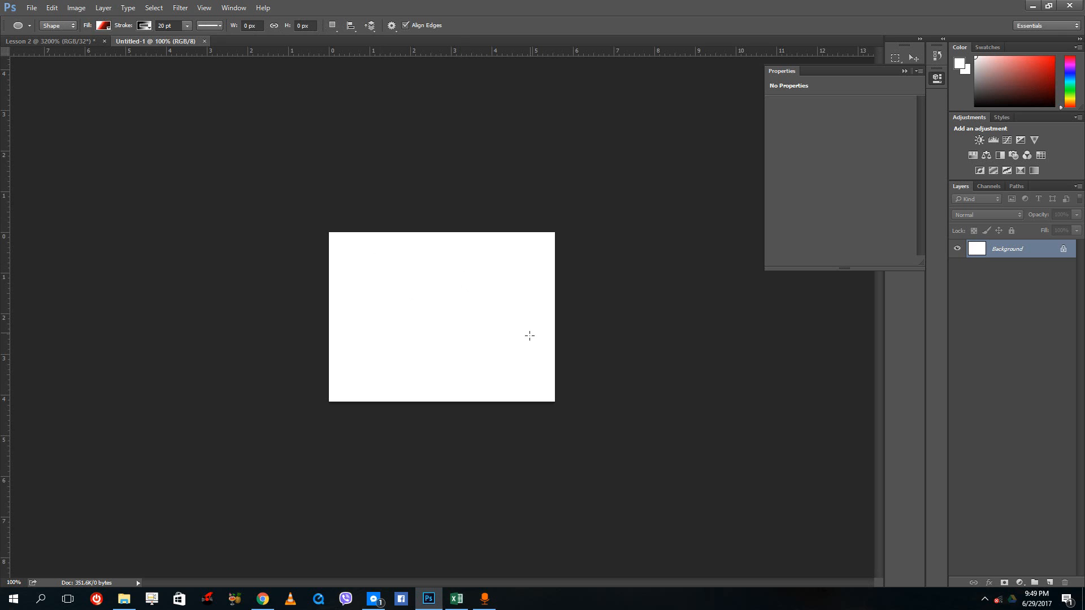
{"action": "mouse_move", "coordinate": [489, 235]}
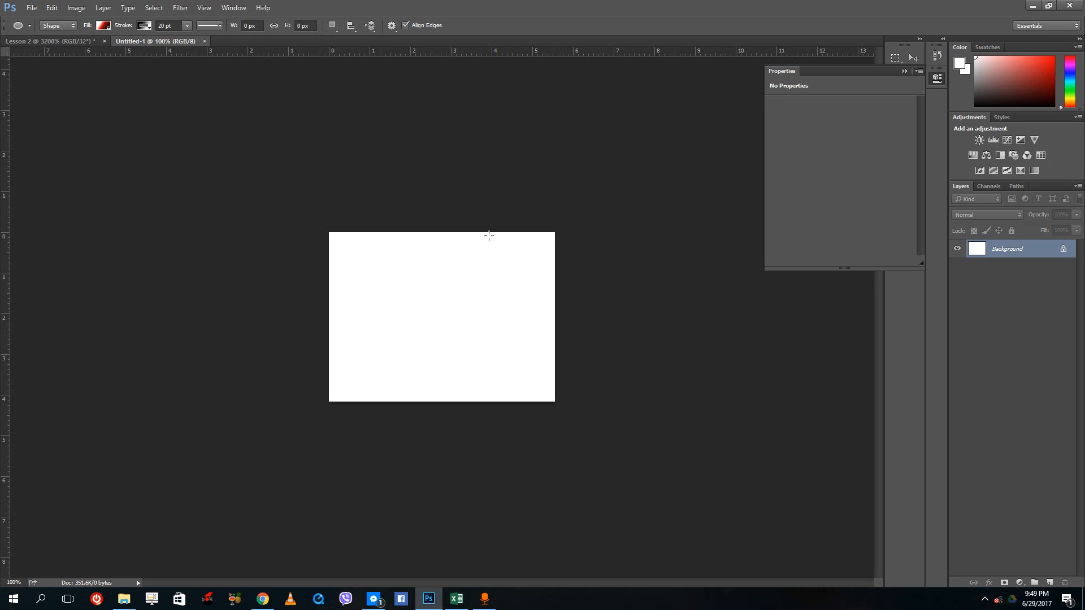
{"action": "mouse_move", "coordinate": [549, 408]}
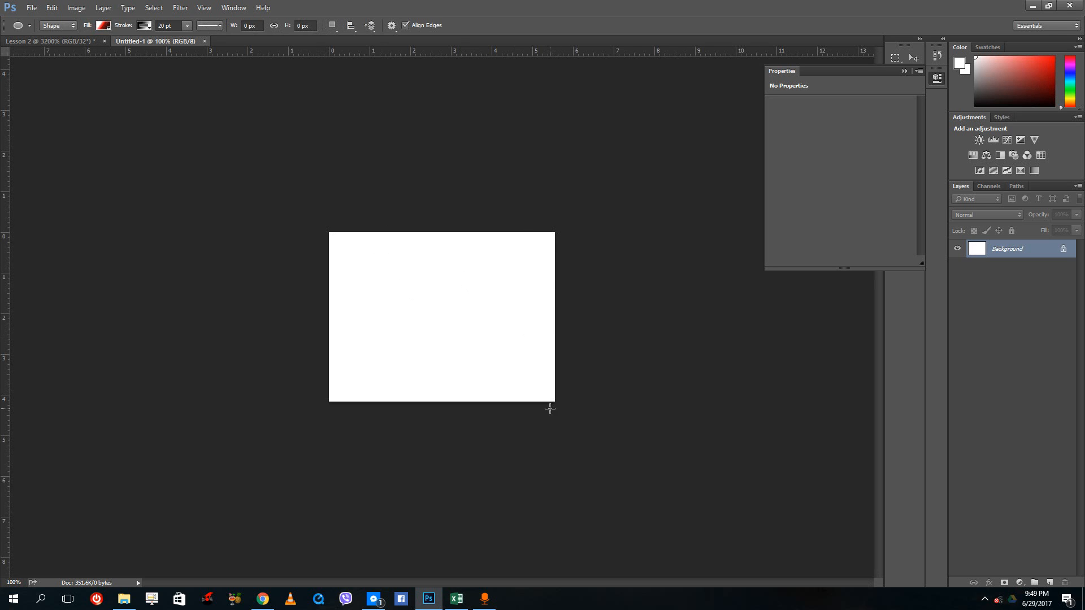
Start a new document using the U.S. Paper Letter preset, 8.5×11 inches at 300 ppi.
{"action": "left_click", "coordinate": [31, 8]}
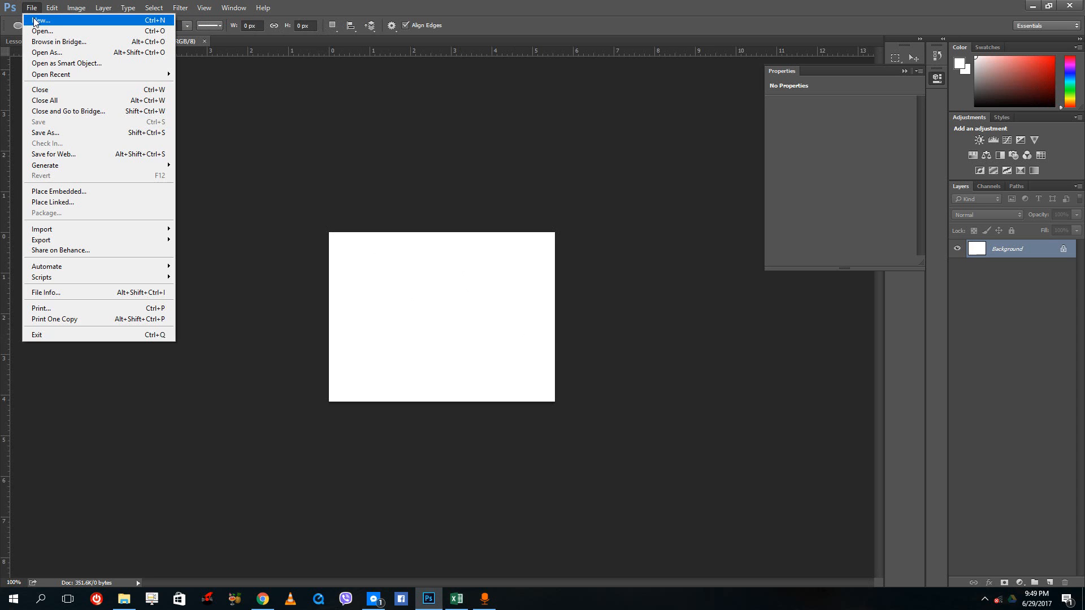
{"action": "left_click", "coordinate": [40, 21]}
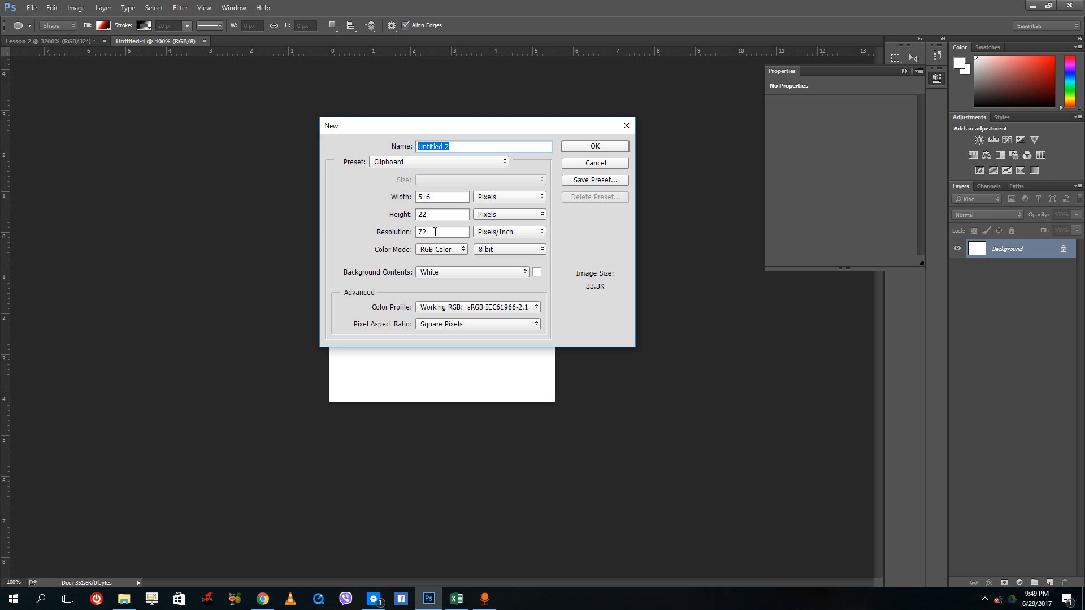
{"action": "left_click", "coordinate": [442, 231]}
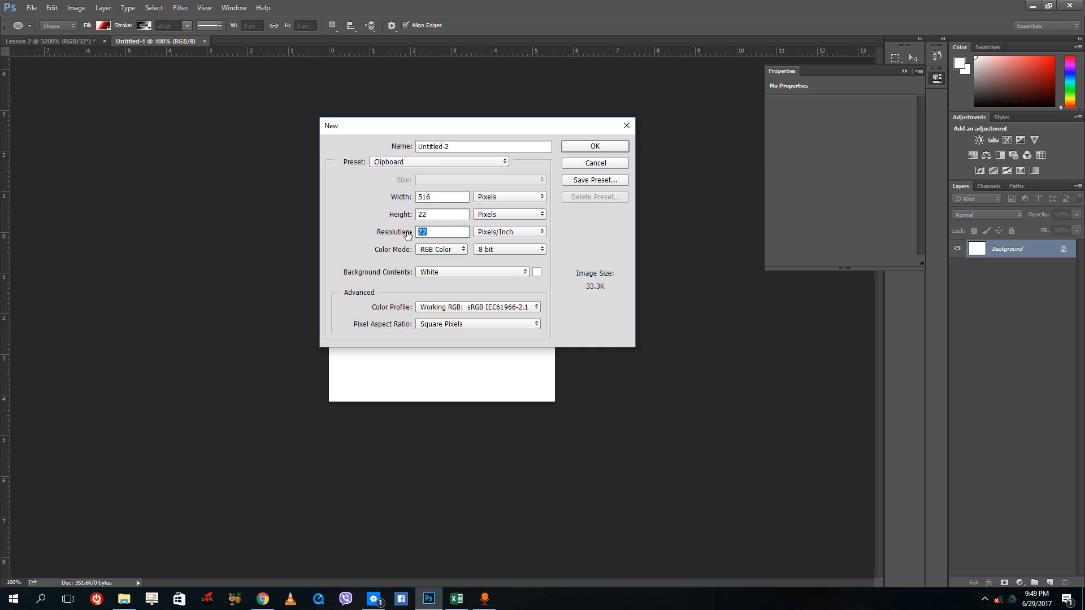
{"action": "mouse_move", "coordinate": [463, 177]}
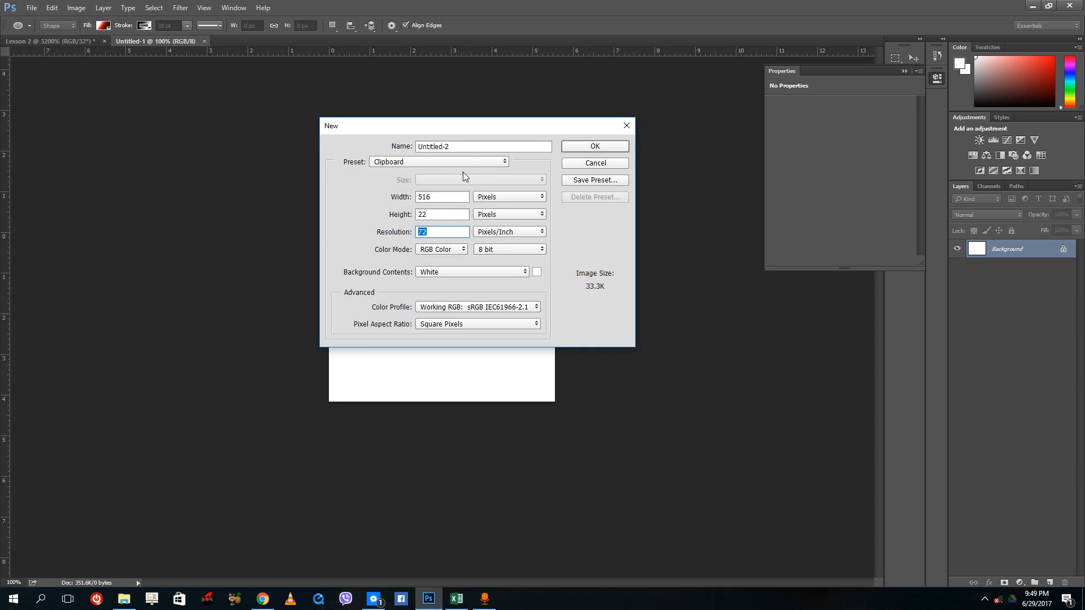
{"action": "left_click", "coordinate": [438, 161]}
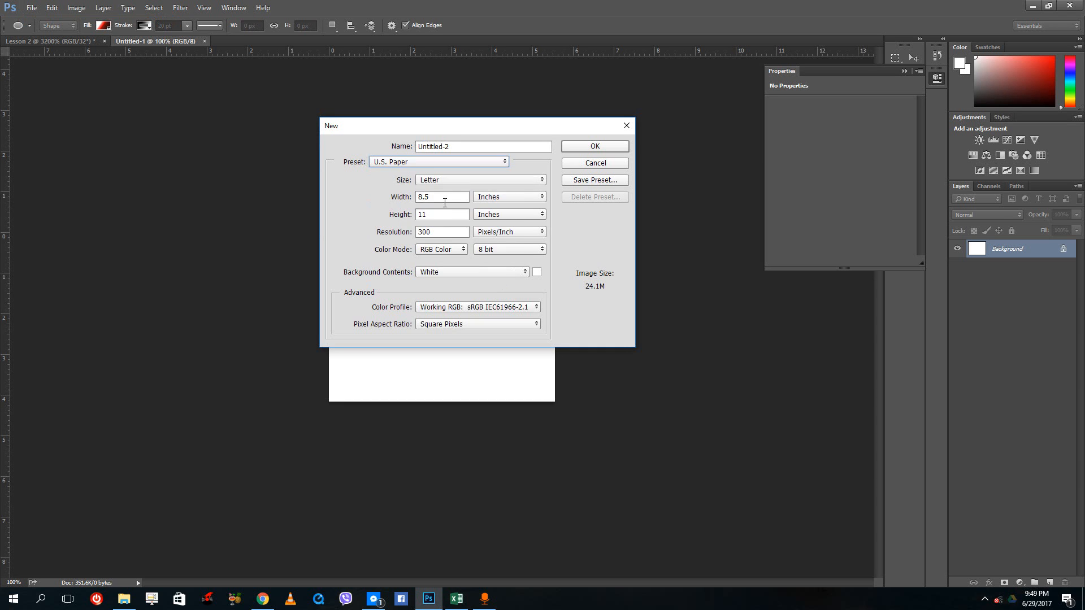
{"action": "triple_click", "coordinate": [441, 231]}
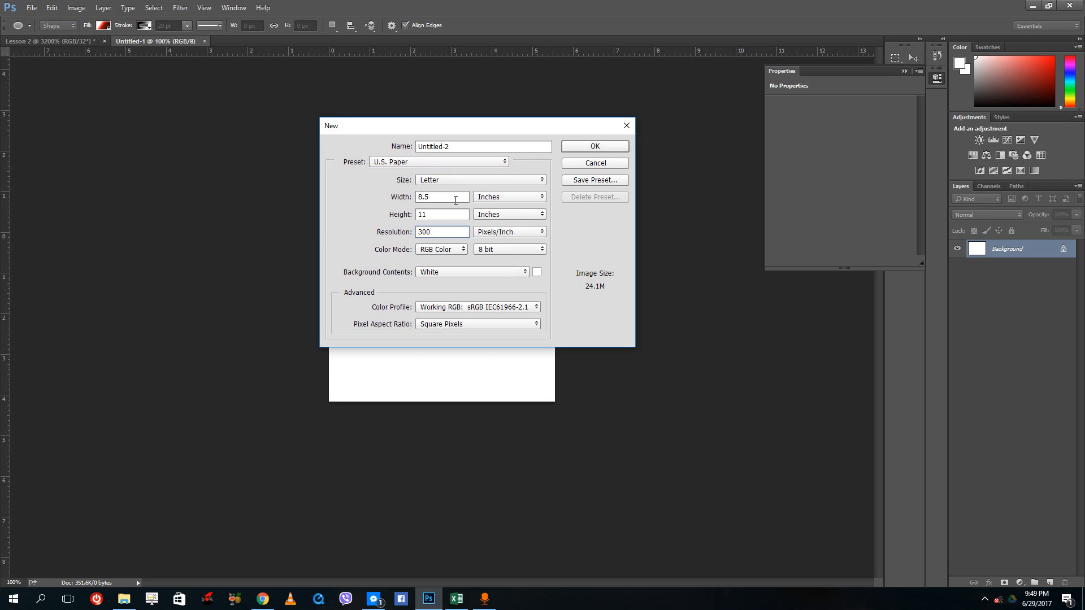
{"action": "triple_click", "coordinate": [441, 231]}
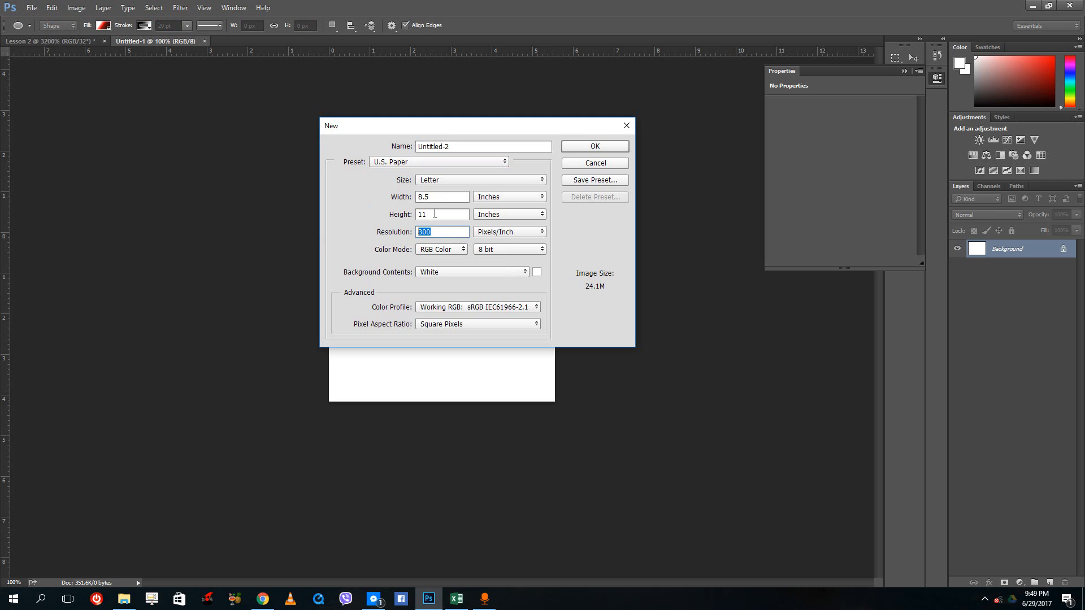
{"action": "left_click", "coordinate": [442, 196]}
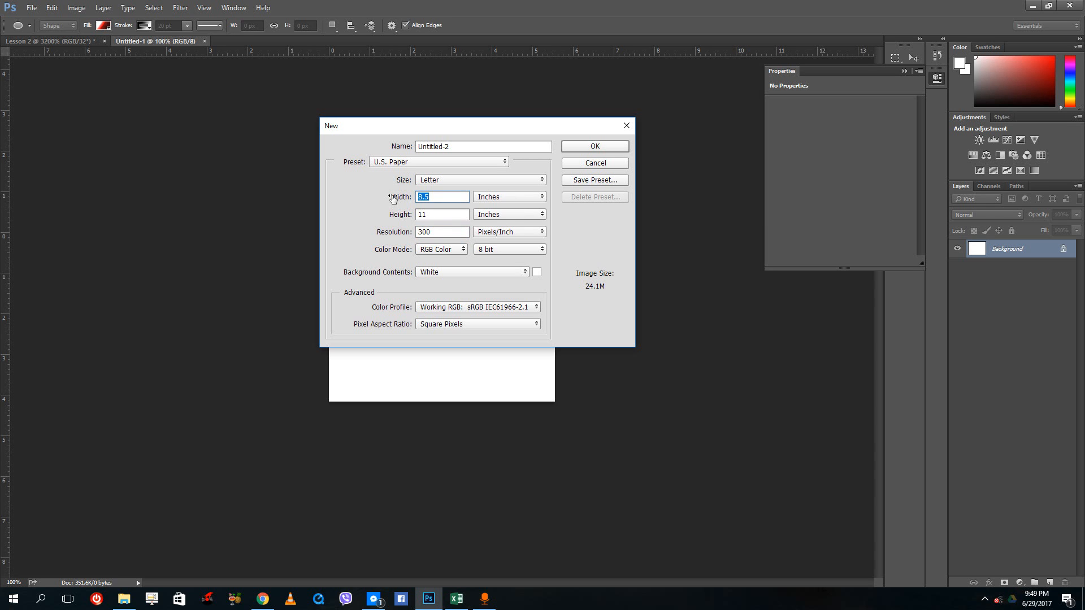
Switch the size units between inches and pixels, confirm 144 × 792 px at 72 ppi, and create Untitled-2.
{"action": "left_click", "coordinate": [508, 196]}
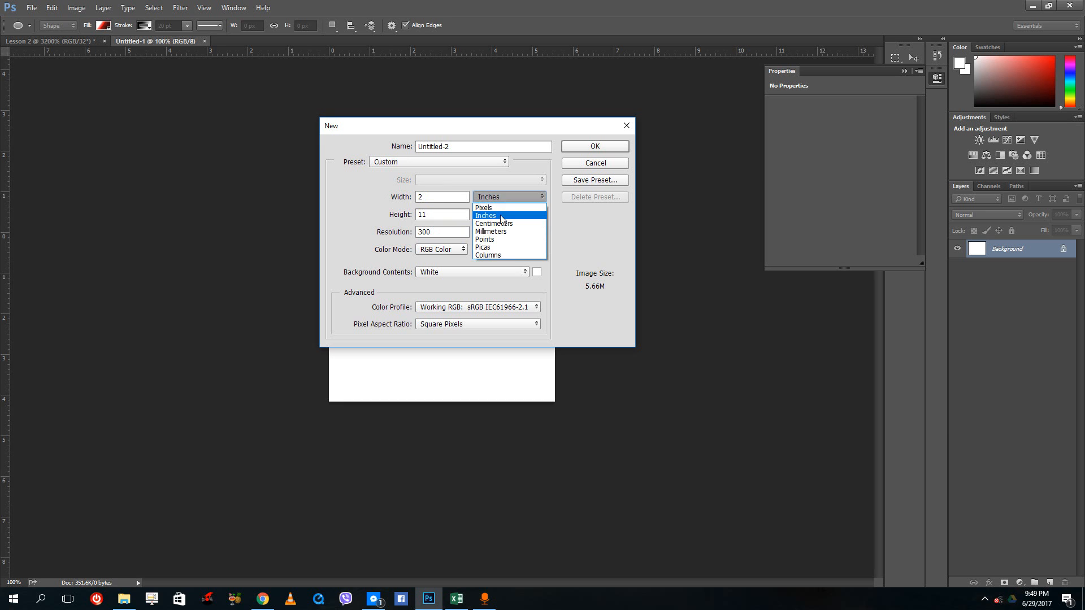
{"action": "left_click", "coordinate": [483, 207]}
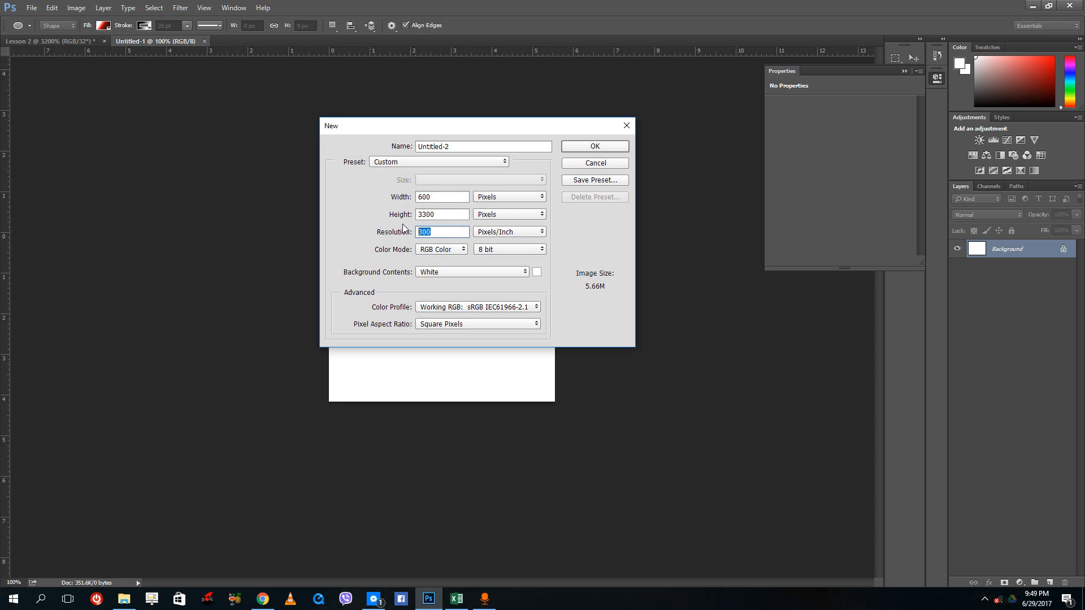
{"action": "left_click", "coordinate": [509, 196]}
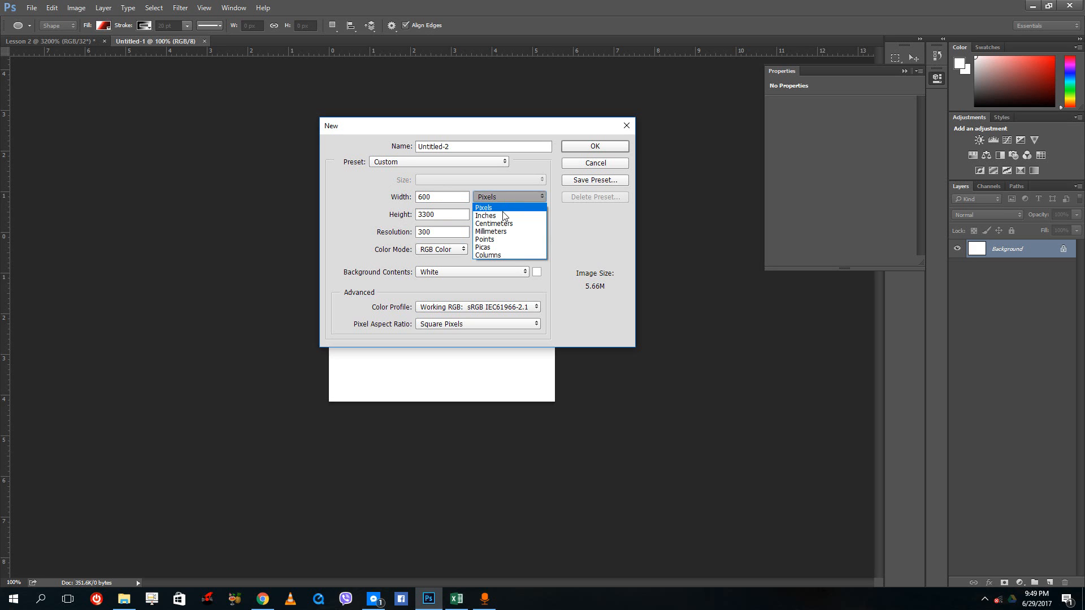
{"action": "left_click", "coordinate": [485, 215]}
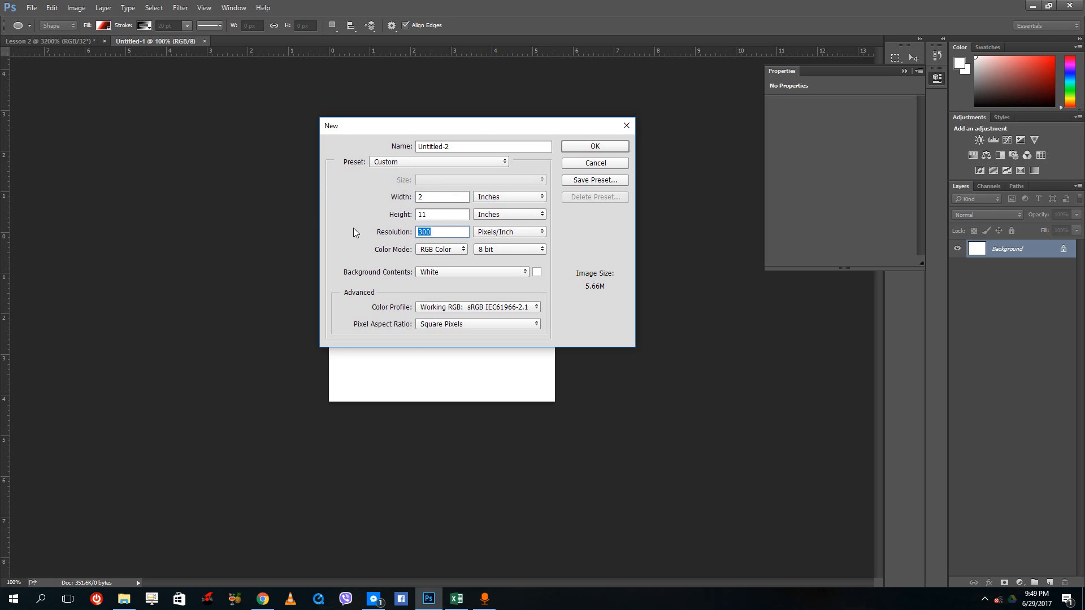
{"action": "left_click", "coordinate": [441, 214]}
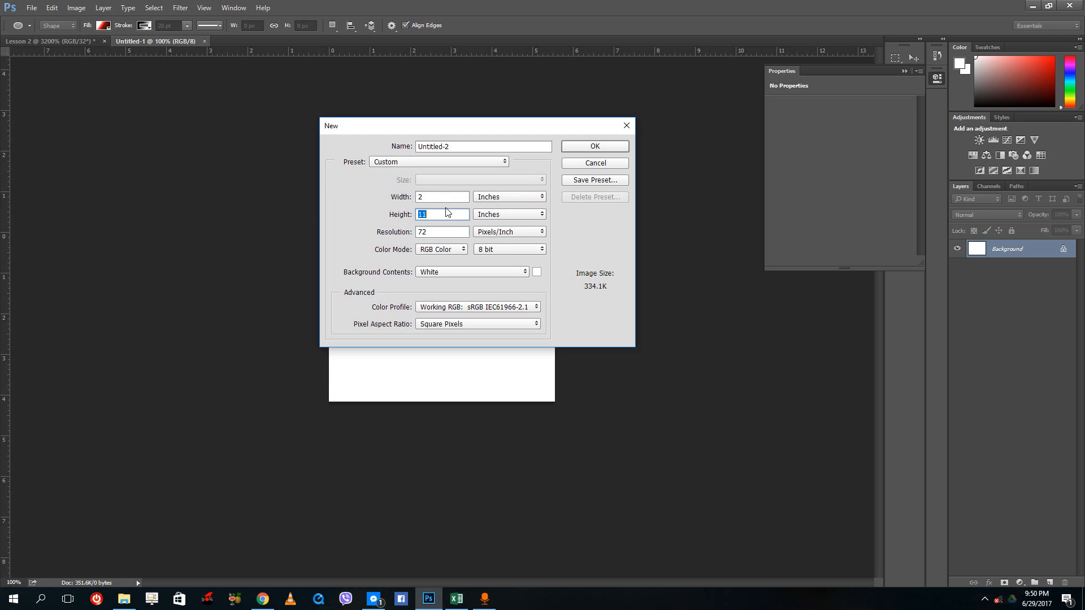
{"action": "left_click", "coordinate": [507, 214]}
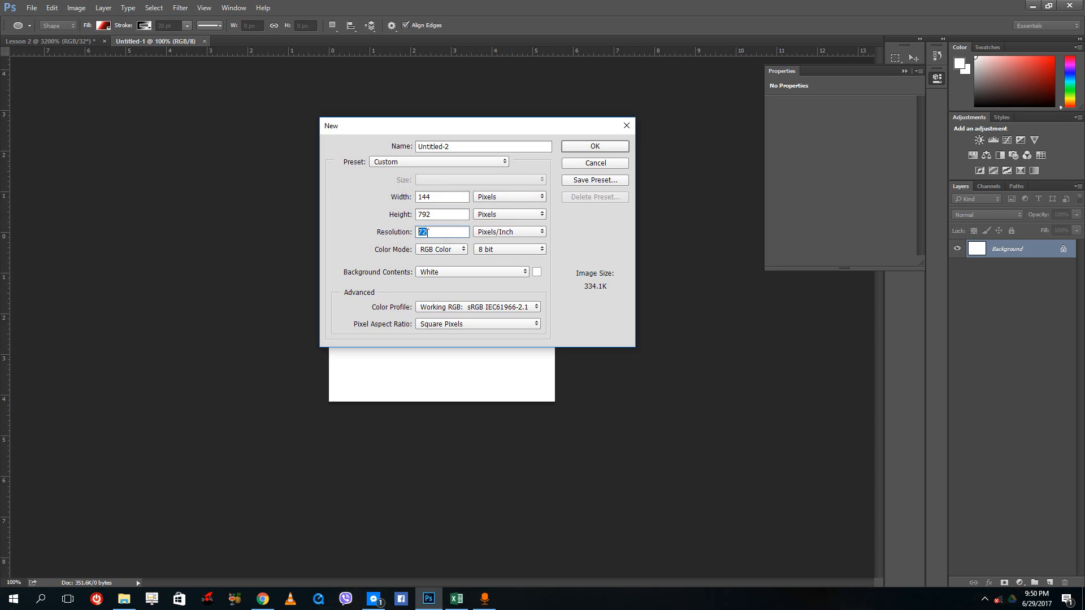
{"action": "left_click", "coordinate": [442, 197]}
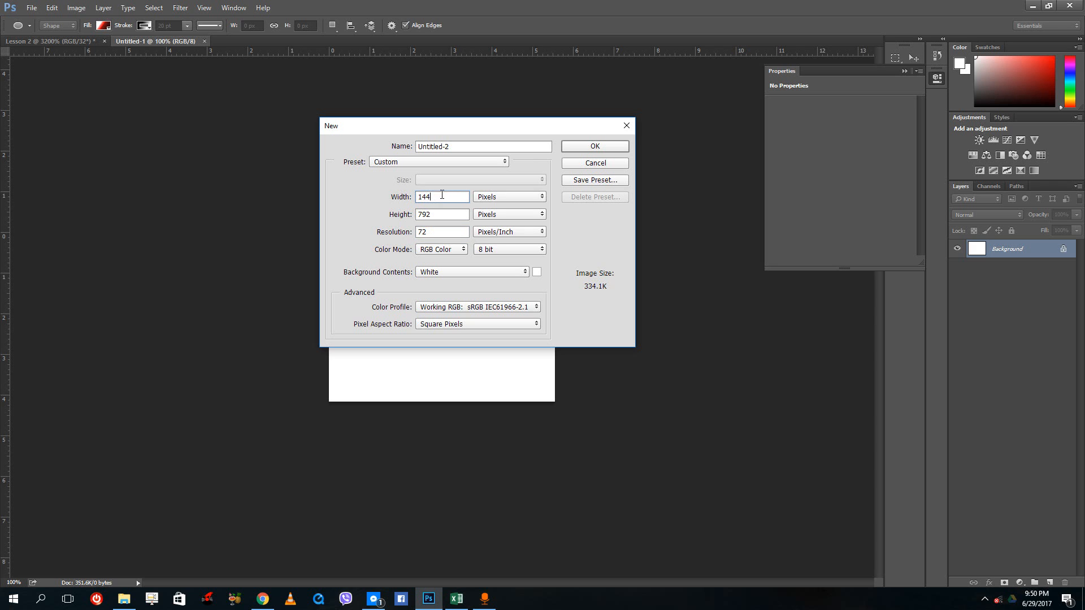
{"action": "triple_click", "coordinate": [441, 196]}
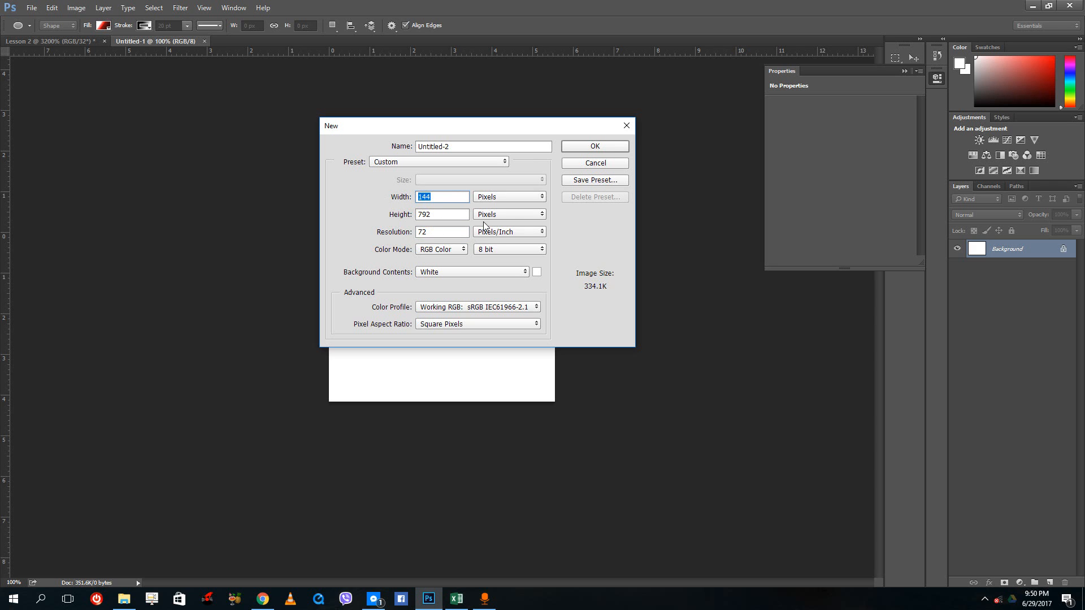
{"action": "left_click", "coordinate": [593, 145]}
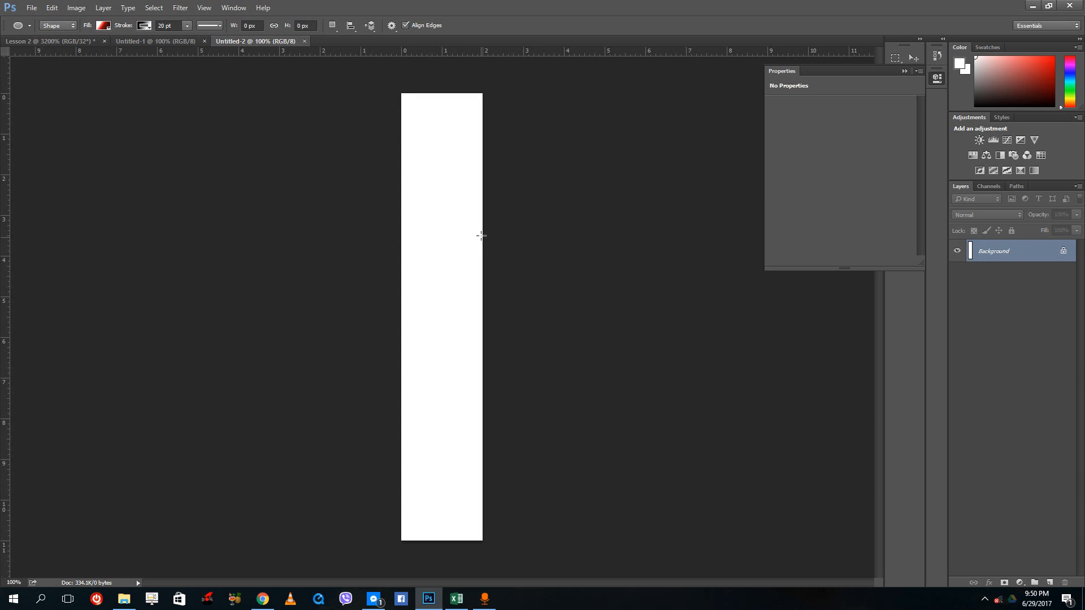
{"action": "mouse_move", "coordinate": [433, 216]}
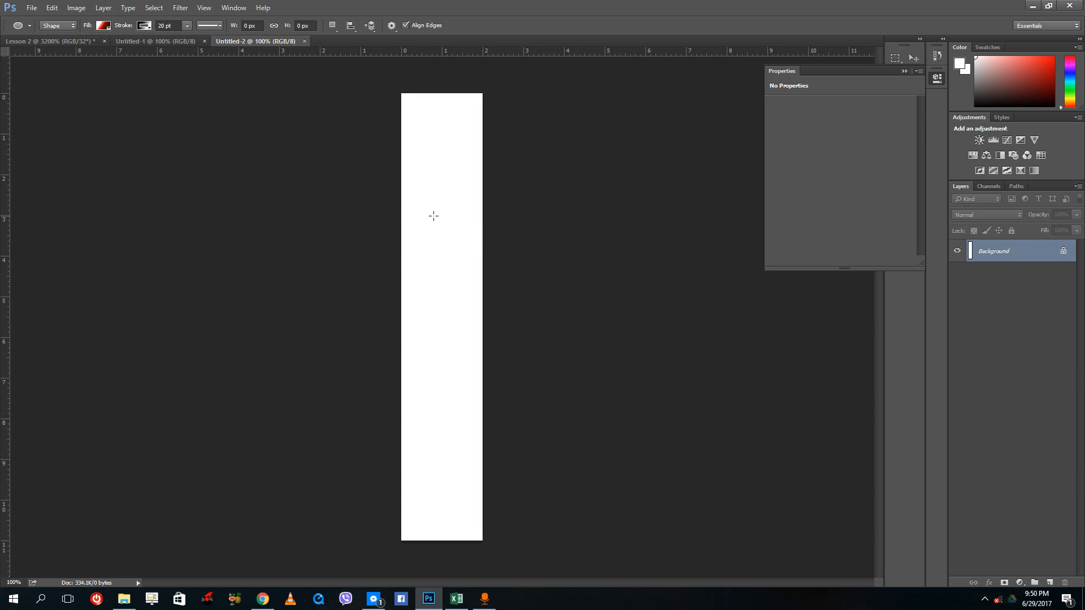
{"action": "mouse_move", "coordinate": [420, 216]}
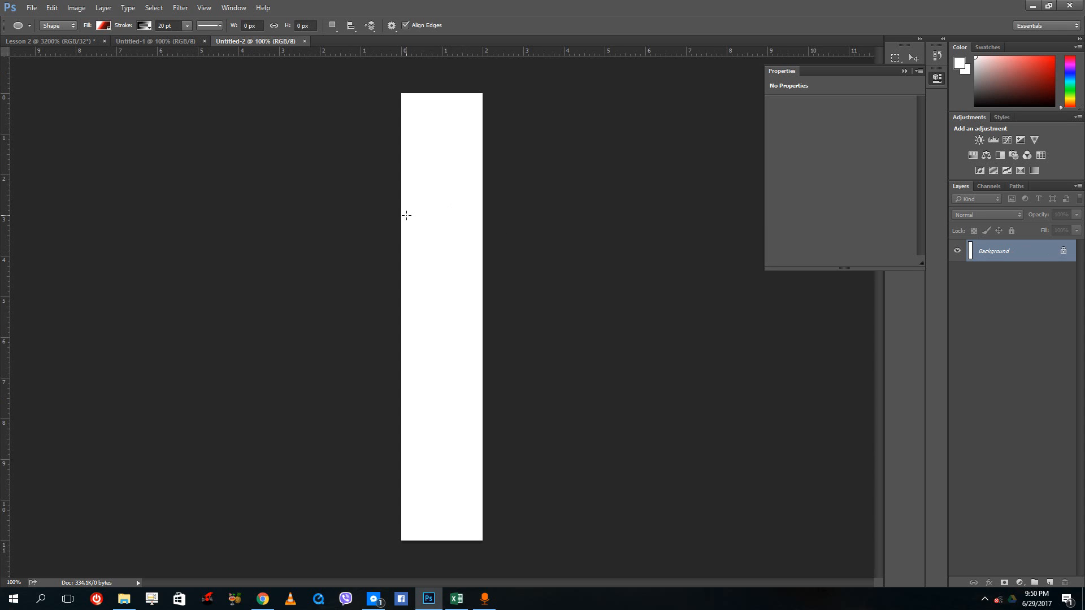
{"action": "mouse_move", "coordinate": [354, 209]}
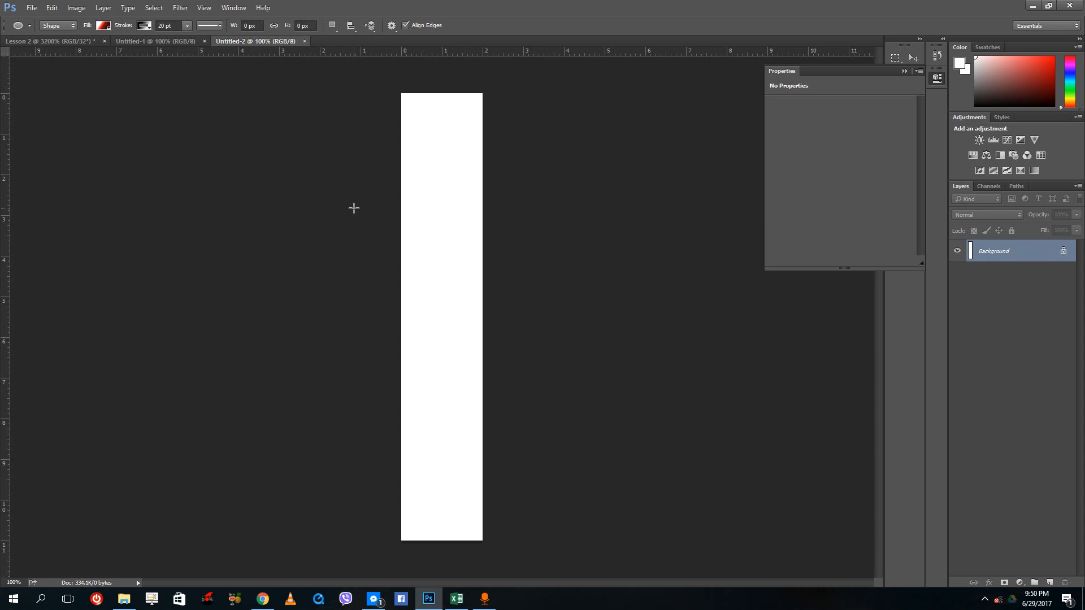